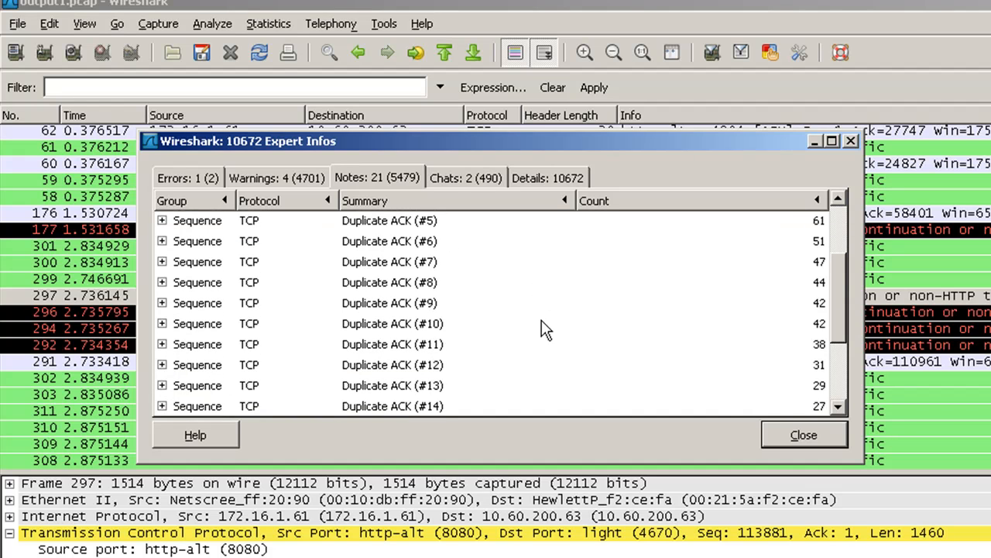
Step: Review the Expert Infos chat entries, selecting the TCP Window update and HTTP GET rows
click(465, 177)
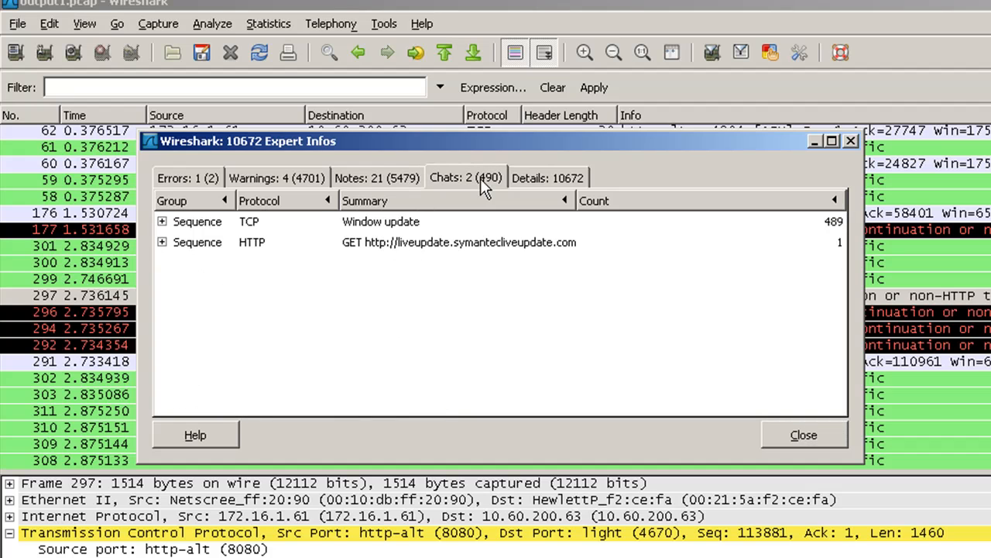
mouse_move(471, 255)
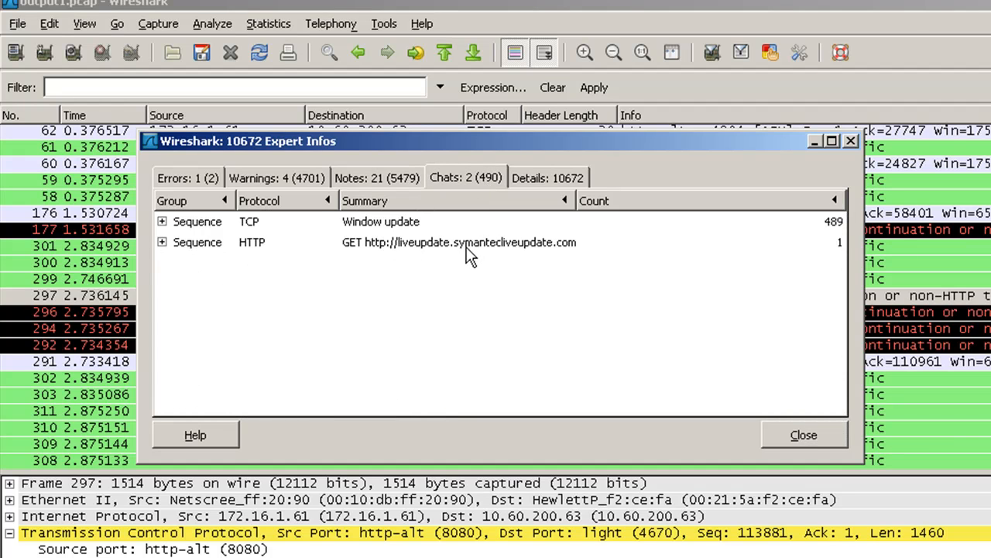
click(380, 221)
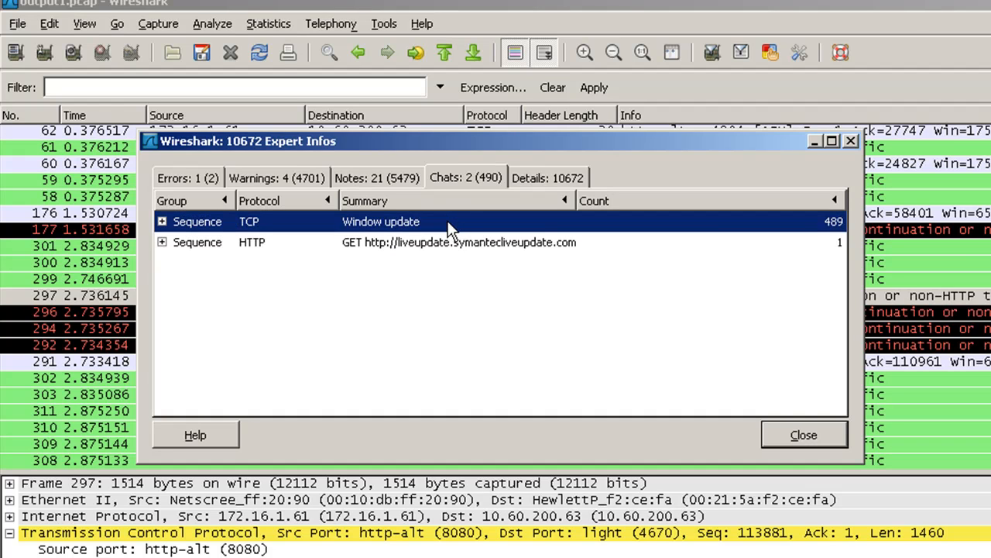
mouse_move(455, 256)
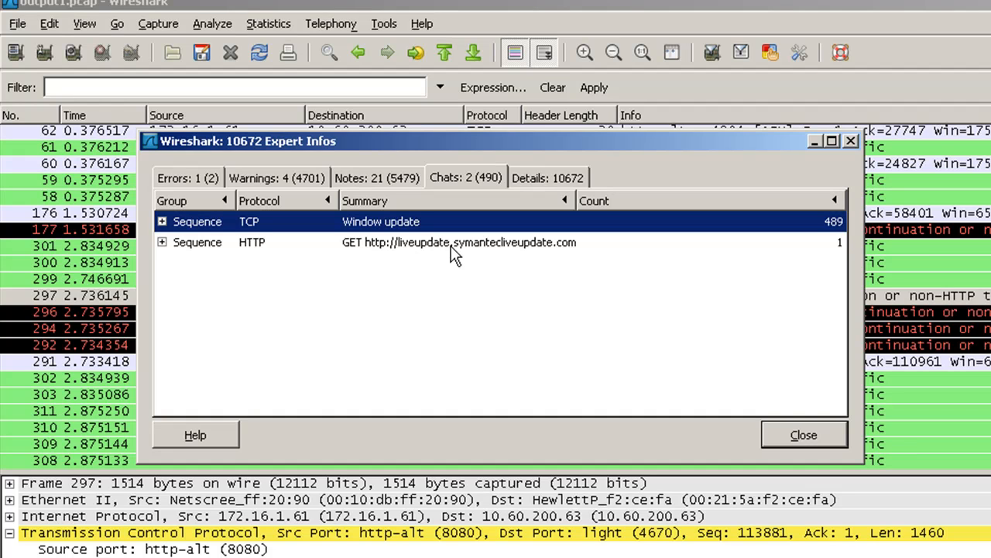
click(459, 242)
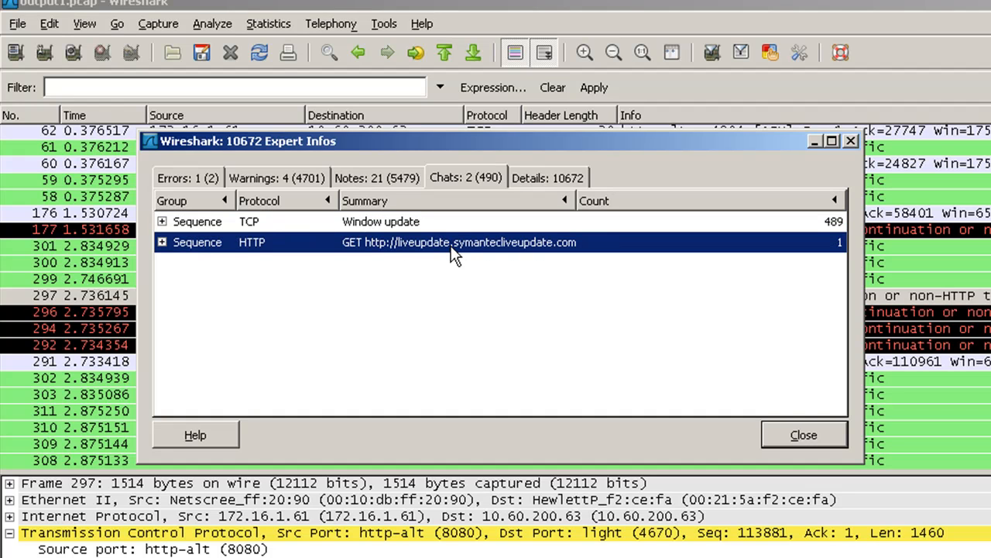
click(379, 222)
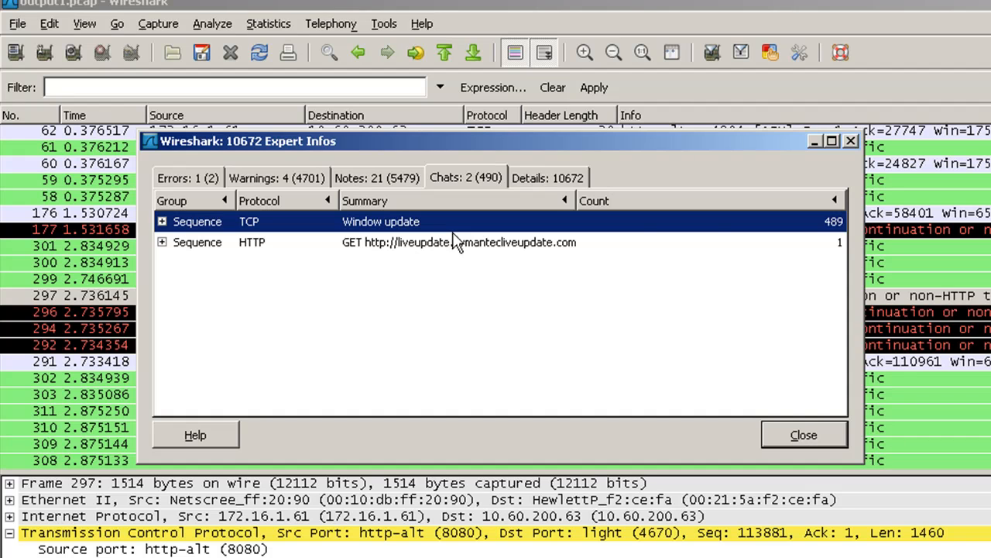
Step: Review the detailed expert entries, then close the Expert Infos window
click(547, 176)
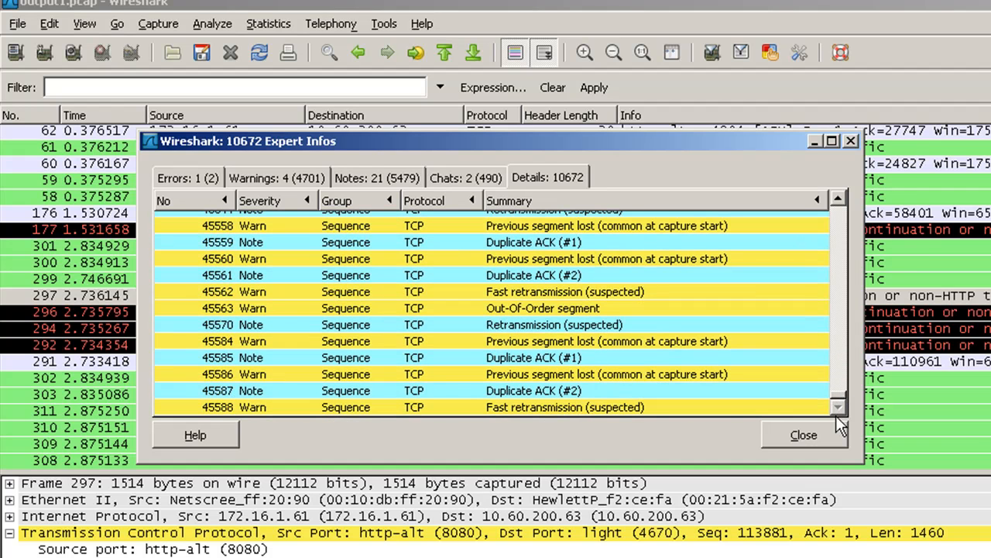
click(803, 434)
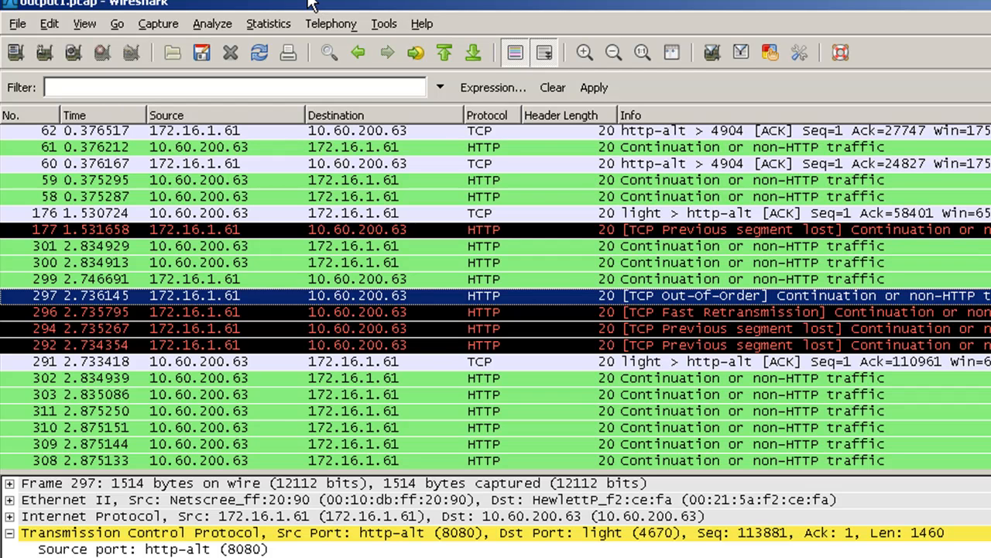
mouse_move(302, 7)
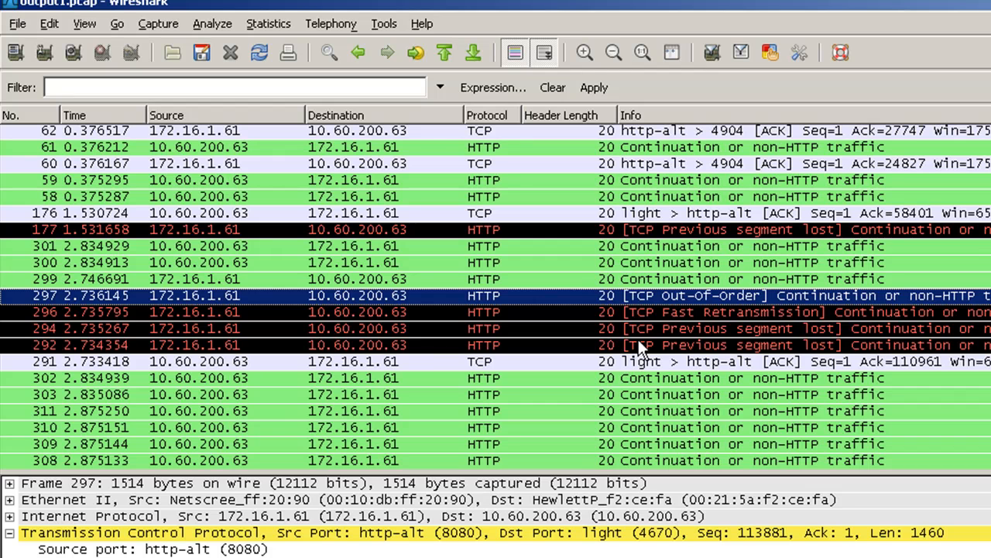
mouse_move(245, 77)
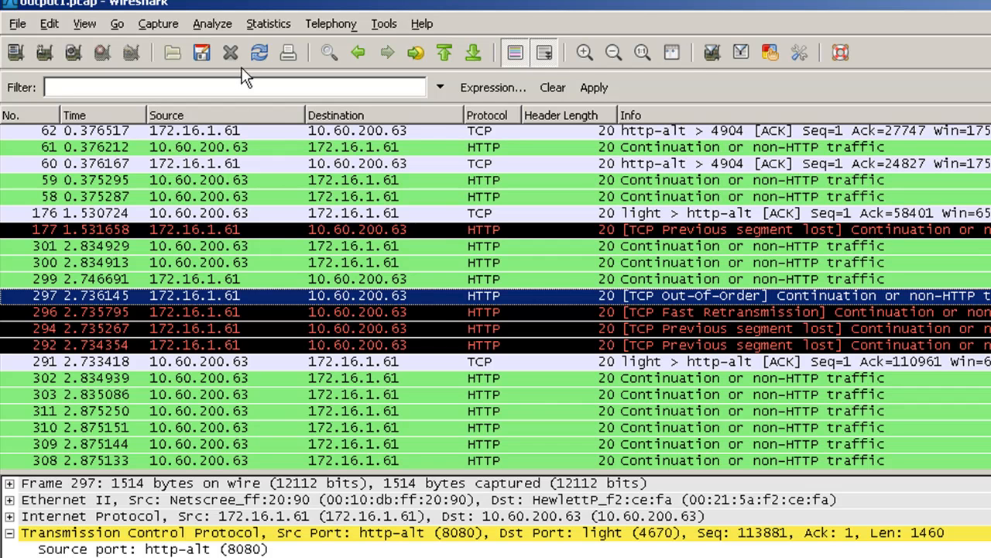
click(212, 23)
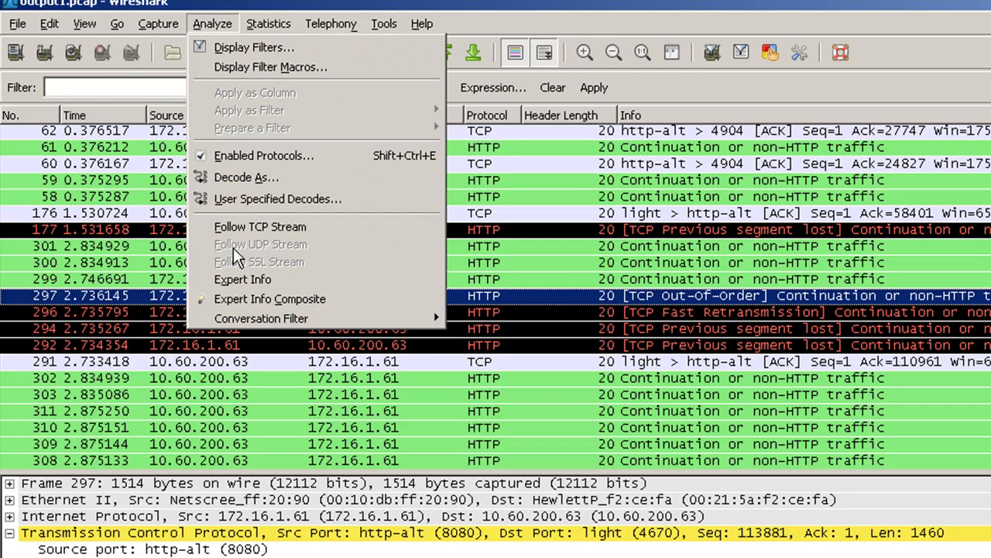
click(242, 279)
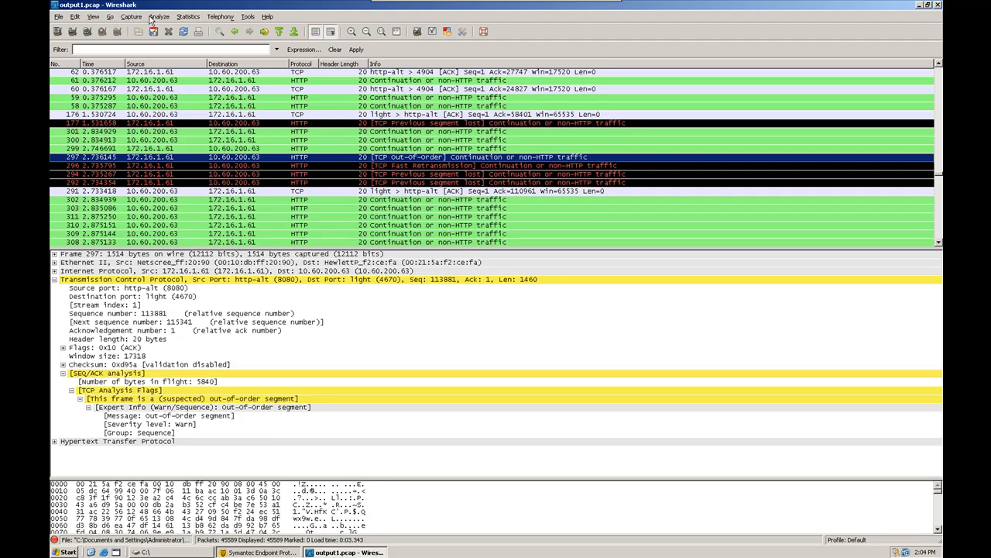
click(158, 16)
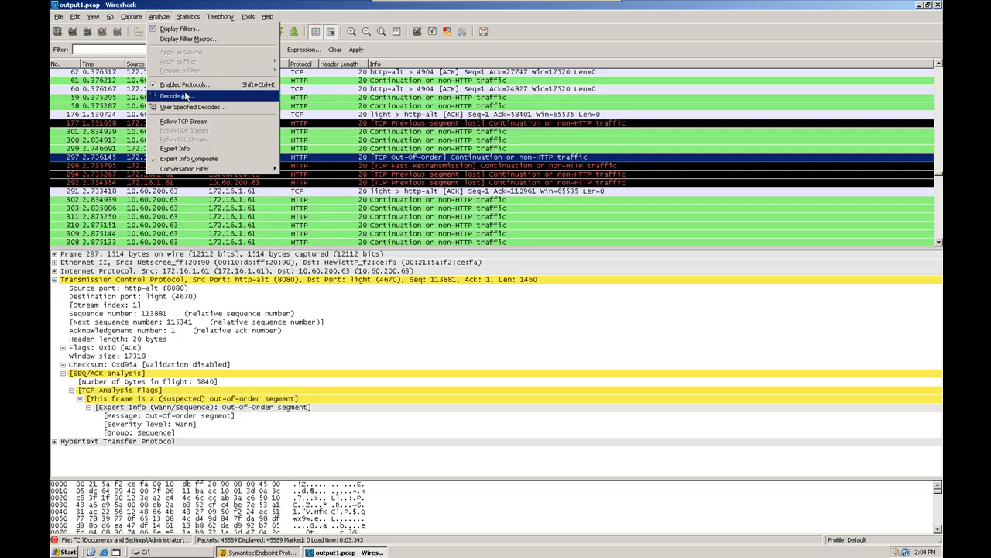
click(186, 84)
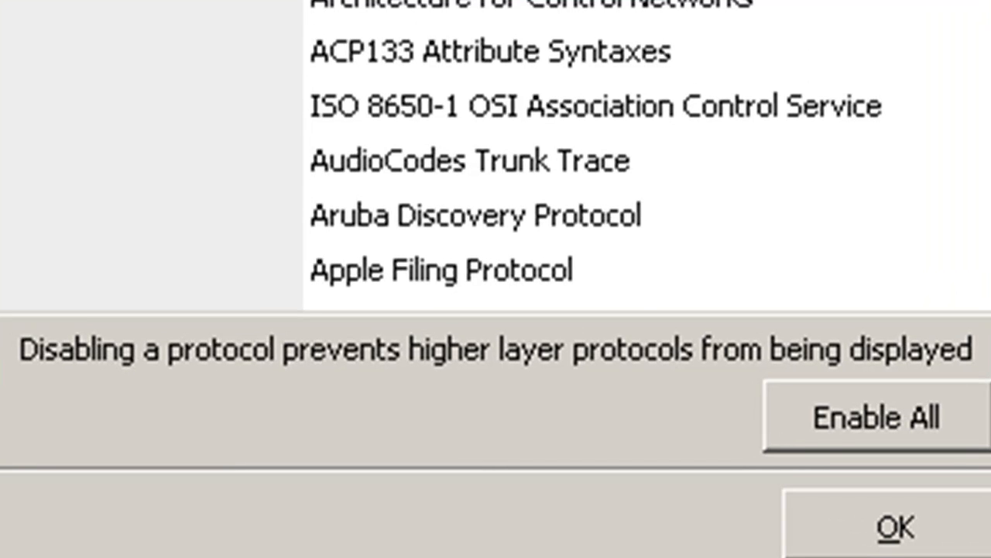
mouse_move(302, 152)
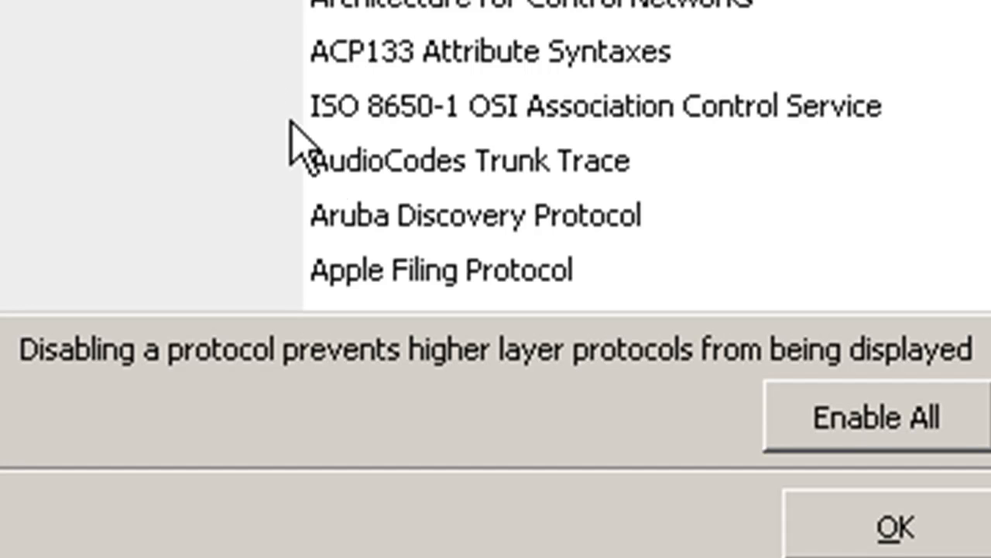
mouse_move(951, 379)
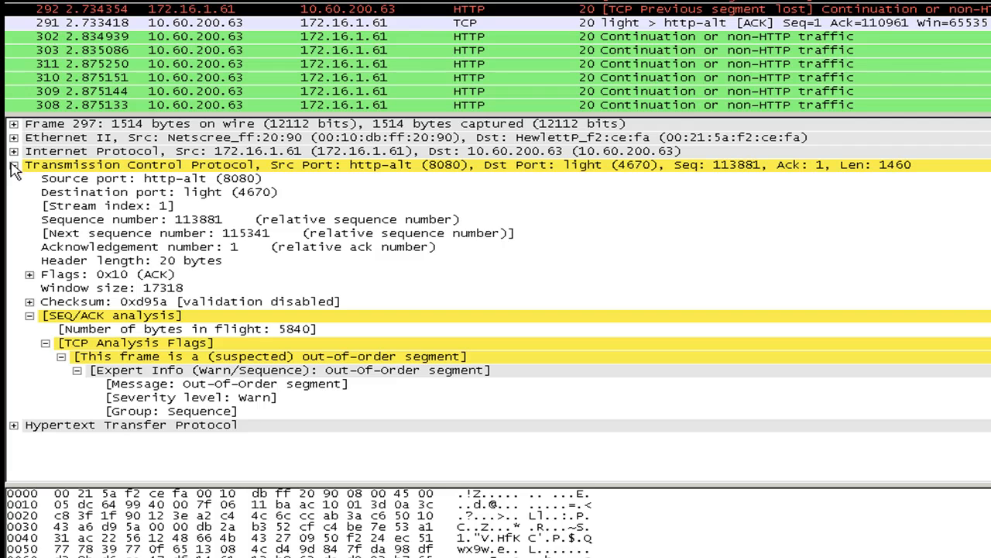
Step: Collapse the TCP section of frame 297, select its Ethernet II layer, and bring up the Analyze menu
click(13, 164)
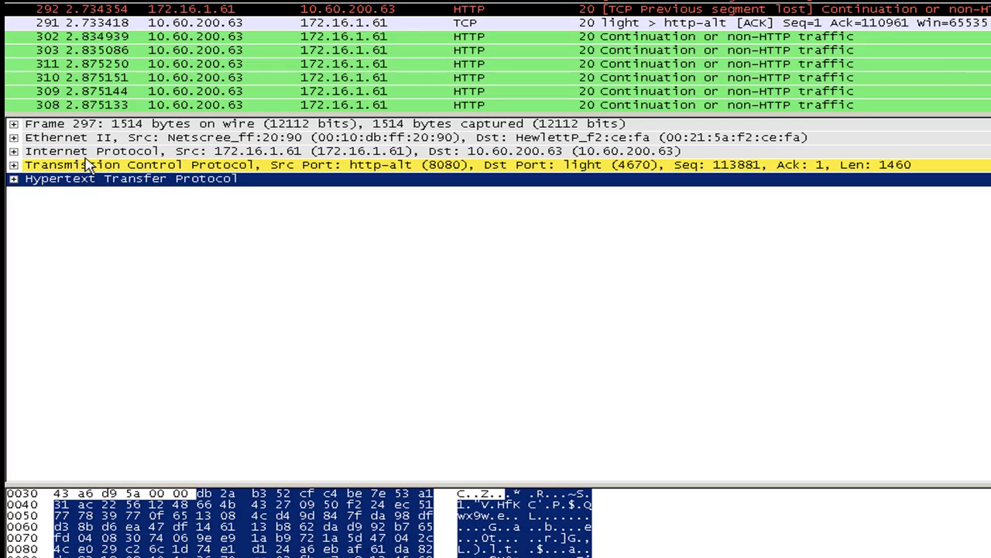
mouse_move(84, 179)
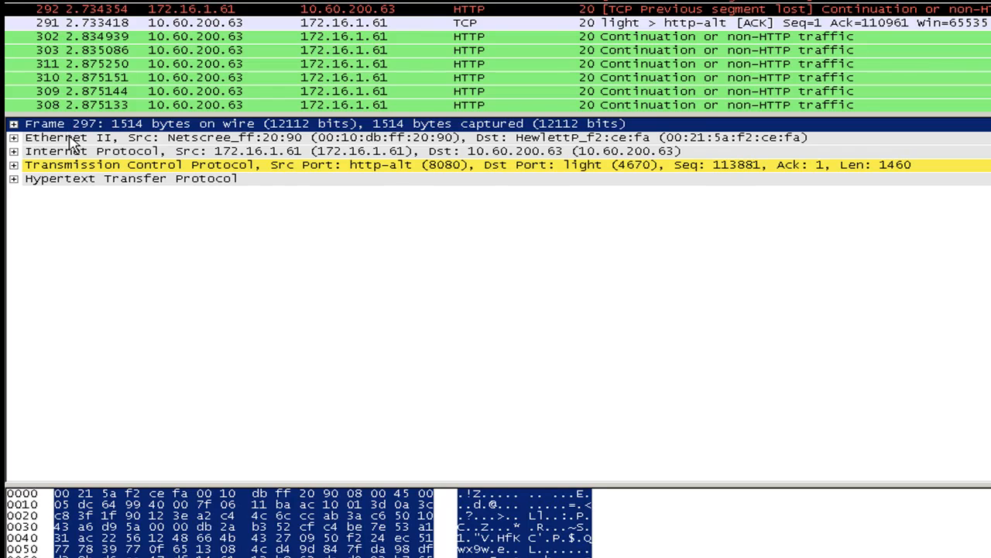
click(70, 136)
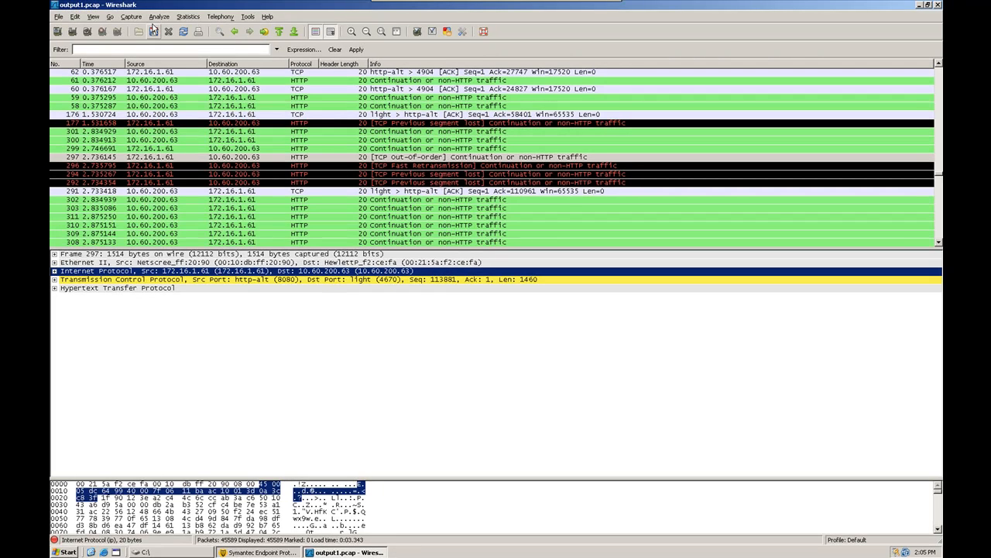
click(158, 15)
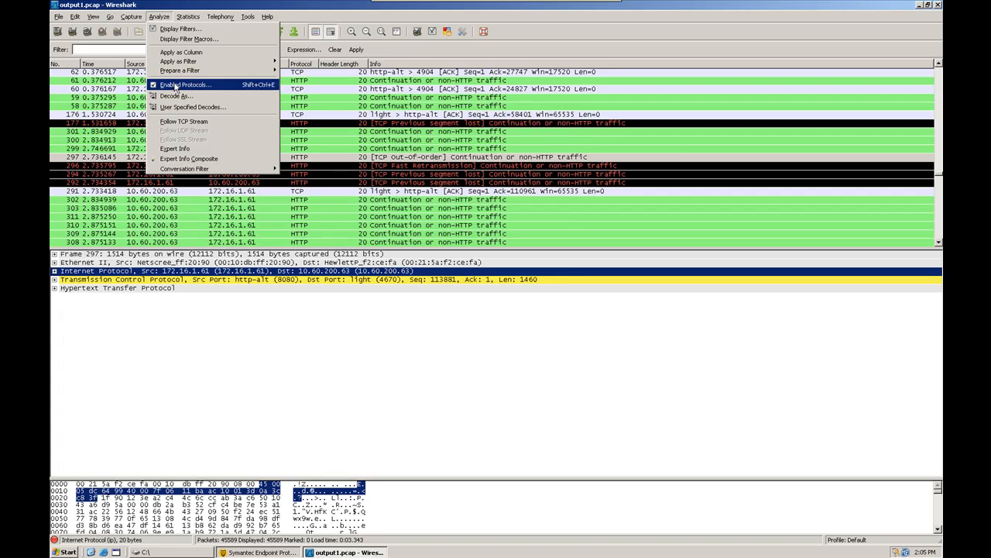
click(186, 83)
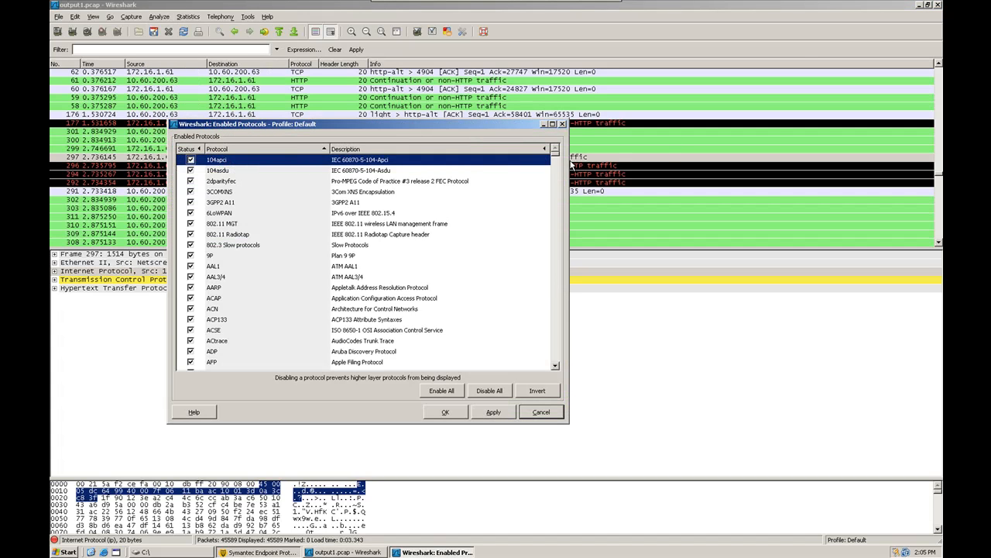
scroll(down, 3)
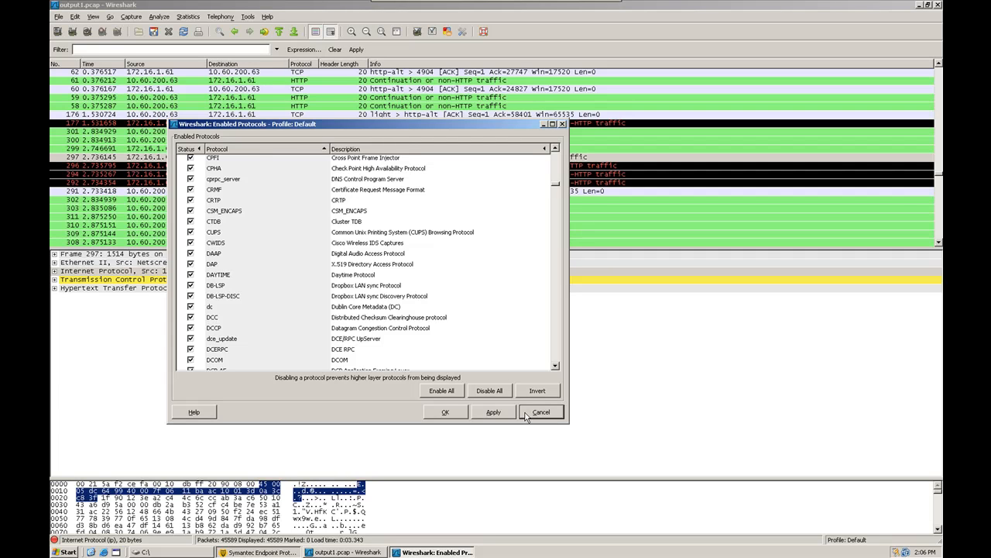
mouse_move(532, 418)
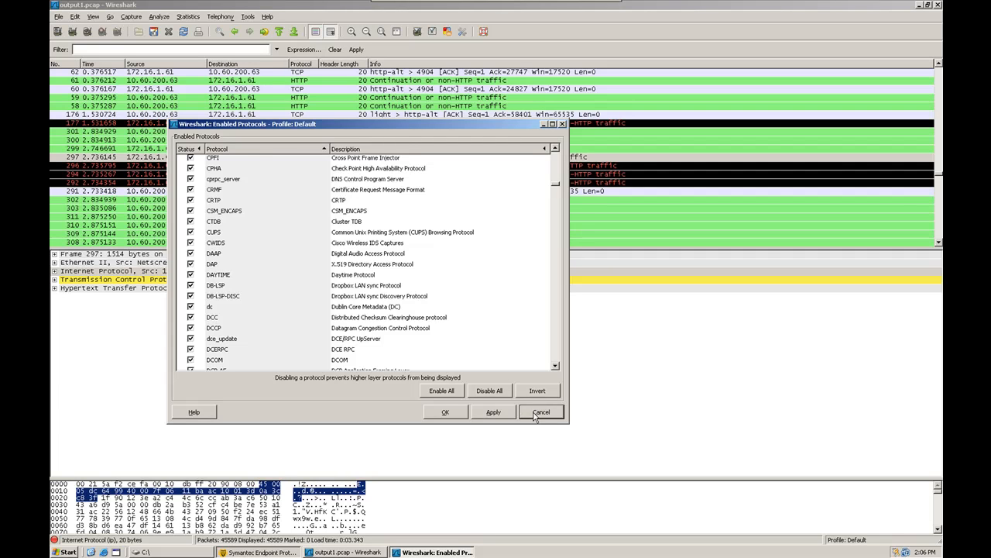
click(543, 412)
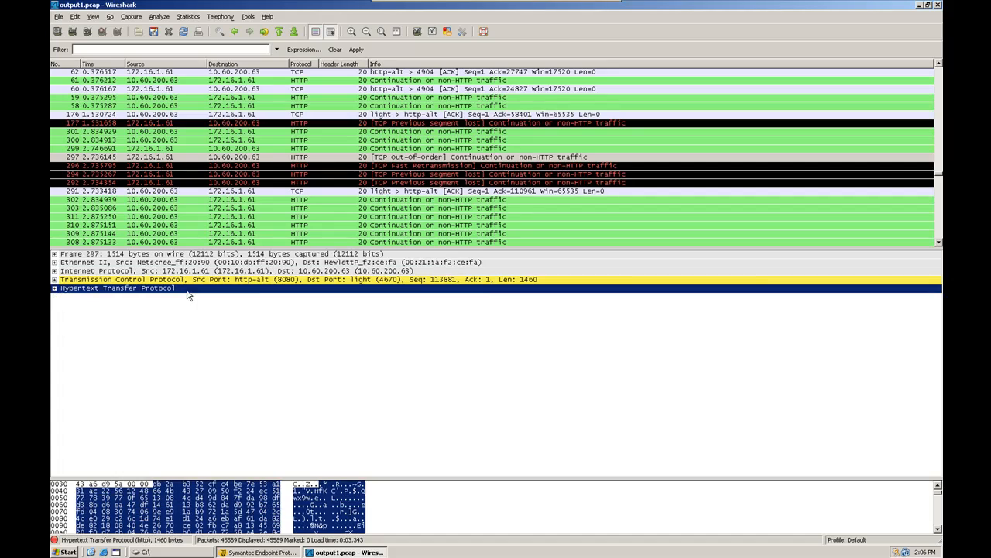
Step: Select packet 299 to show its protocol layers in the details pane
click(154, 149)
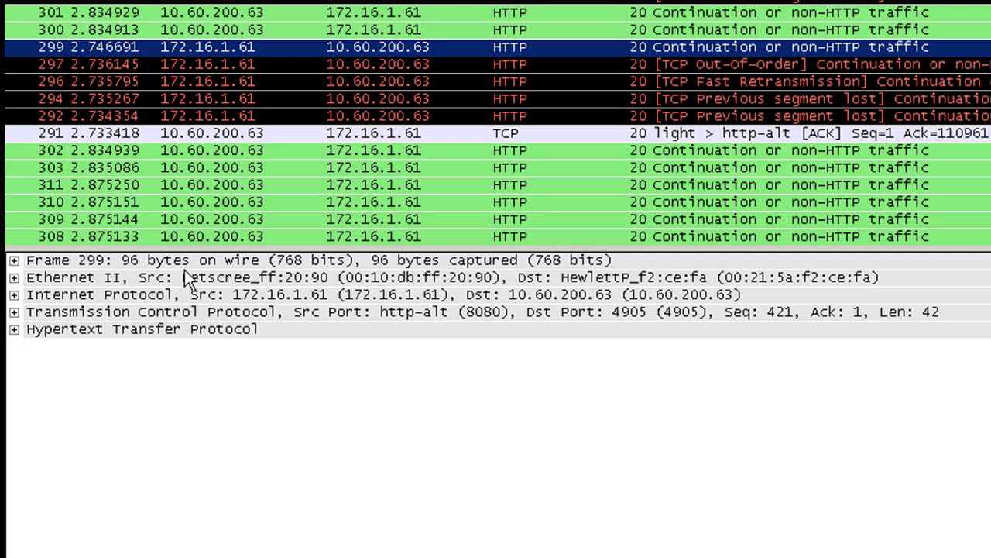
mouse_move(186, 338)
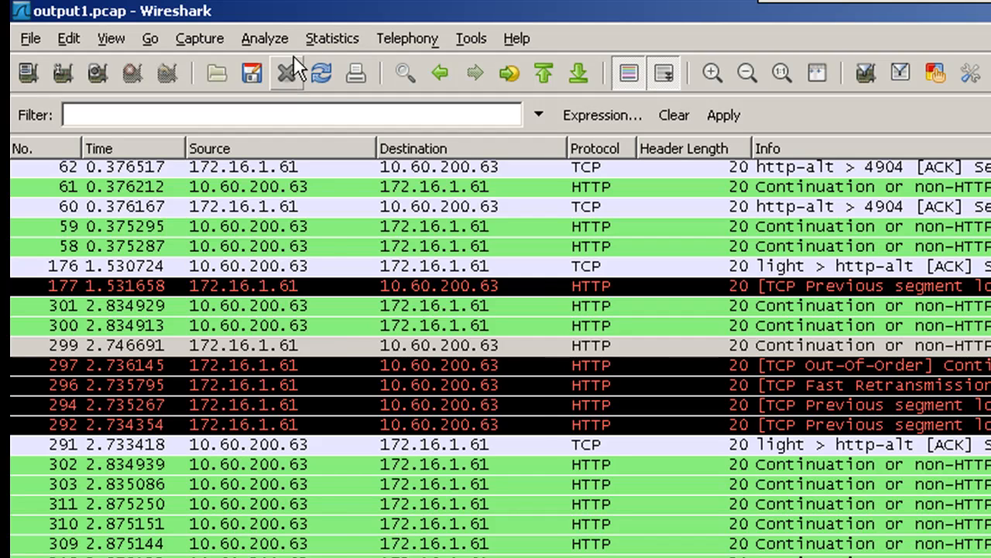
Step: Generate the HTTP Load Distribution statistic for the capture
click(331, 37)
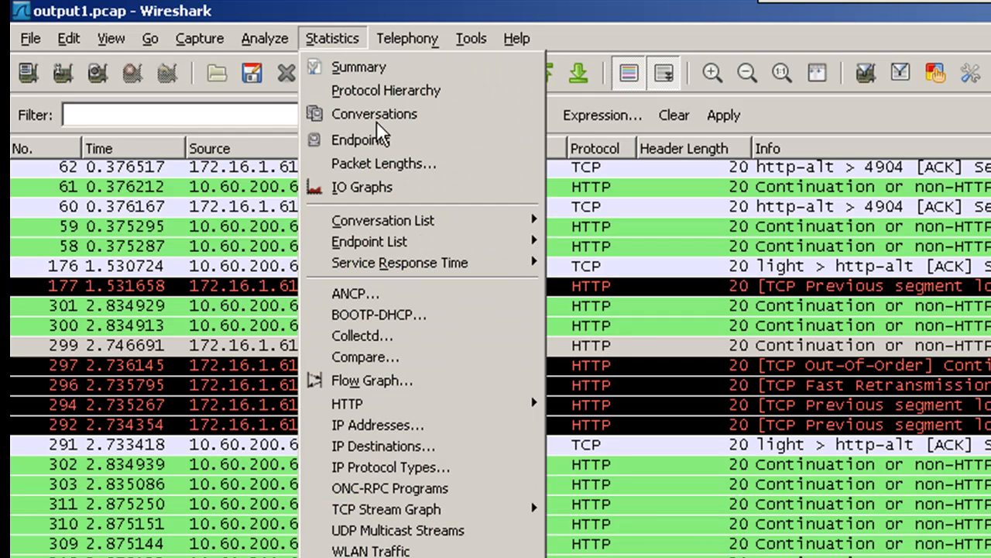
mouse_move(347, 403)
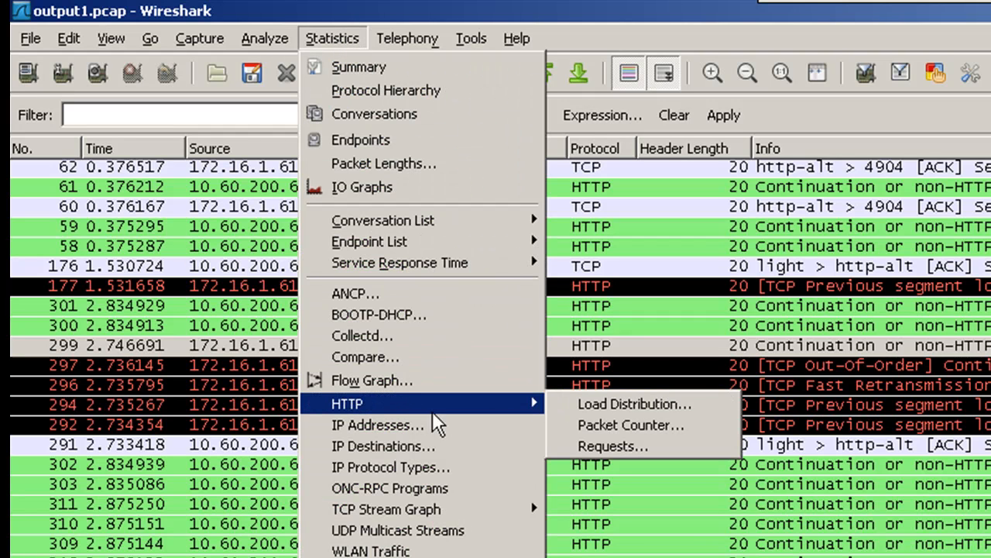
mouse_move(635, 403)
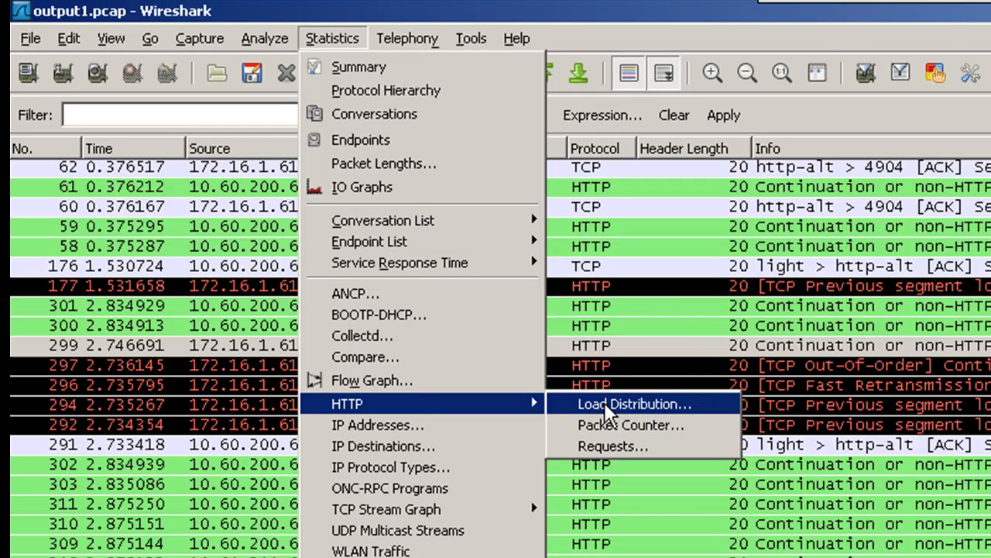
click(635, 403)
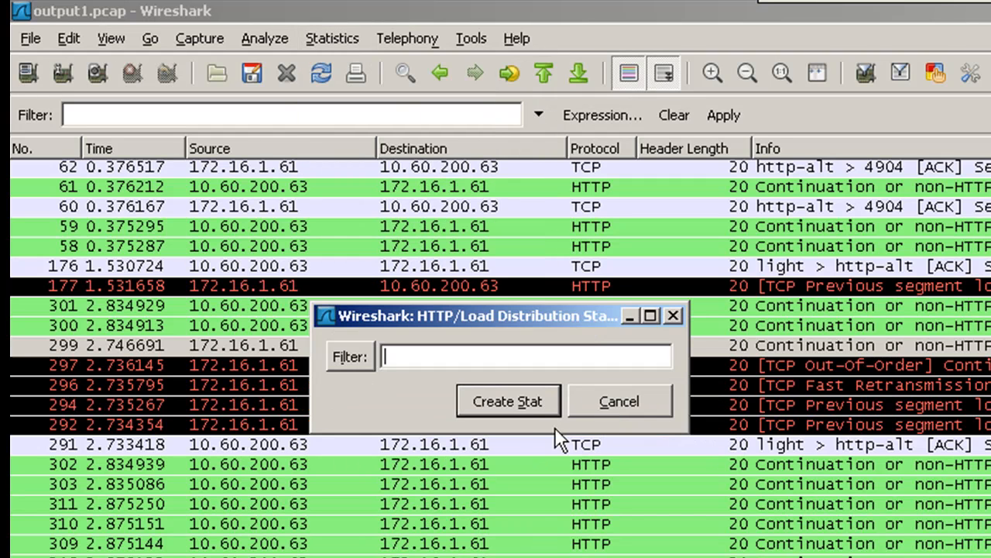
click(508, 401)
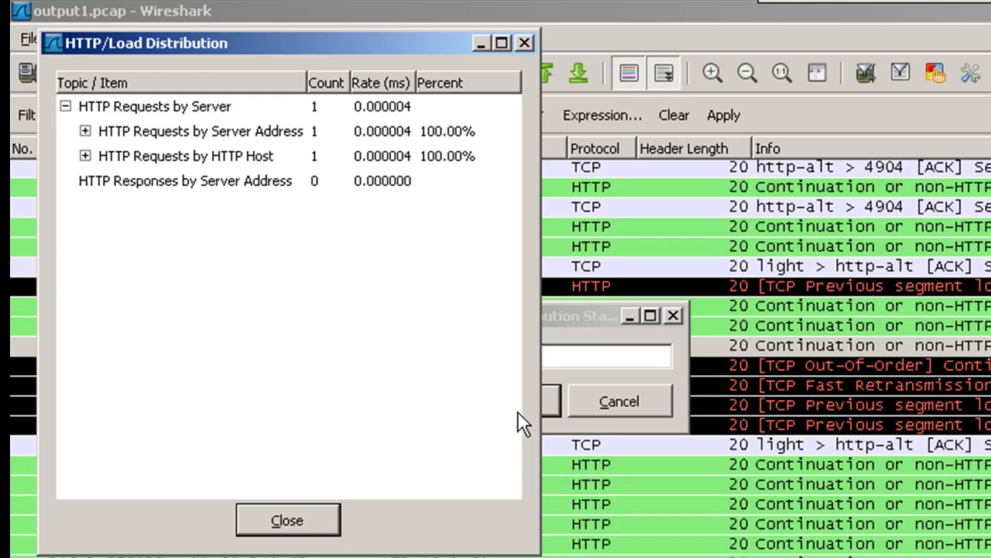
mouse_move(388, 395)
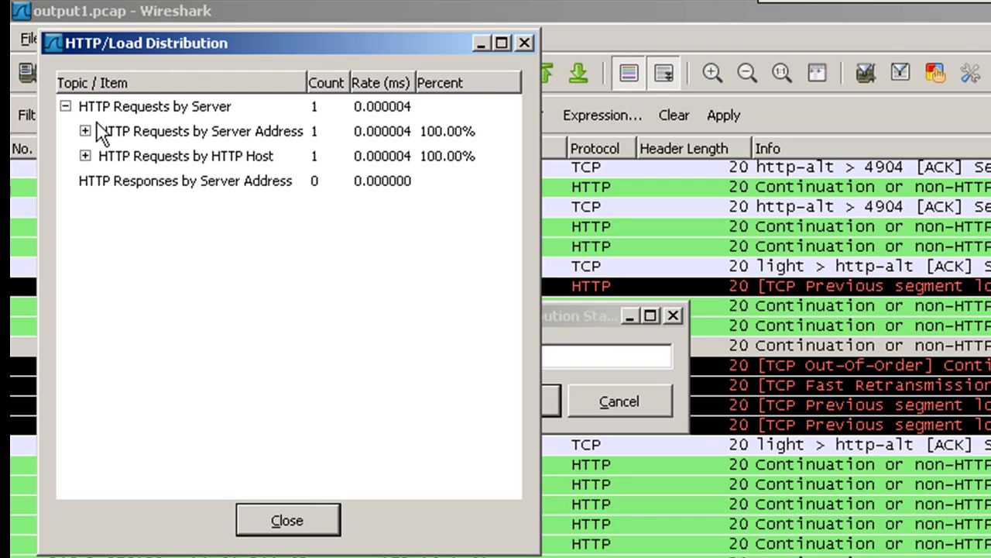
Step: Expand requests by server address to show 172.16.1.61 serving liveupdate.symantecliveupdate.com
click(85, 130)
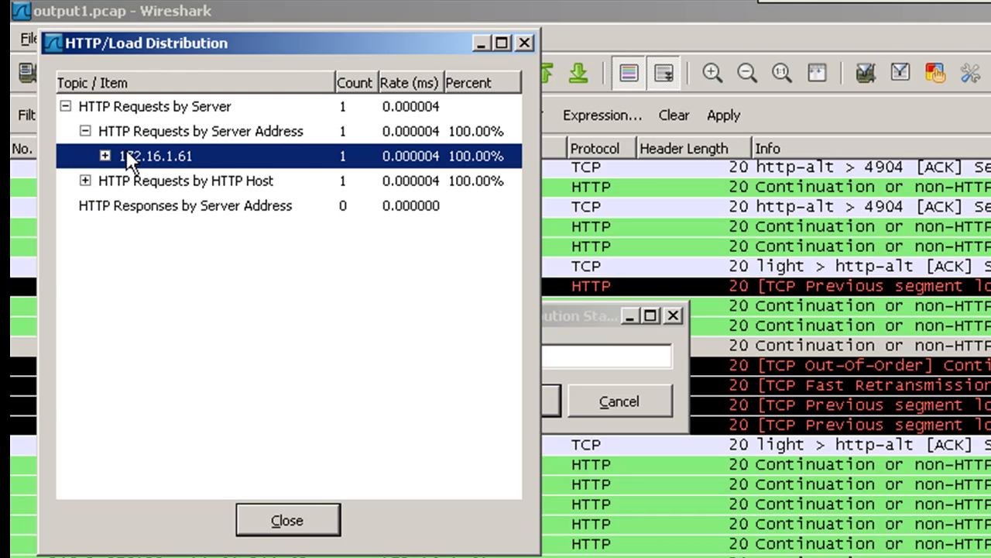
click(106, 155)
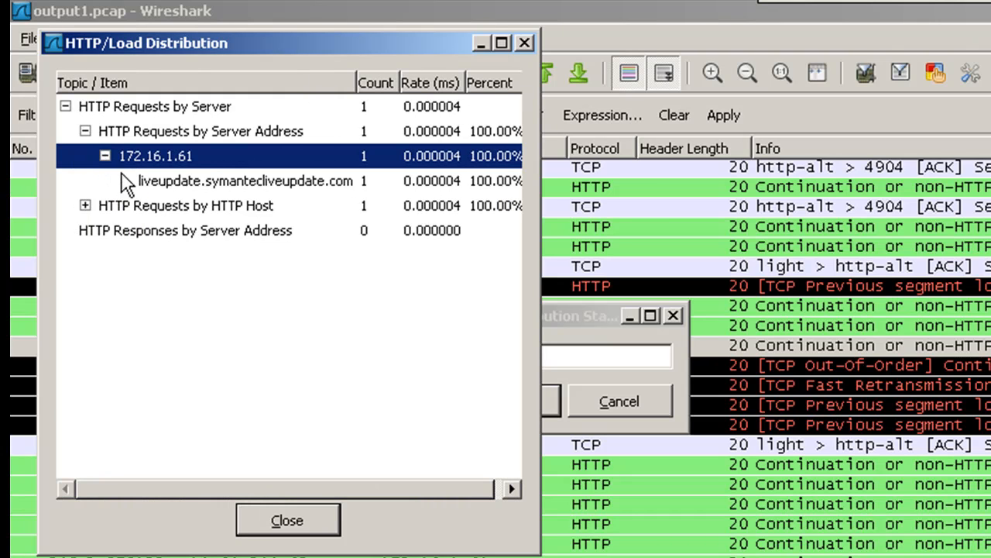
click(245, 180)
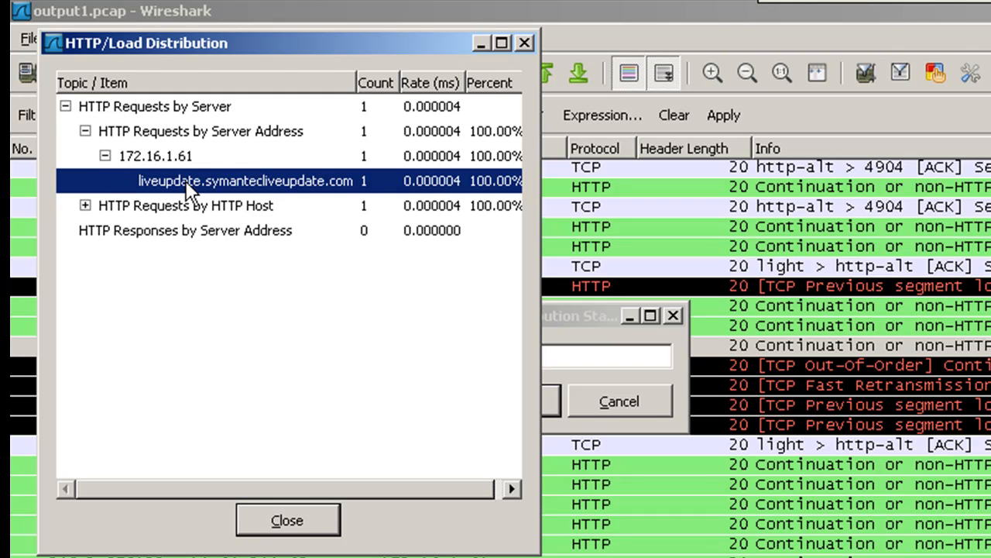
Step: Expand requests by HTTP host to show liveupdate.symantecliveupdate.com served by 172.16.1.61
click(186, 205)
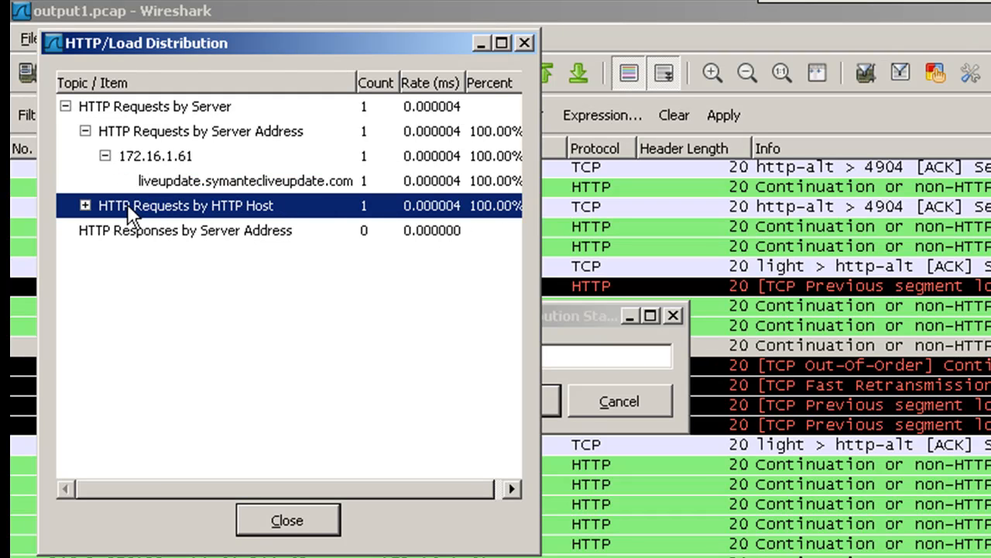
click(85, 204)
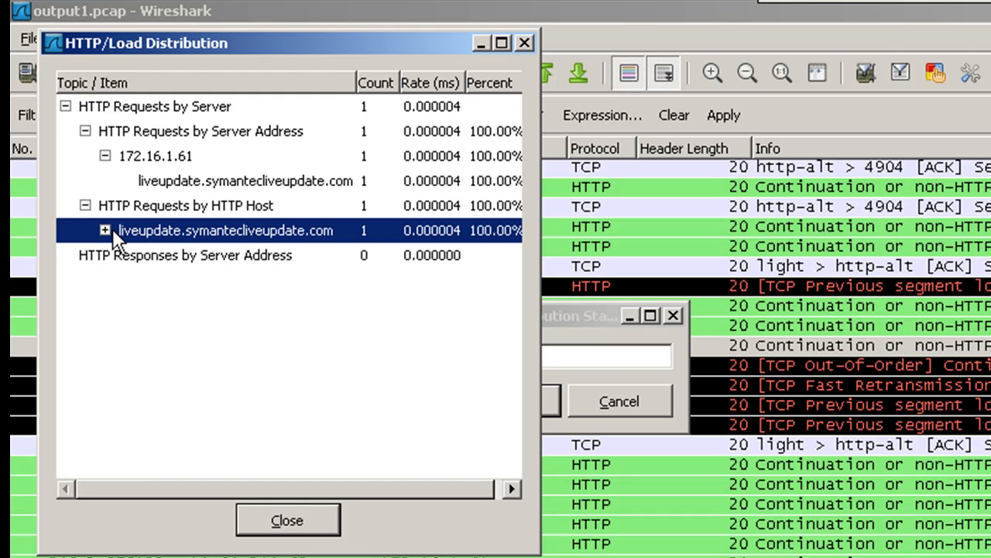
click(105, 229)
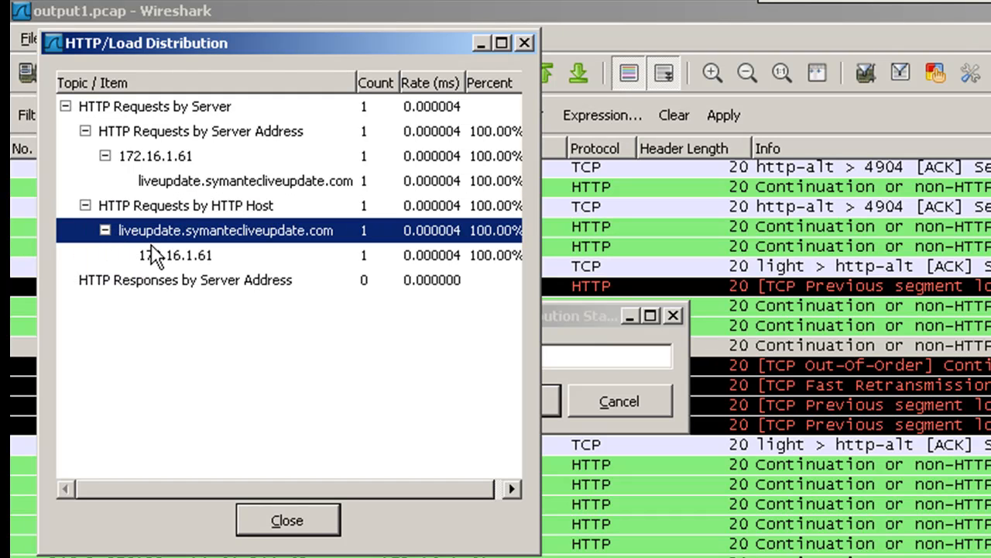
click(177, 254)
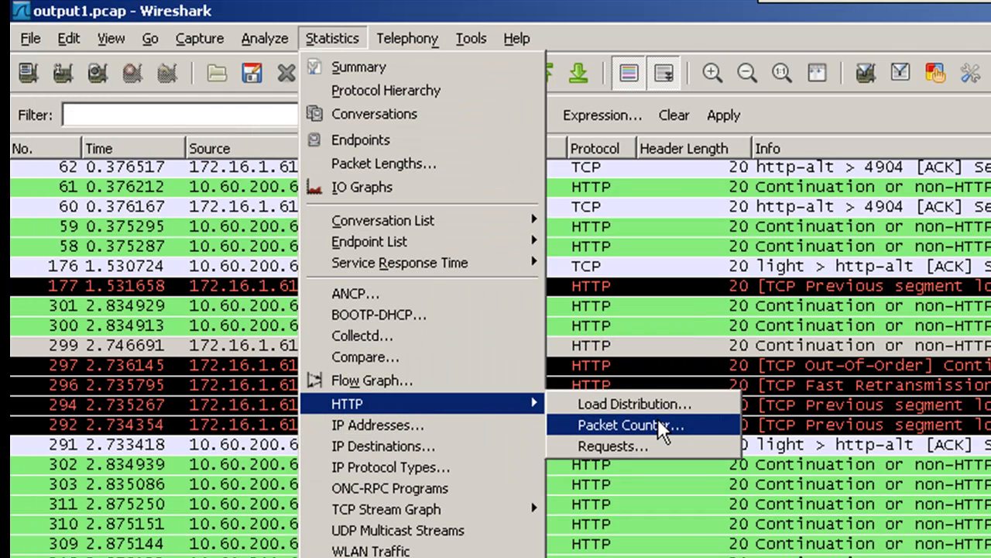
mouse_move(663, 431)
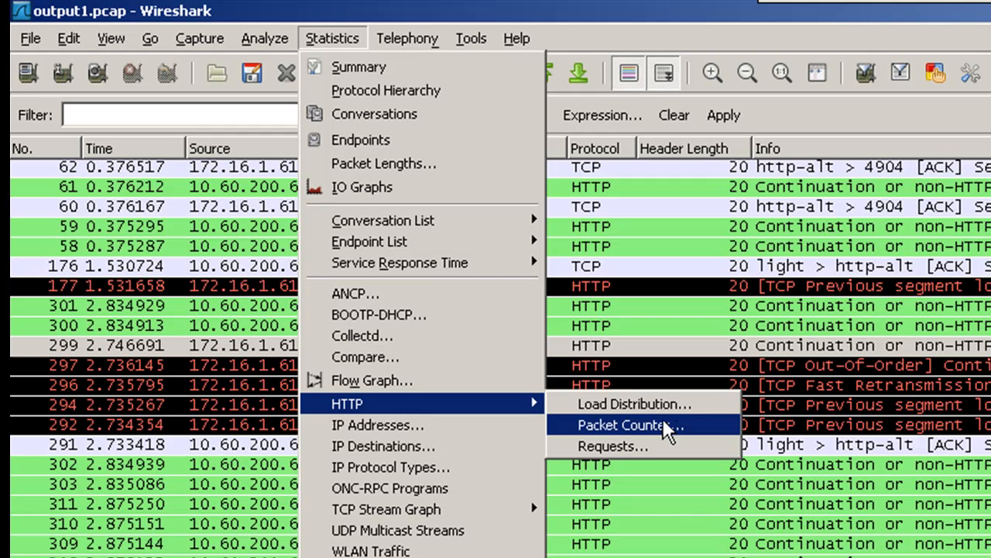
mouse_move(705, 440)
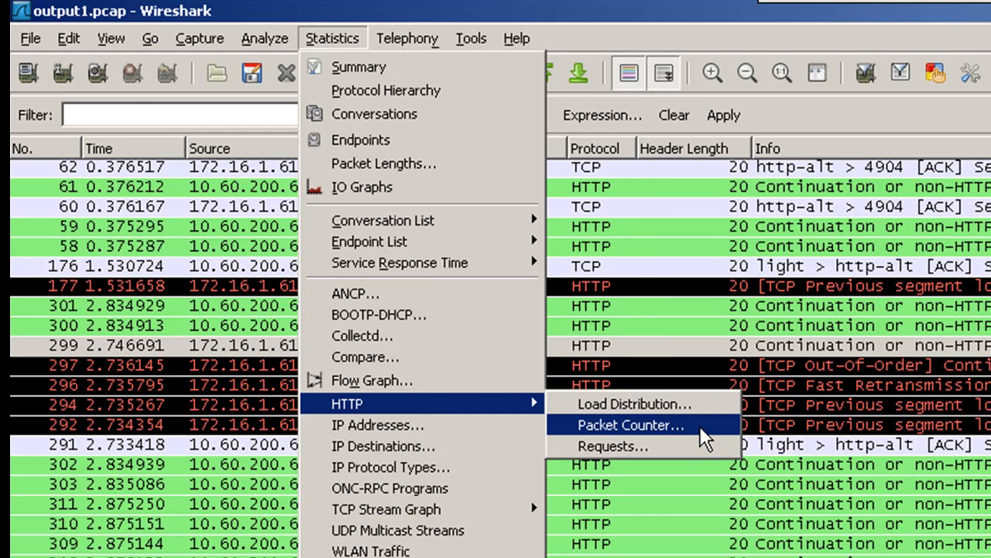
Step: Generate the unfiltered HTTP packet counter and expand request and response packet breakdowns
click(633, 425)
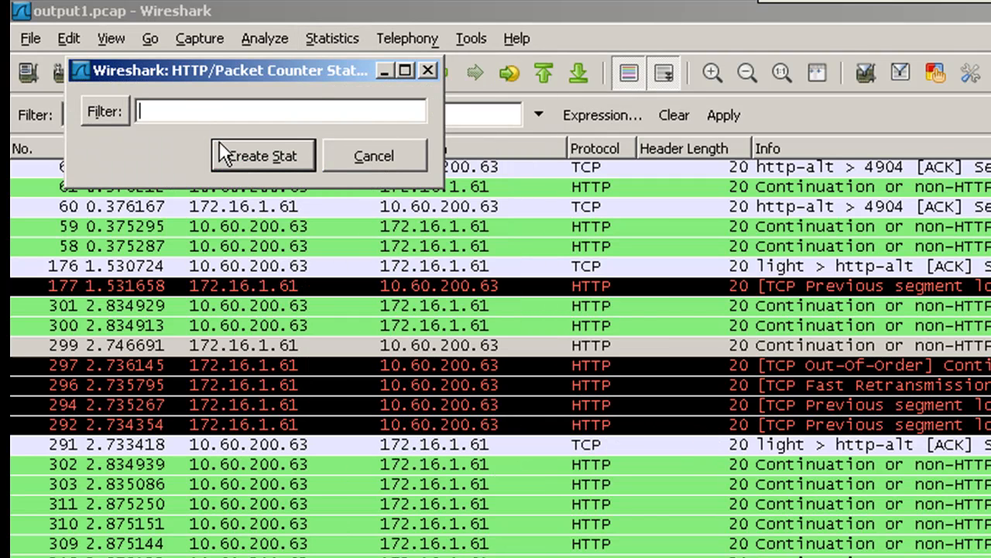
click(263, 154)
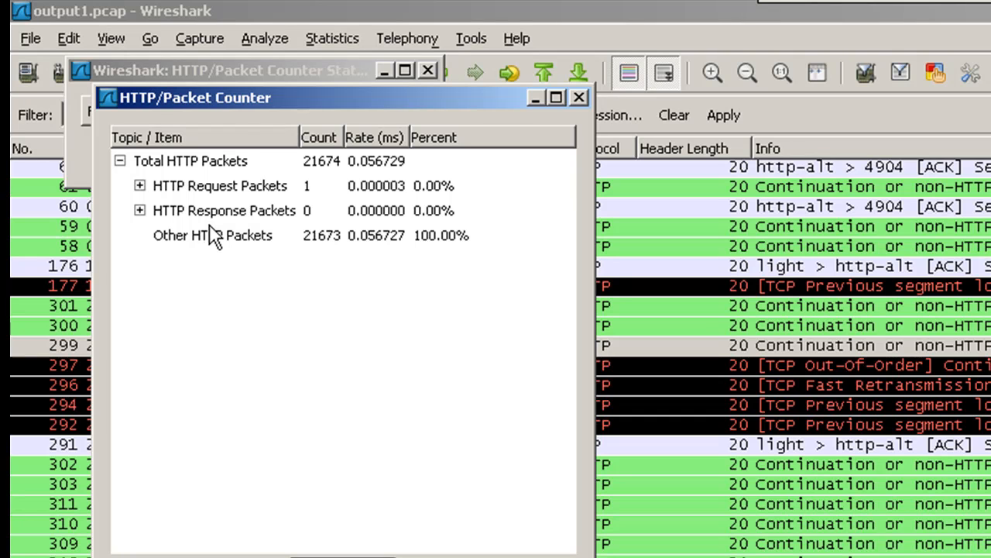
click(220, 186)
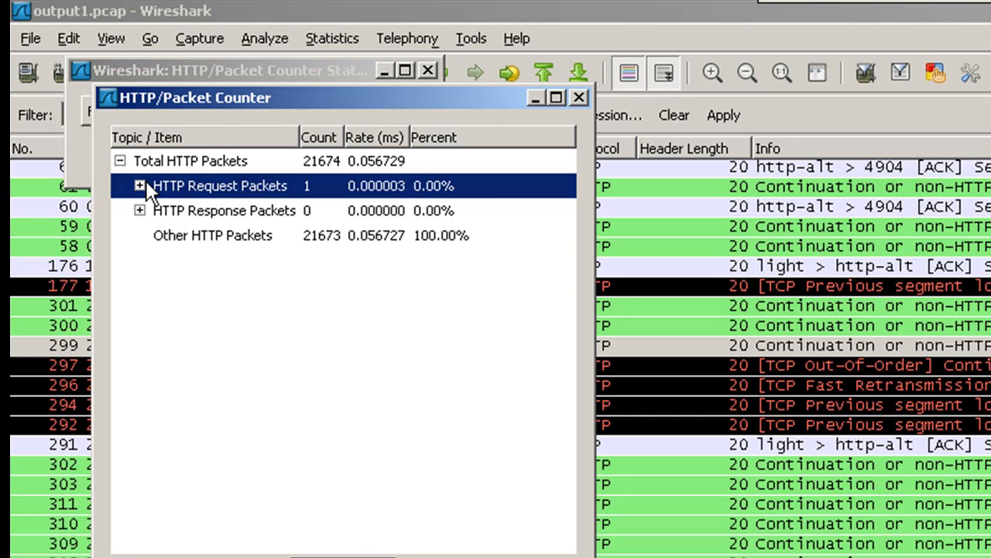
click(140, 186)
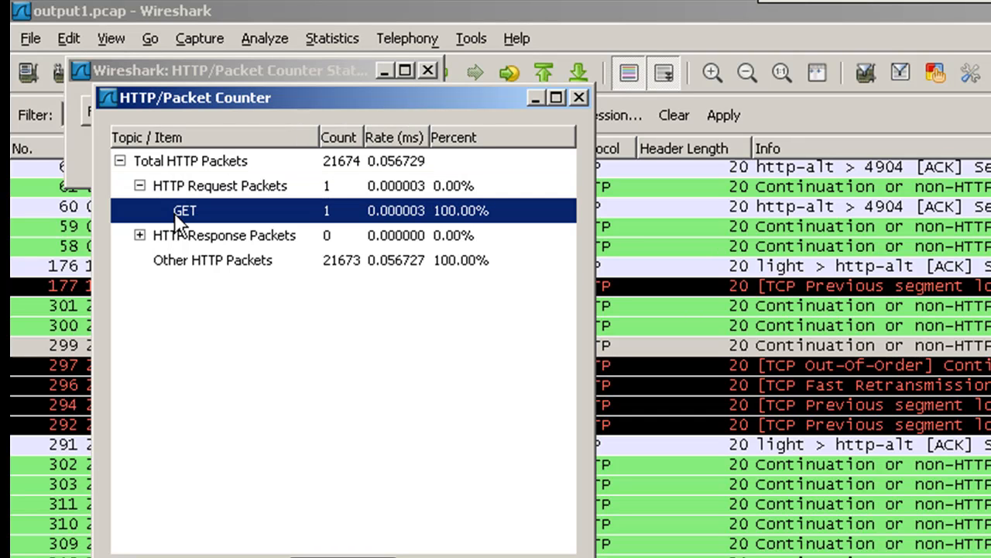
click(139, 236)
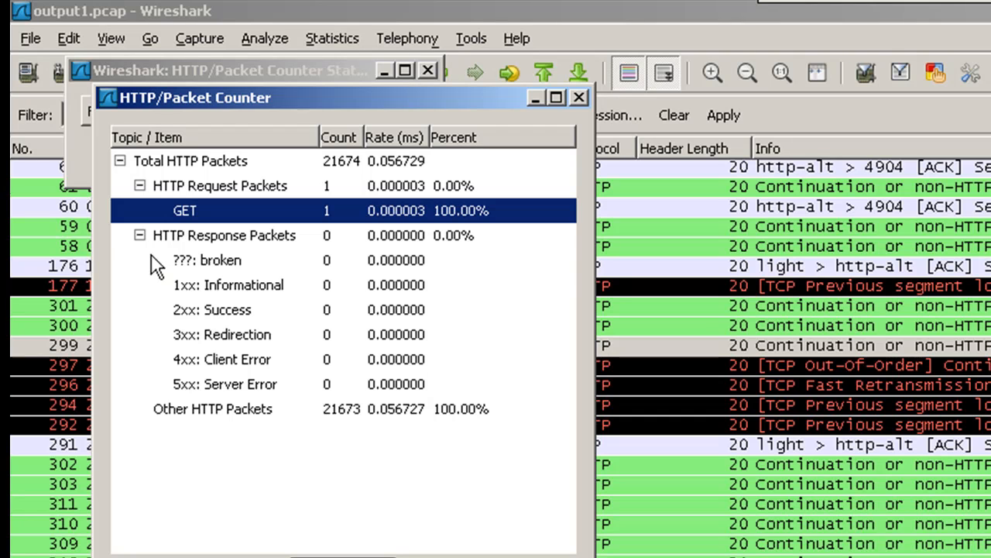
mouse_move(215, 402)
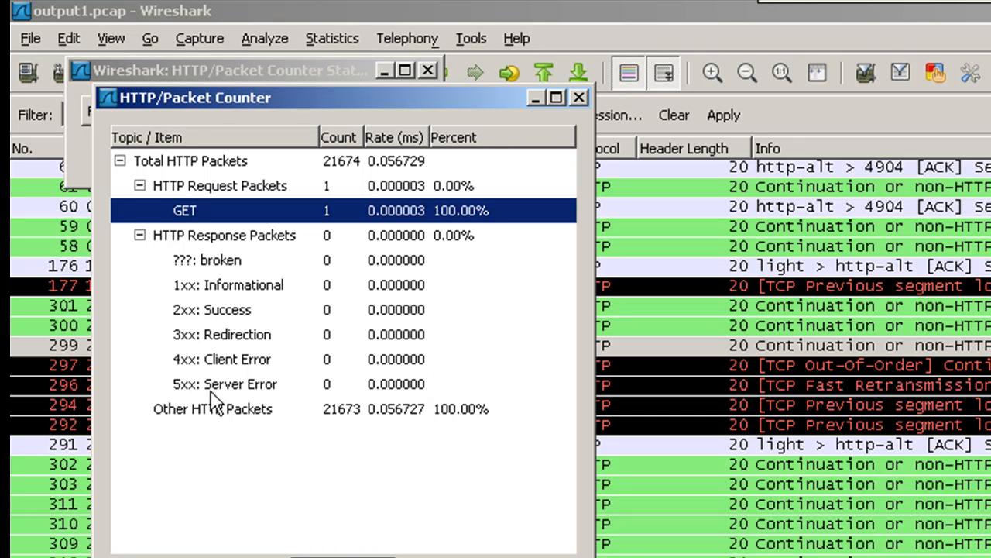
Step: Inspect the zero 2xx, 4xx and 5xx response counts, then close the packet counter
click(211, 310)
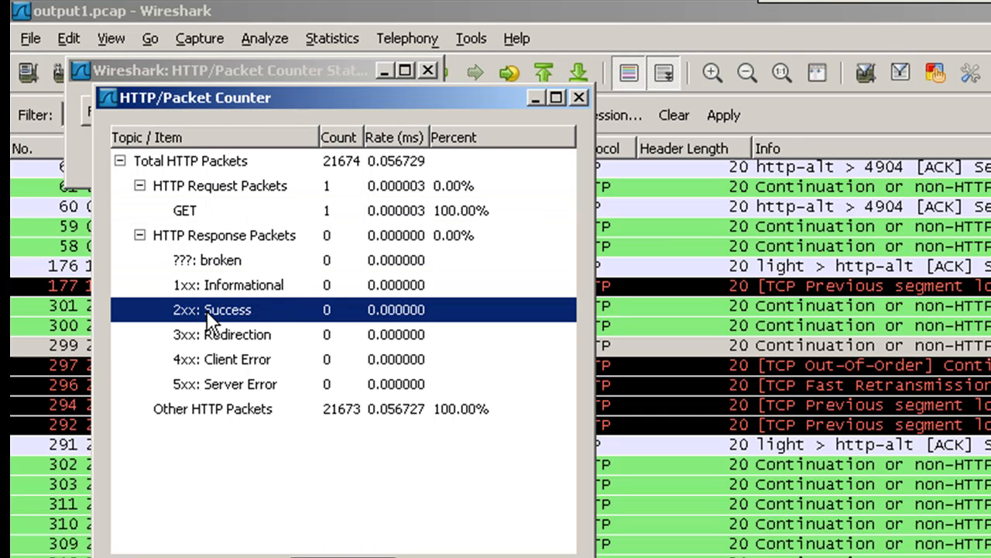
click(222, 360)
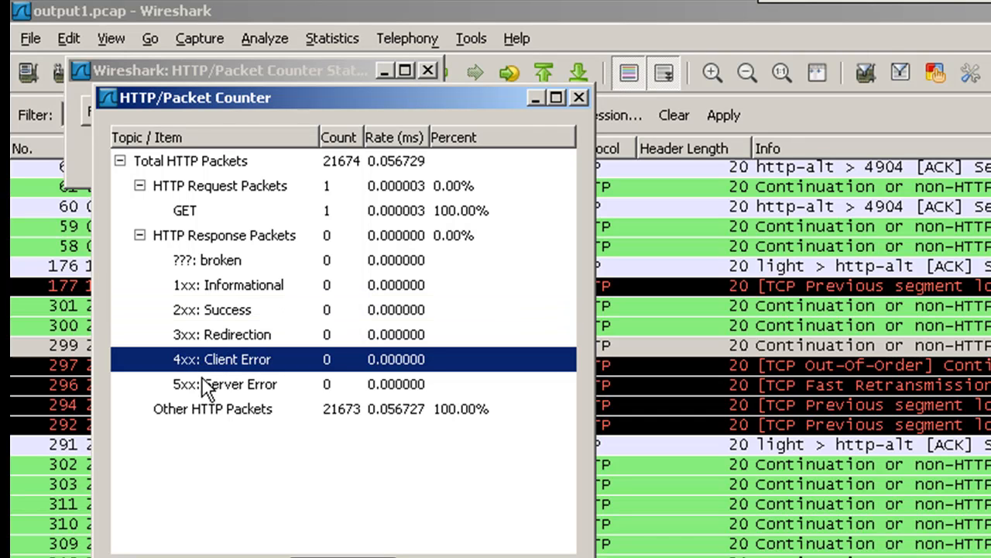
click(240, 384)
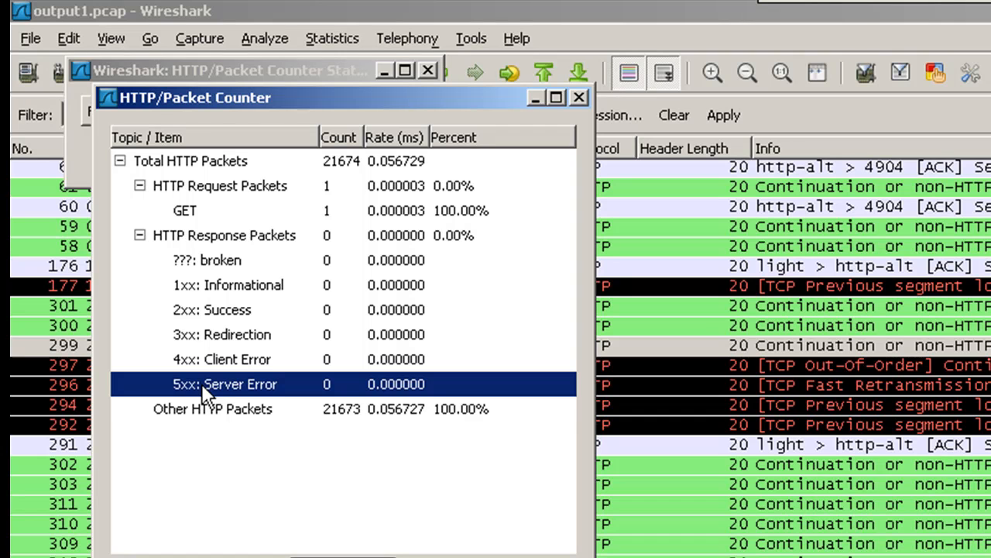
click(214, 409)
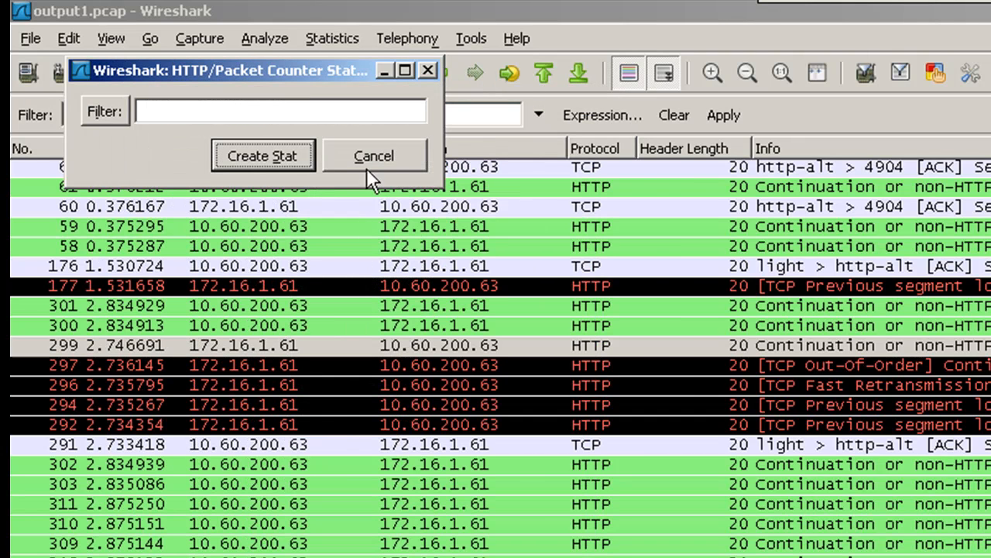
Step: Generate the HTTP Requests statistic and expand liveupdate.symantecliveupdate.com to show its single URL
click(375, 155)
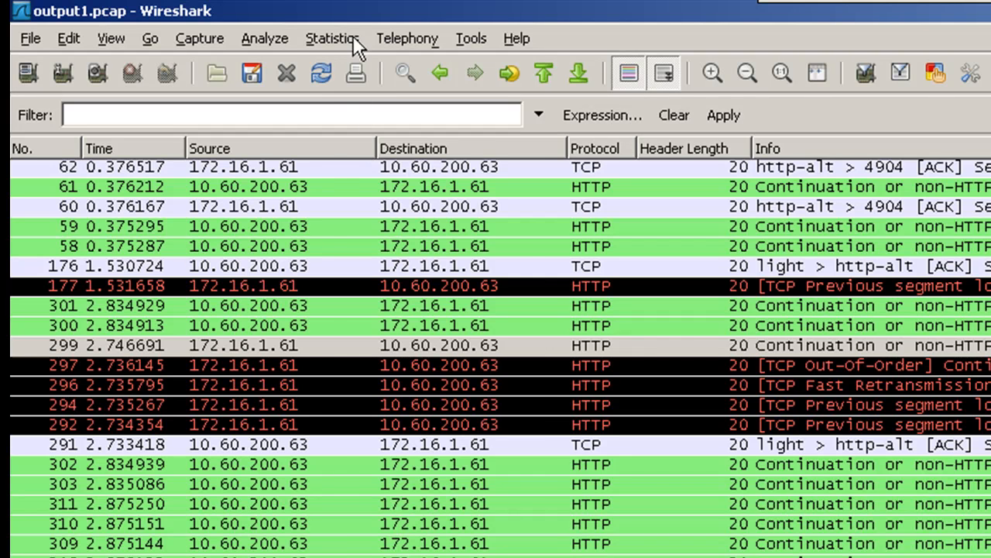
click(331, 37)
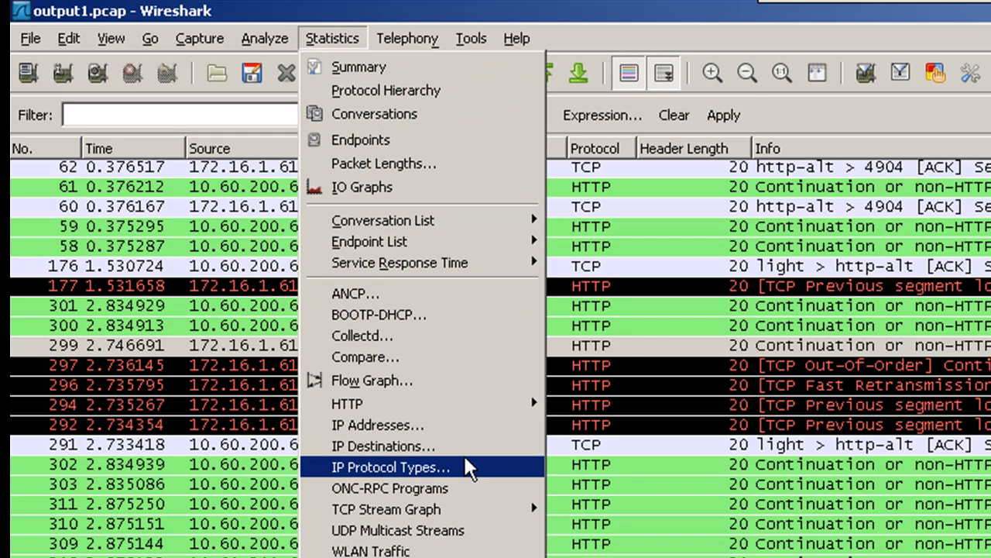
mouse_move(347, 403)
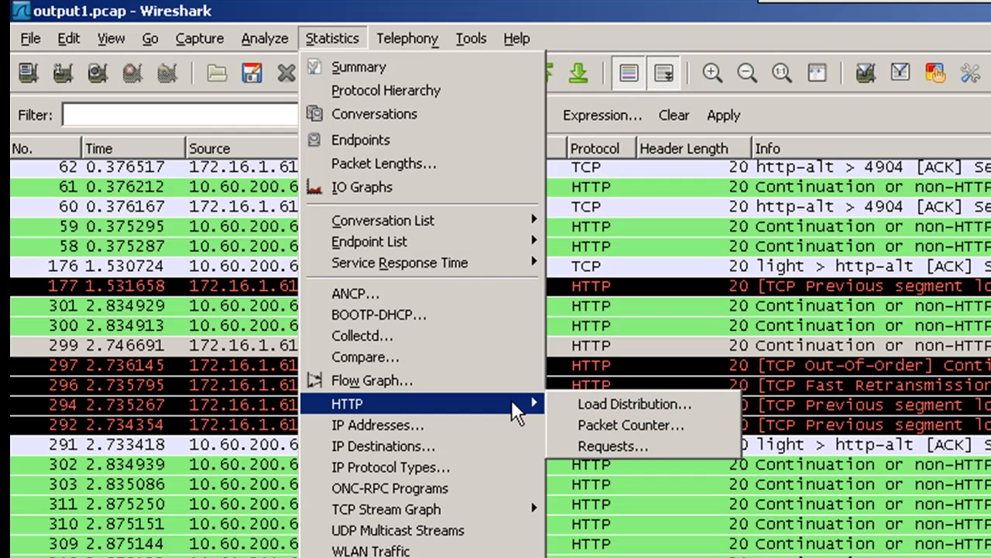
mouse_move(612, 446)
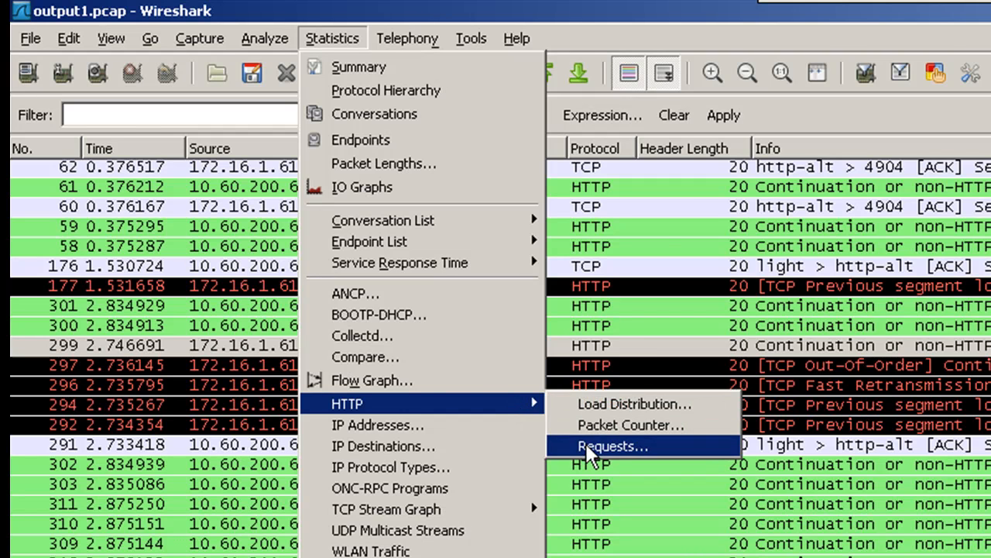
click(612, 446)
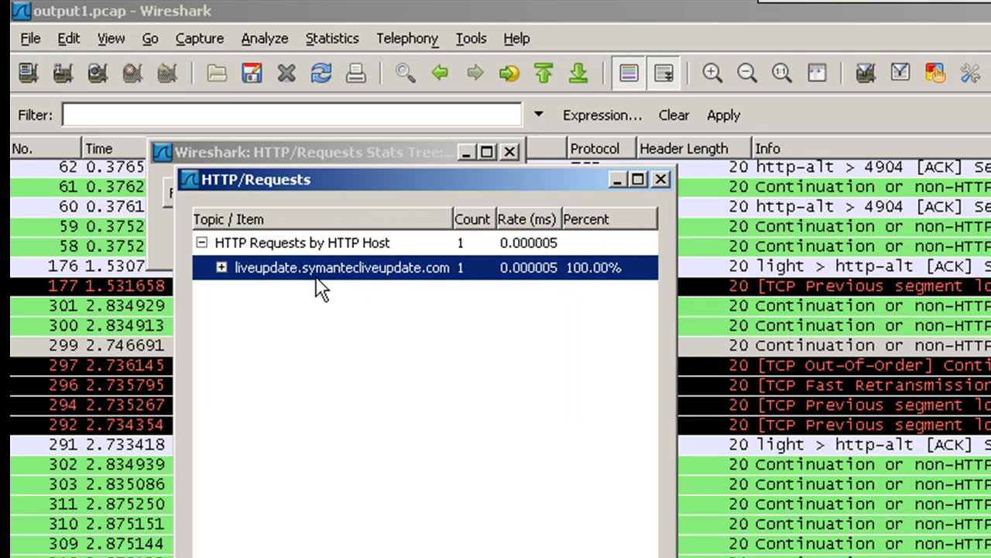
click(221, 267)
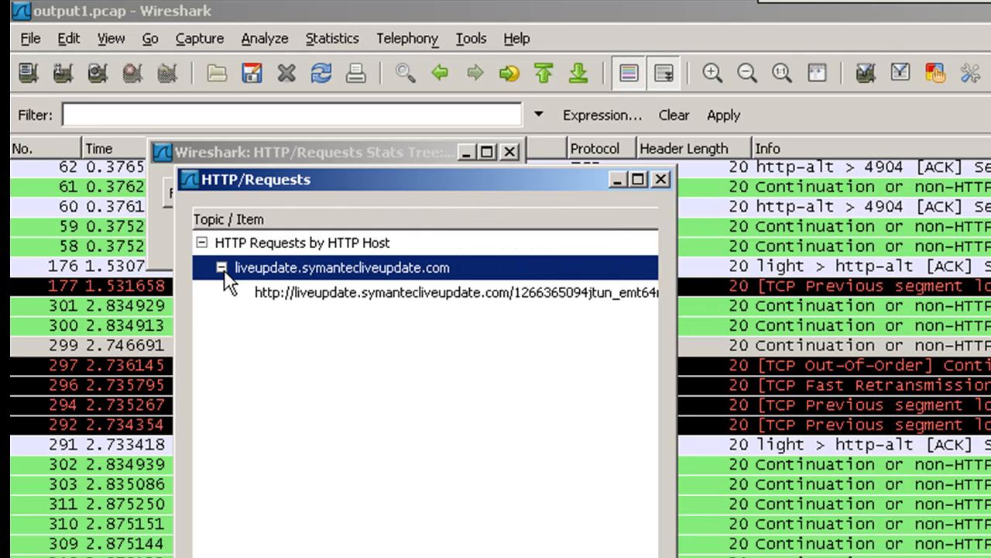
click(456, 293)
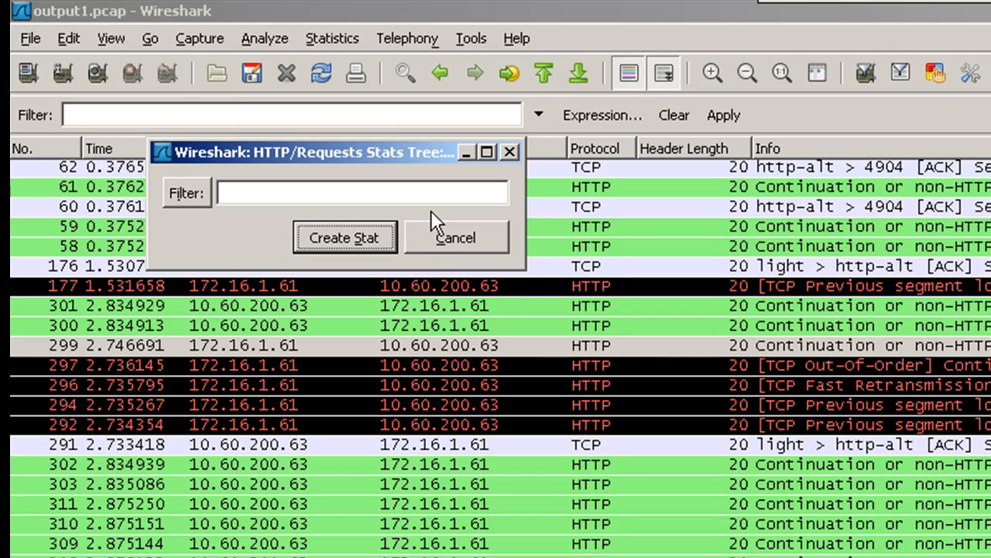
Step: Dismiss the leftover HTTP Requests setup dialog
click(455, 237)
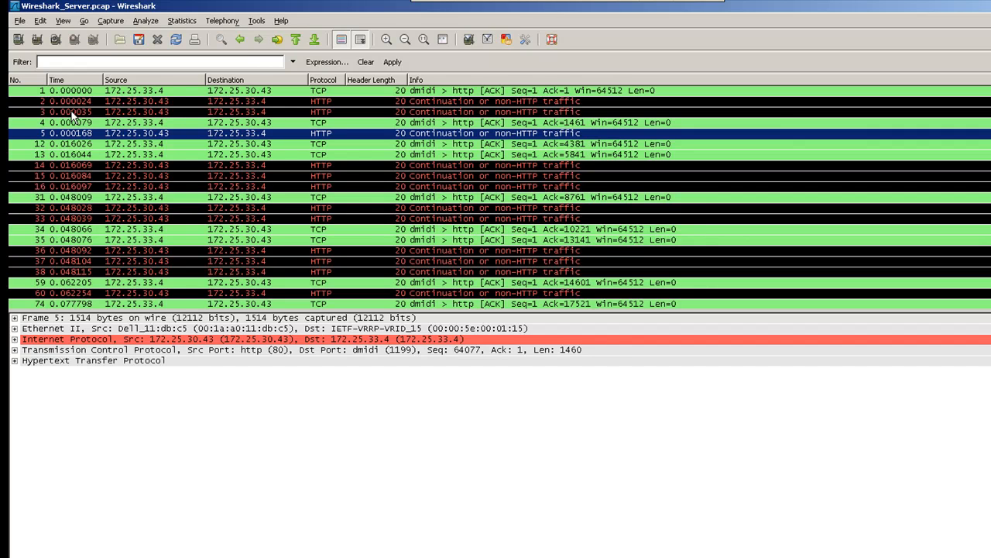
mouse_move(147, 118)
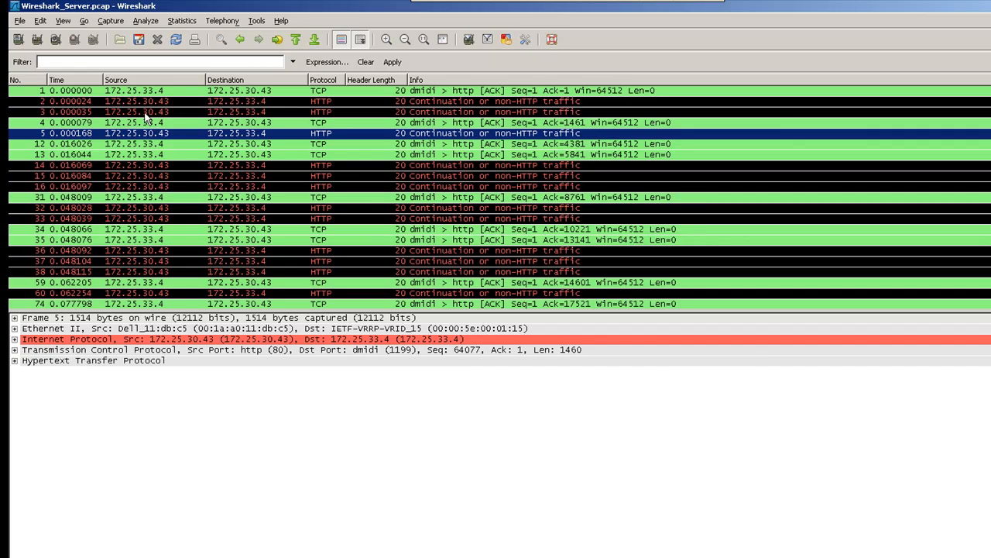
mouse_move(508, 142)
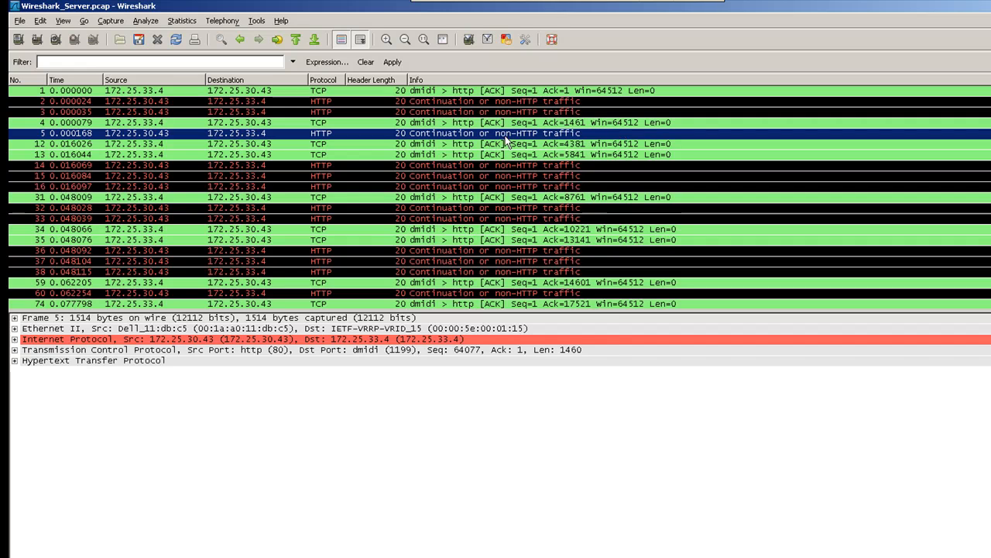
Step: Follow the TCP stream of packet 5 and bring up the conversation direction choices
right_click(508, 133)
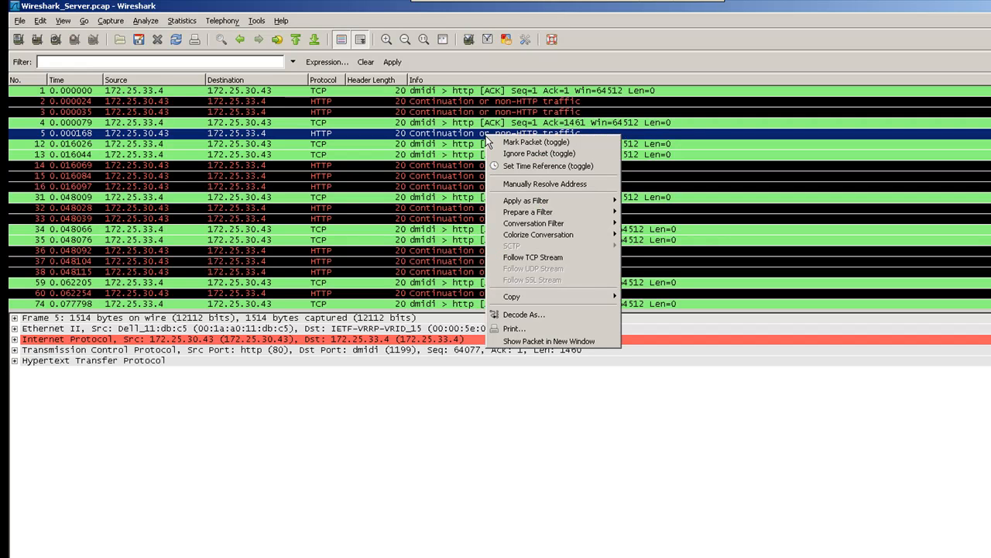
mouse_move(521, 257)
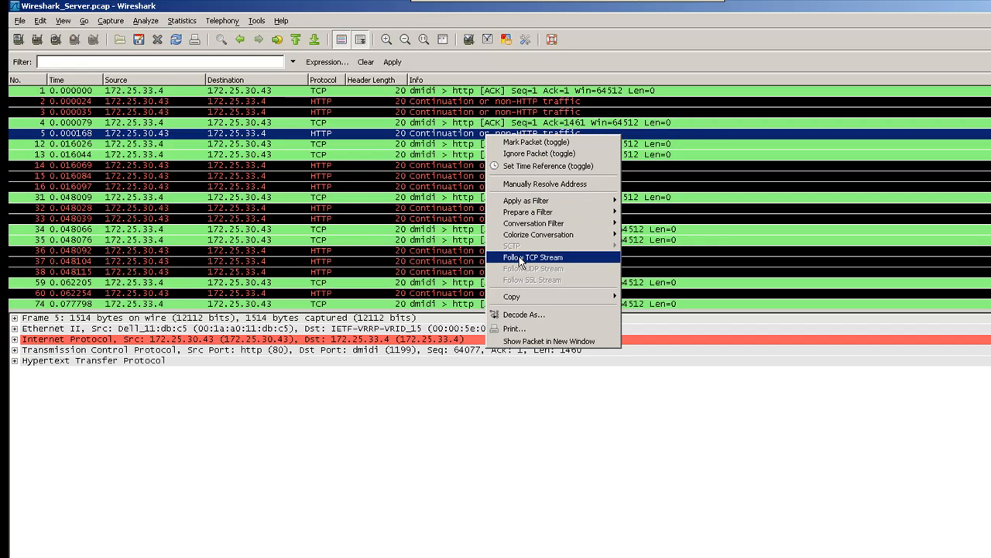
click(533, 257)
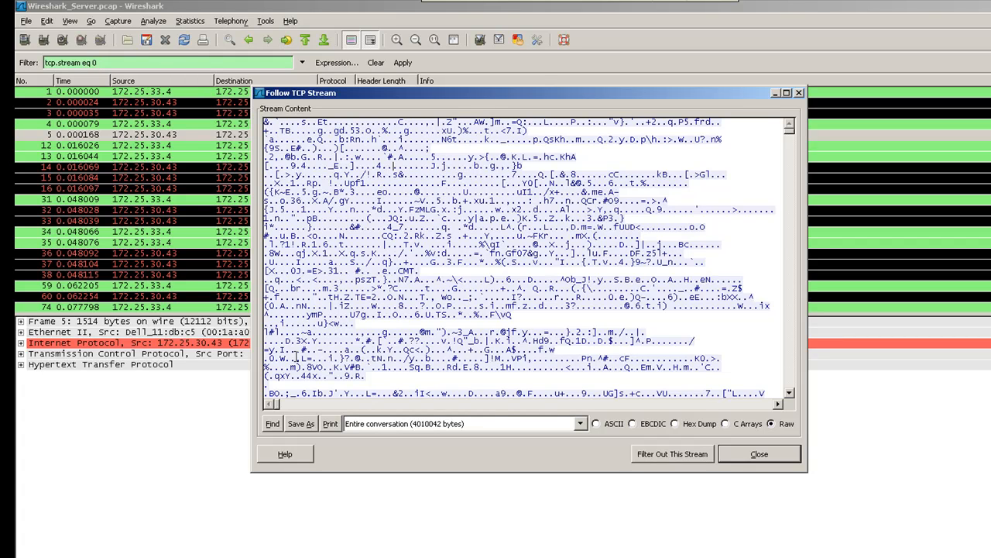
click(579, 422)
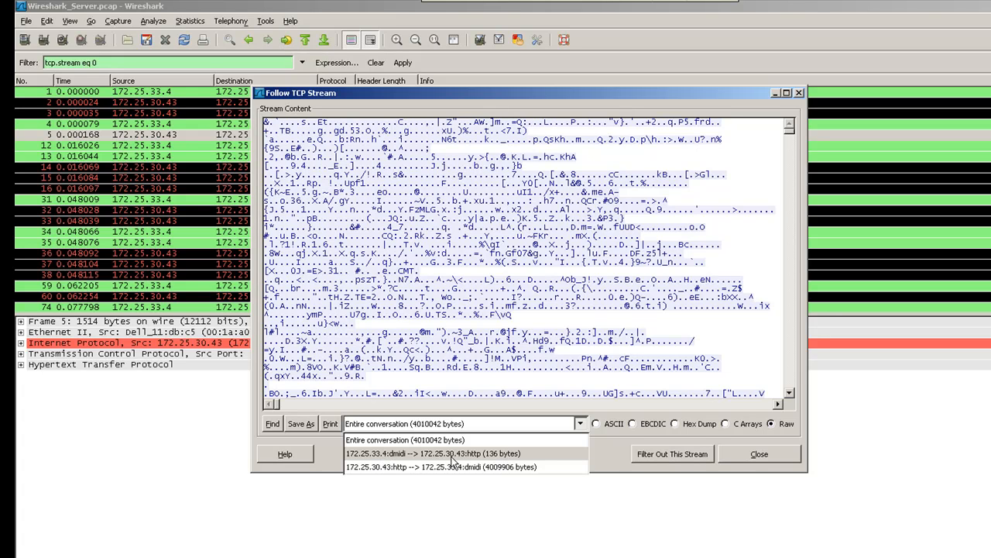
Step: Show only 172.25.33.4's HEAD request for /content/Cleanup.bat, then reopen the direction choices
click(432, 452)
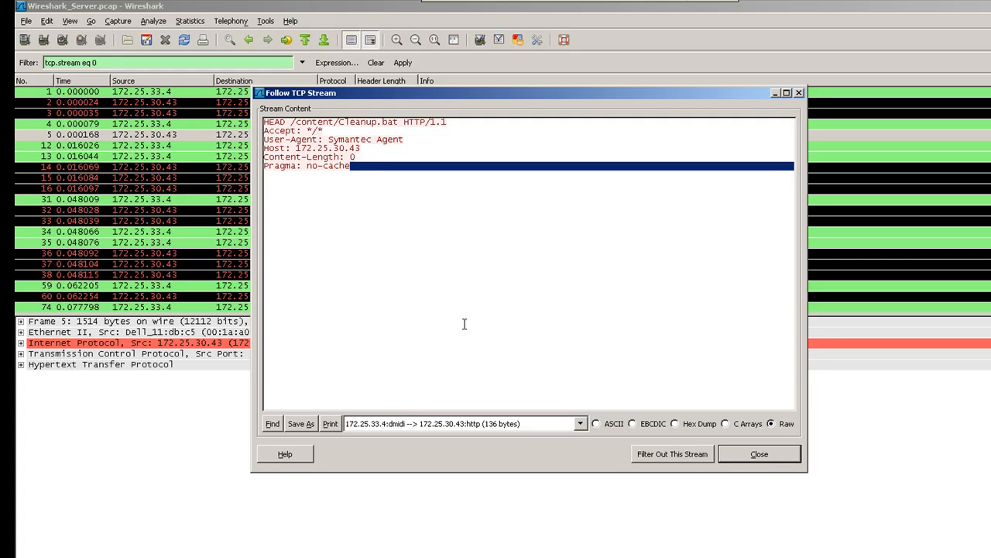
click(579, 423)
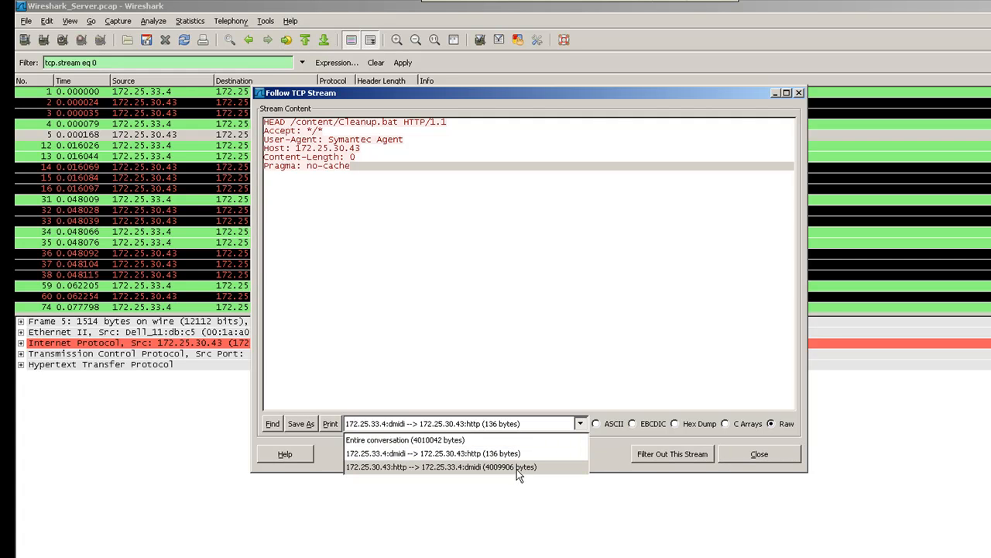
mouse_move(409, 472)
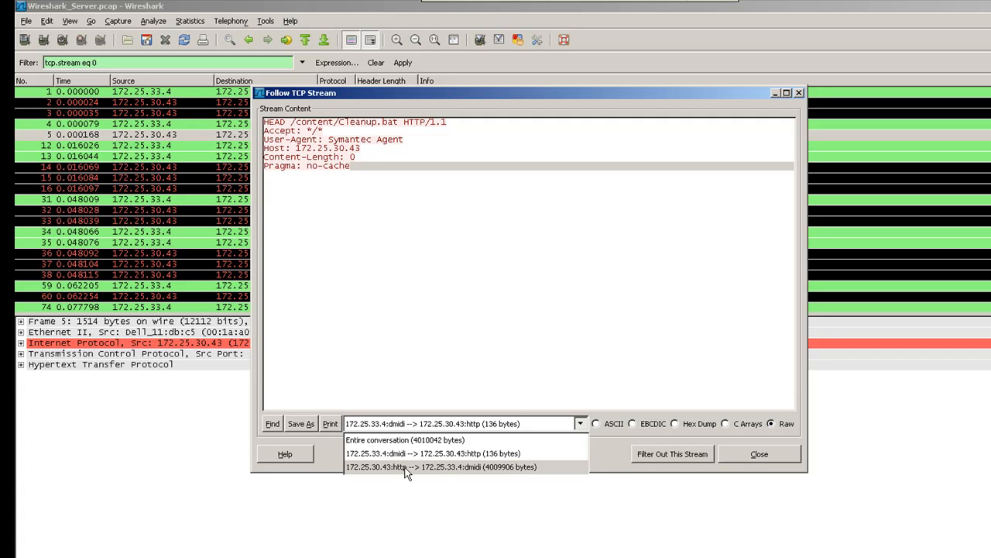
mouse_move(443, 477)
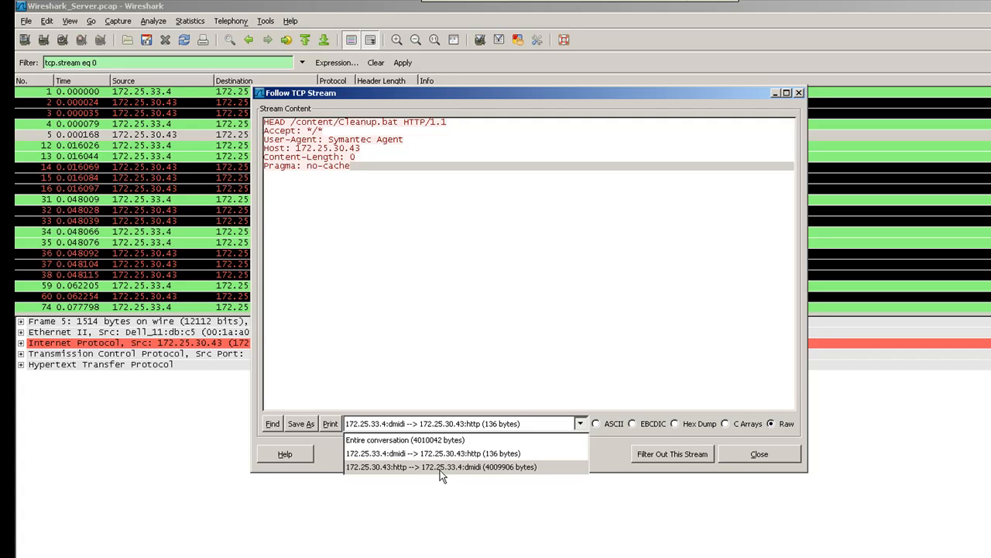
Step: Show only 172.25.30.43's response and scroll to the VBScript that deletes registry keys
click(441, 466)
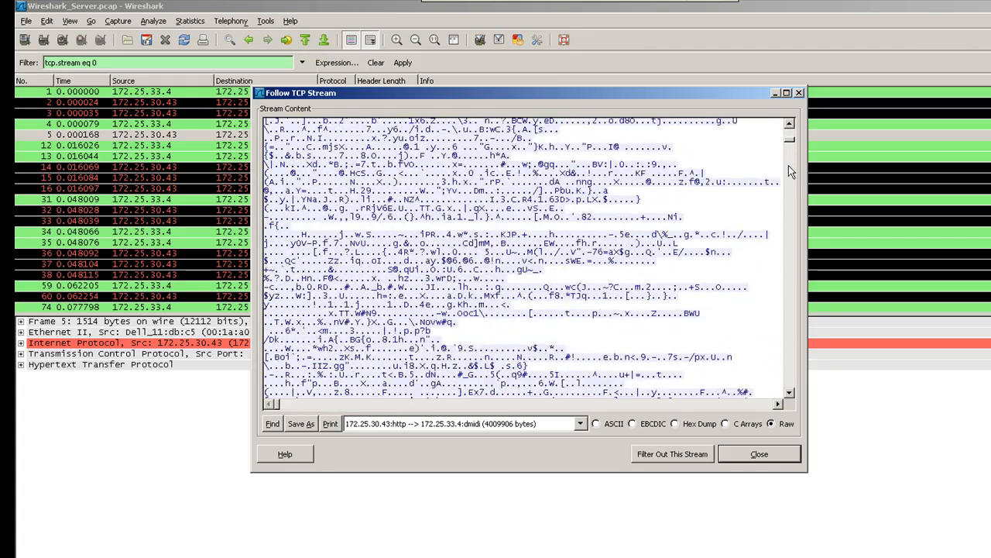
scroll(down, 3)
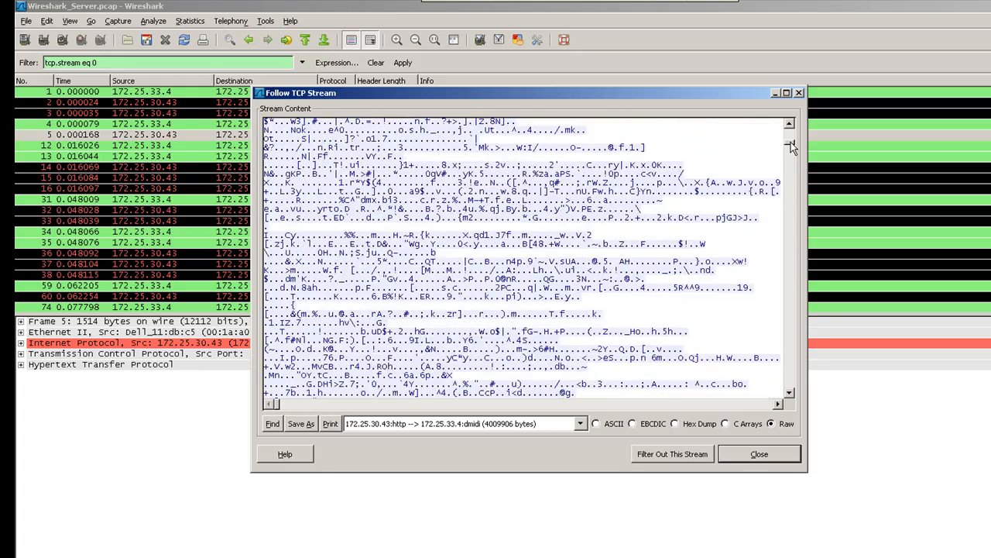
scroll(down, 3)
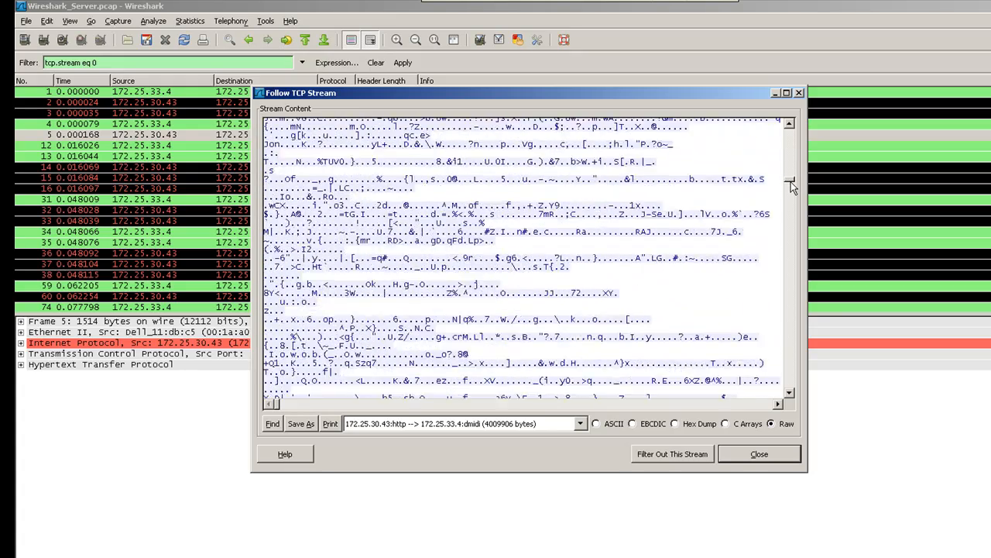
scroll(down, 3)
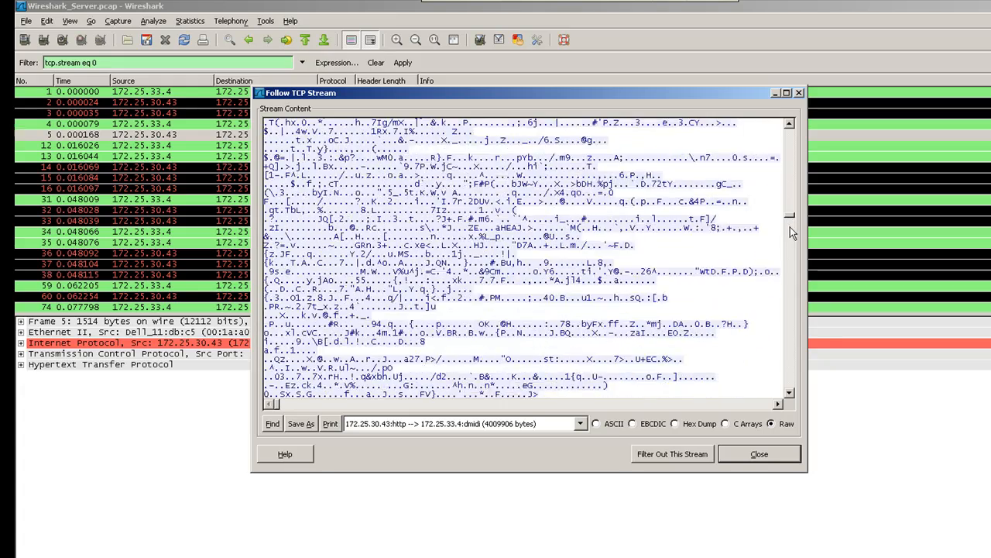
click(595, 425)
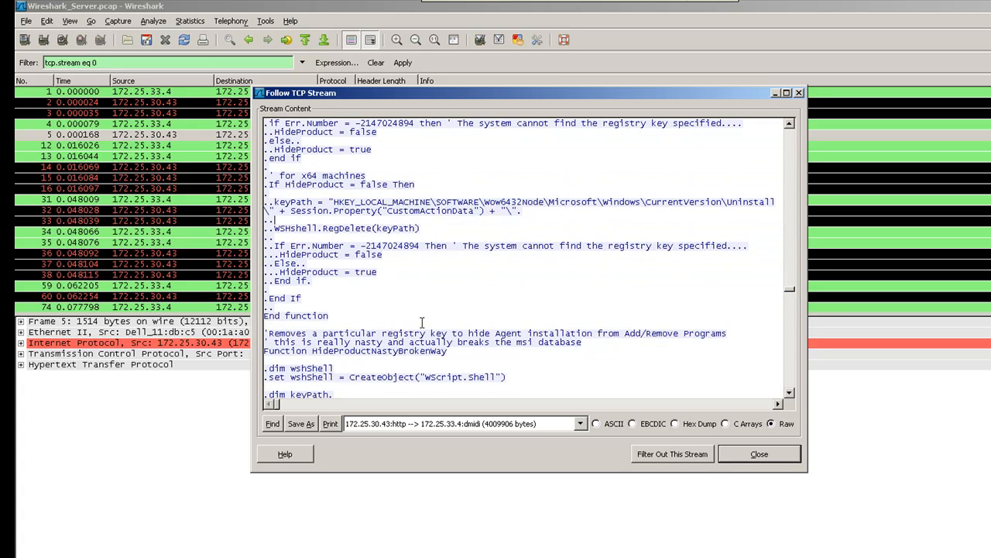
scroll(down, 3)
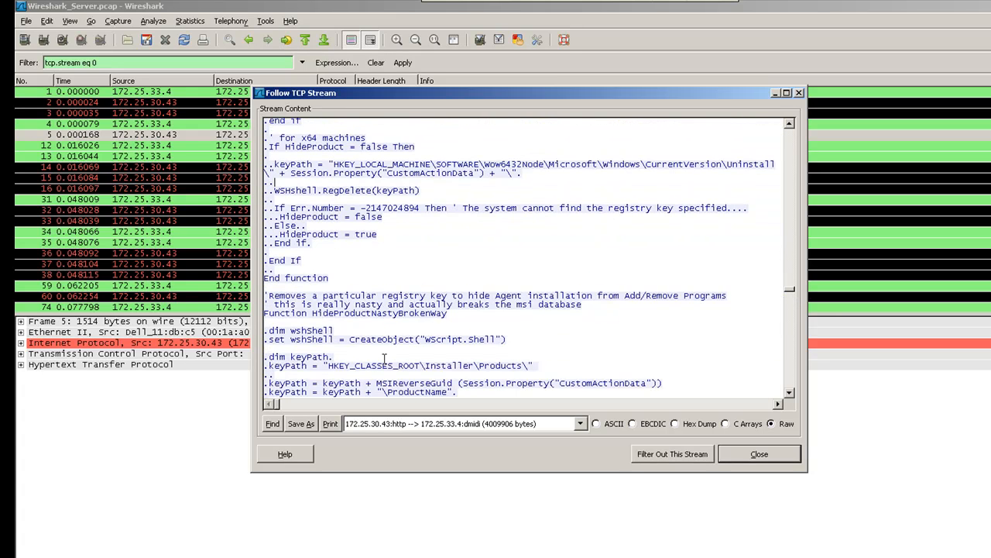
scroll(down, 3)
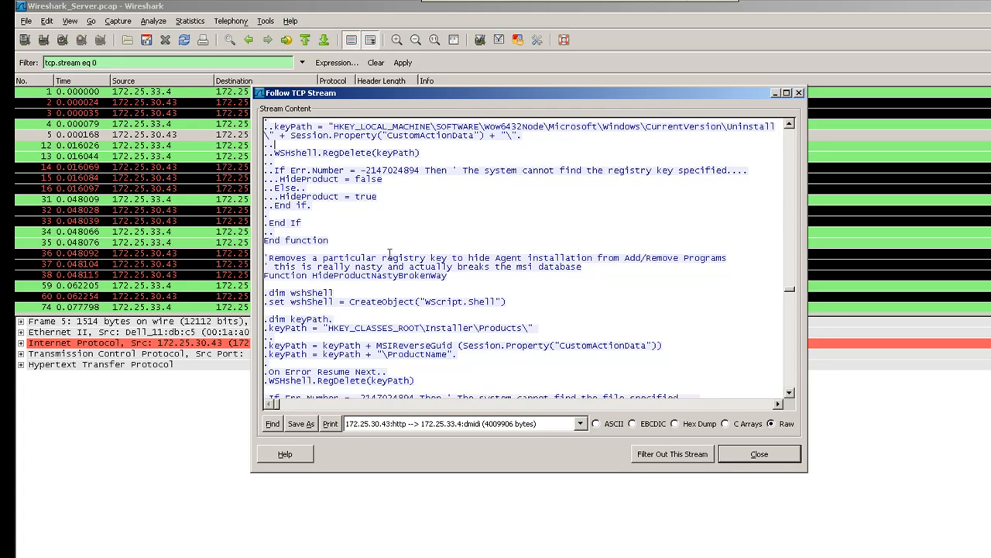
drag(415, 257, 620, 257)
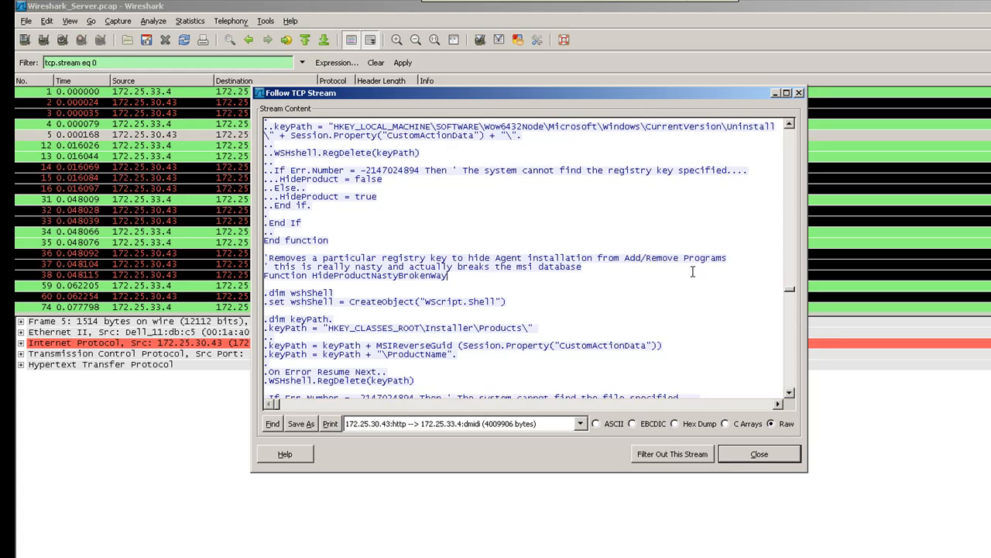
scroll(down, 3)
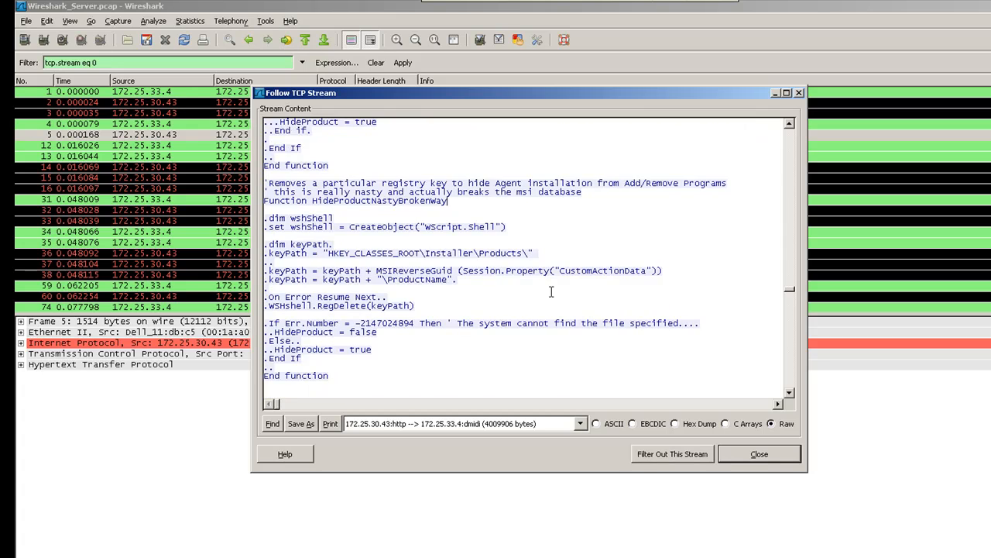
scroll(down, 3)
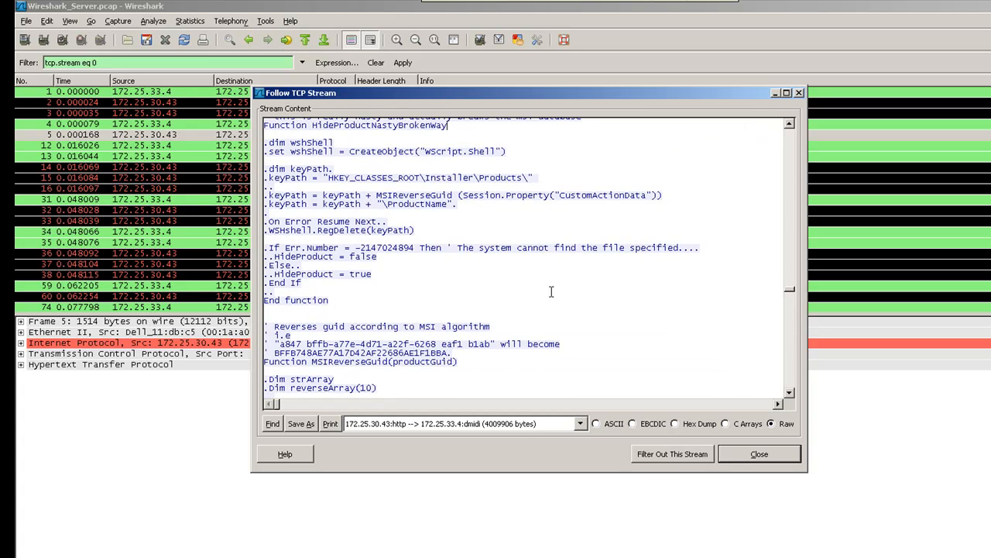
mouse_move(759, 454)
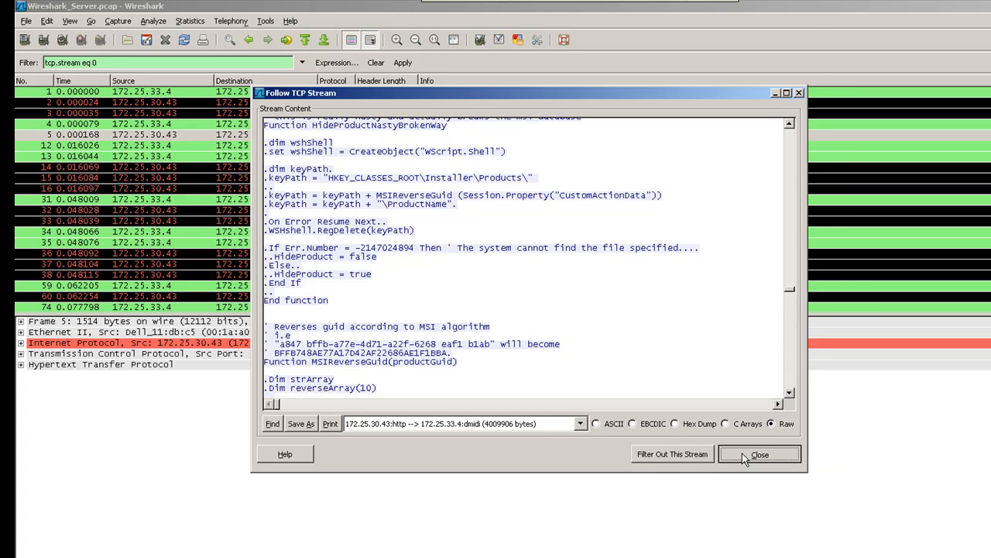
Step: Close the Follow TCP Stream window and reopen output1.pcap via File > Open
click(759, 454)
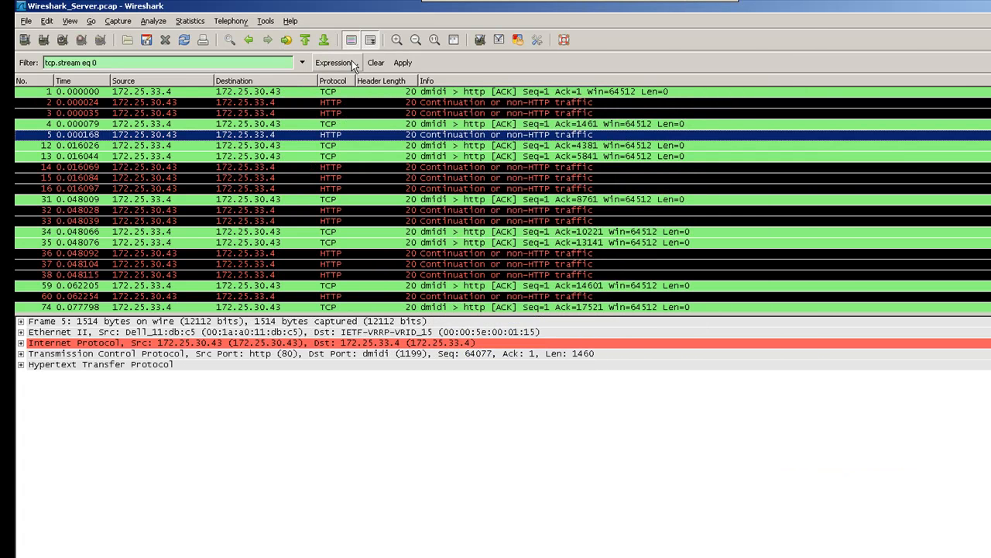
click(375, 62)
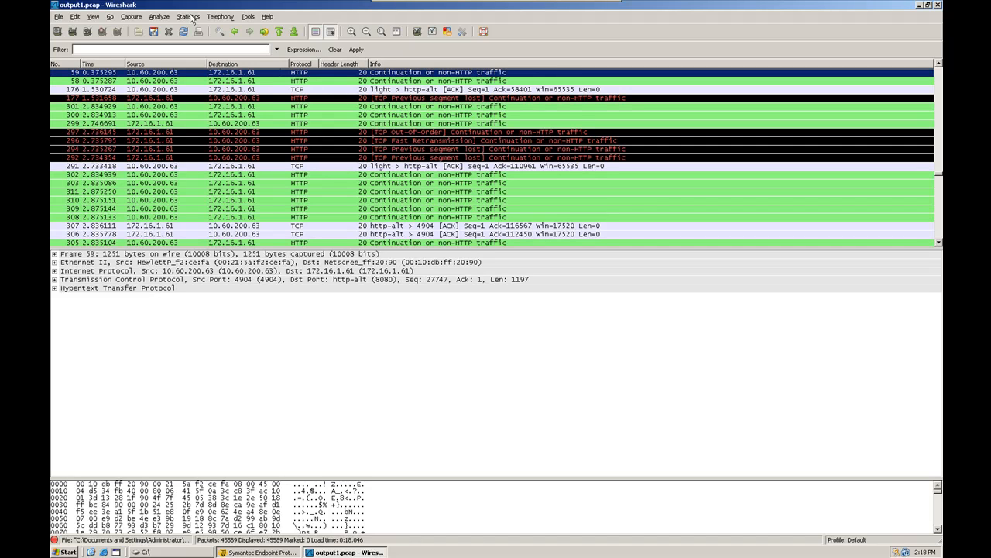
Step: Generate IP Destinations statistics and expand both destinations down to their TCP ports
click(189, 16)
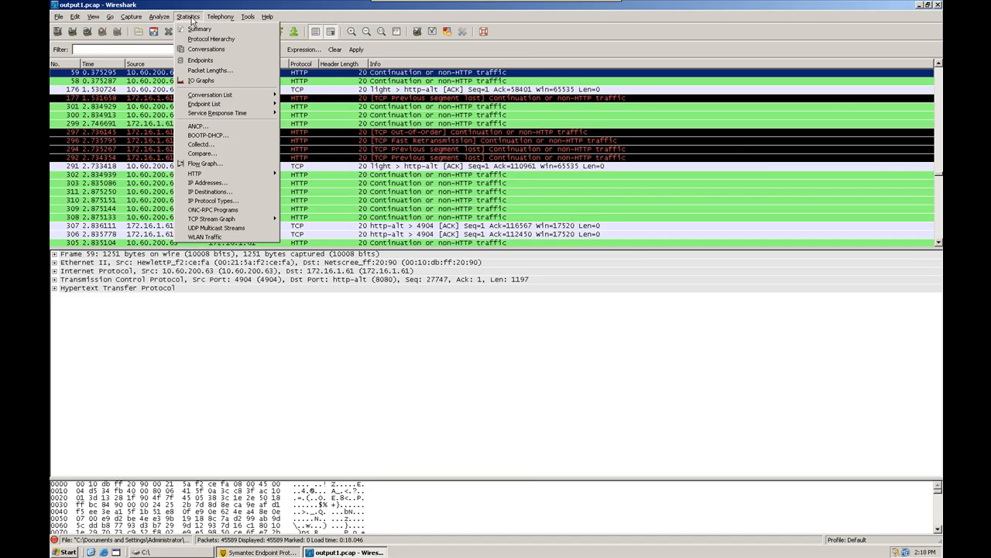
mouse_move(209, 192)
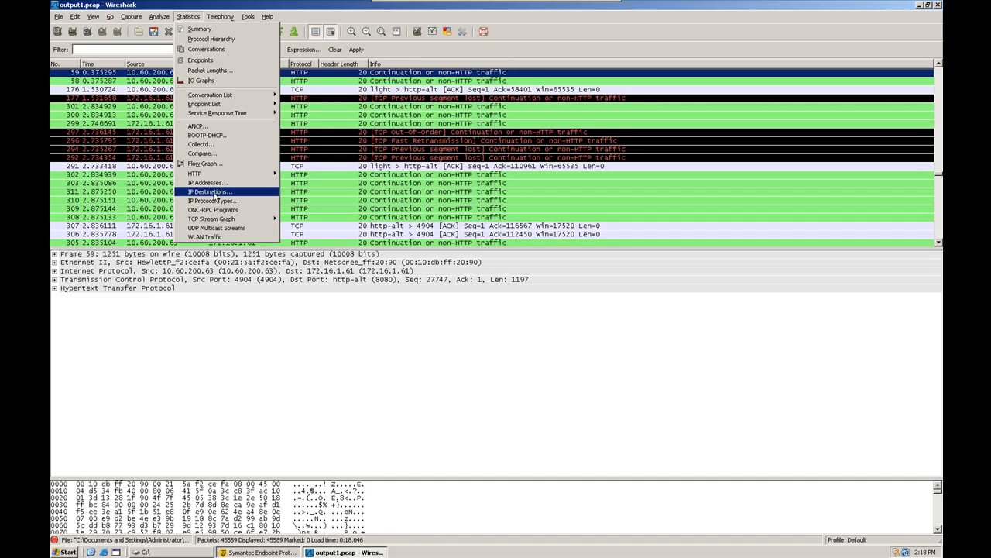
click(208, 193)
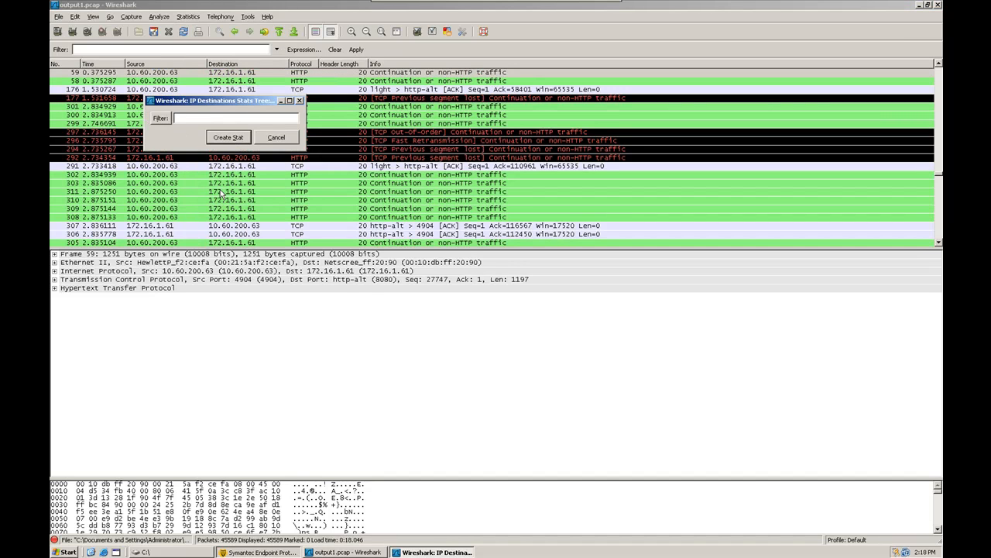
click(227, 136)
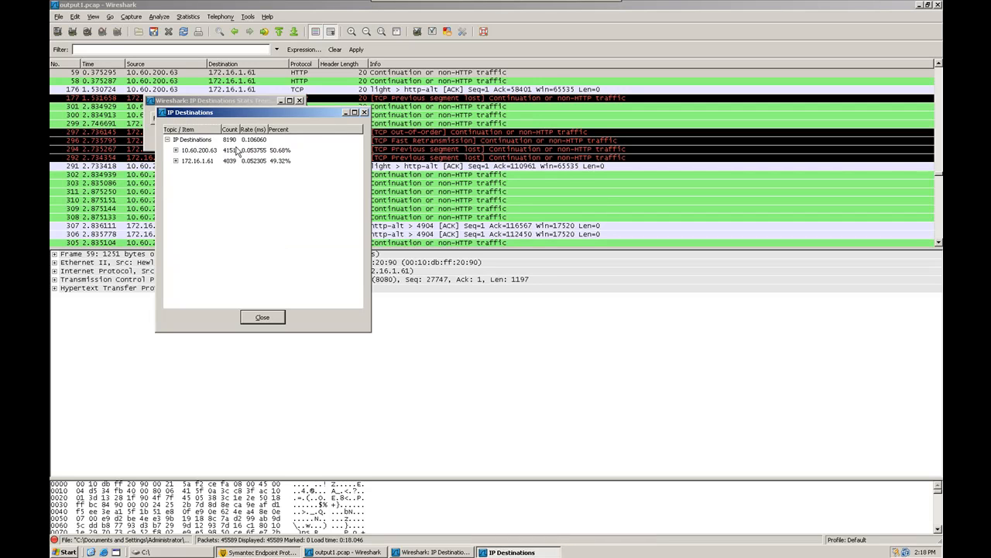
click(198, 159)
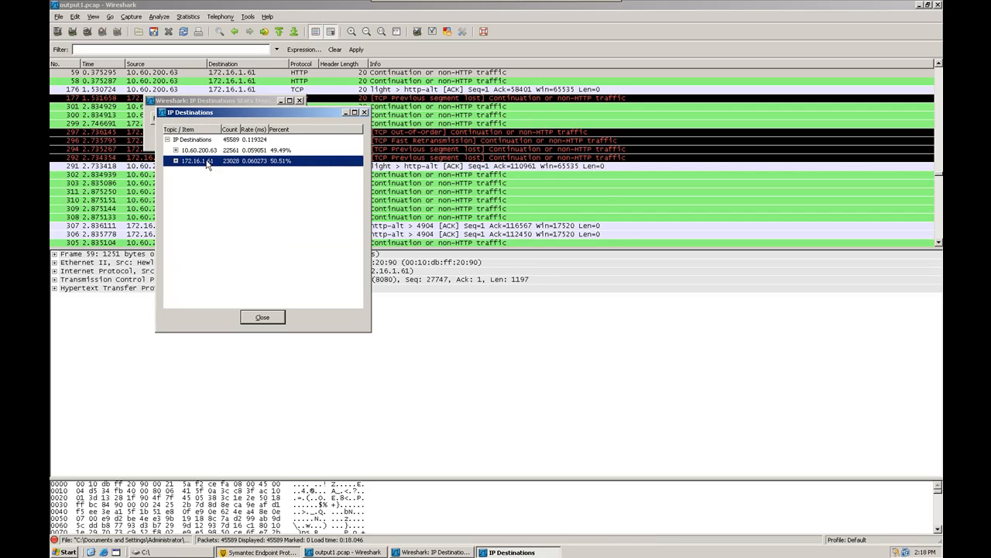
click(177, 151)
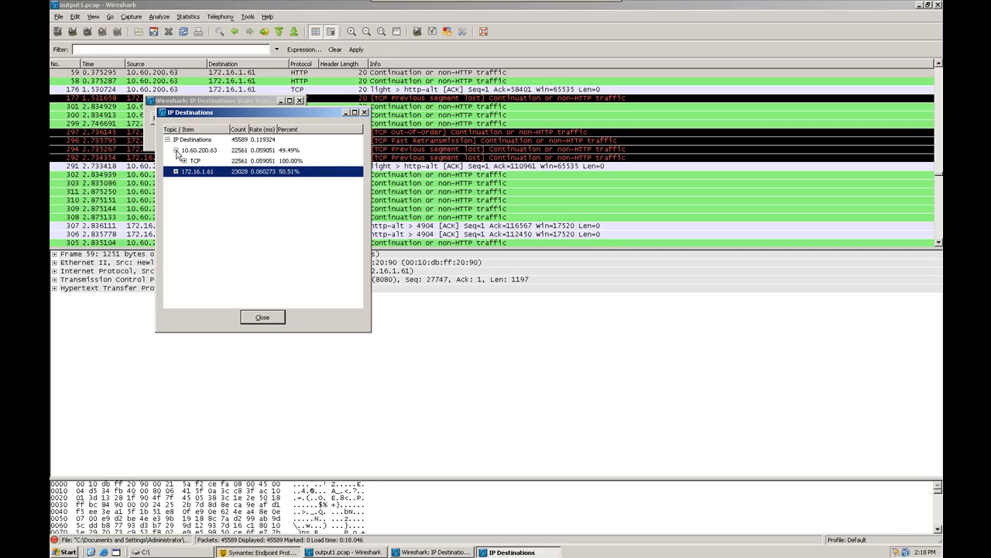
click(177, 171)
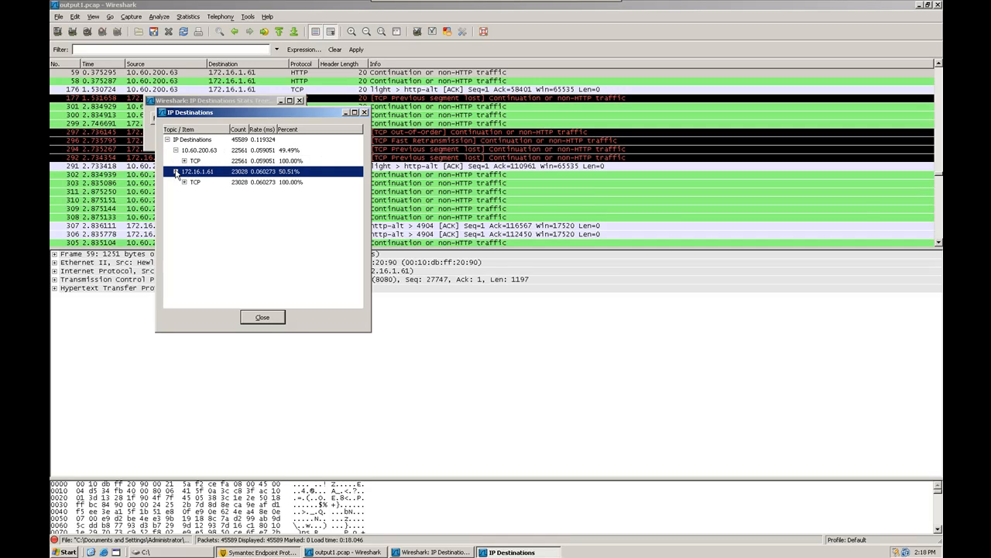
click(185, 160)
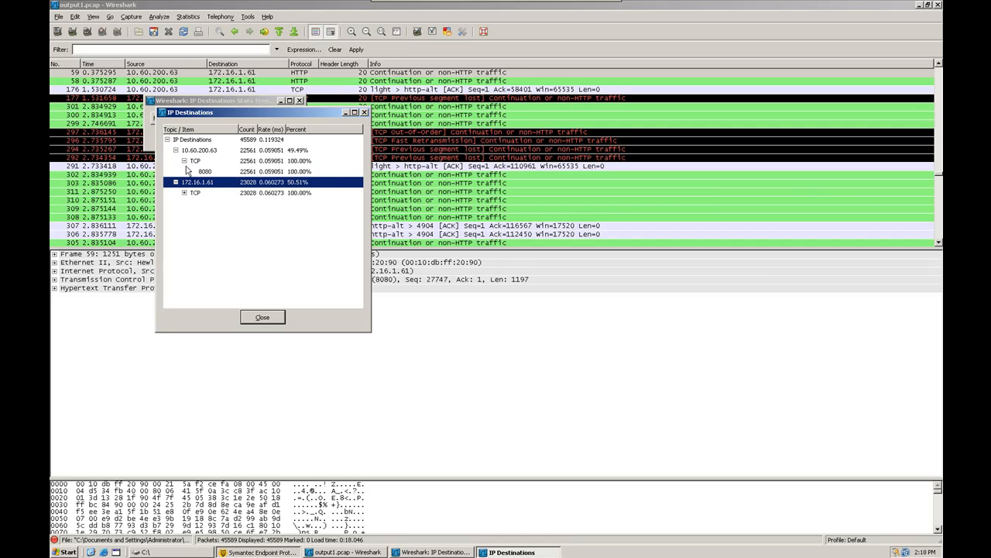
click(186, 192)
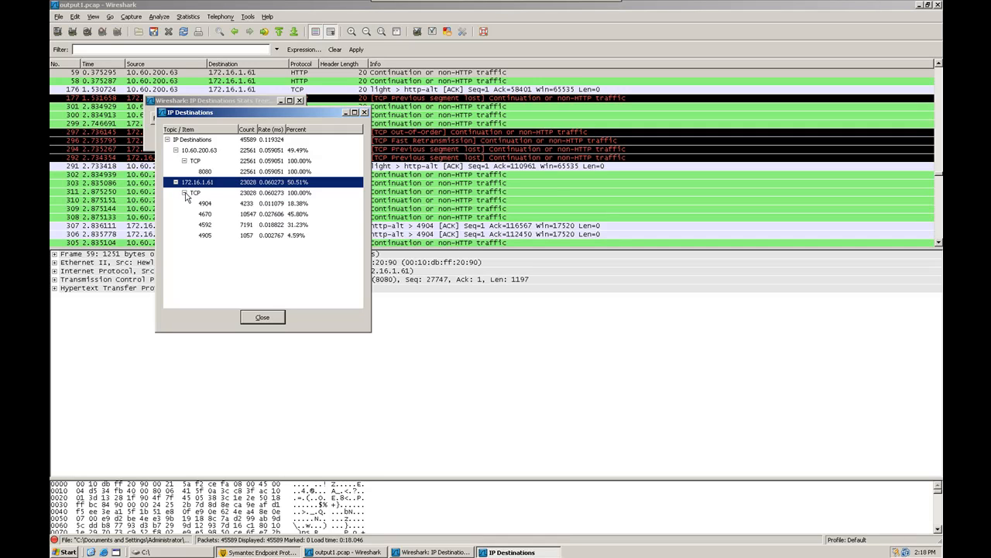
mouse_move(195, 180)
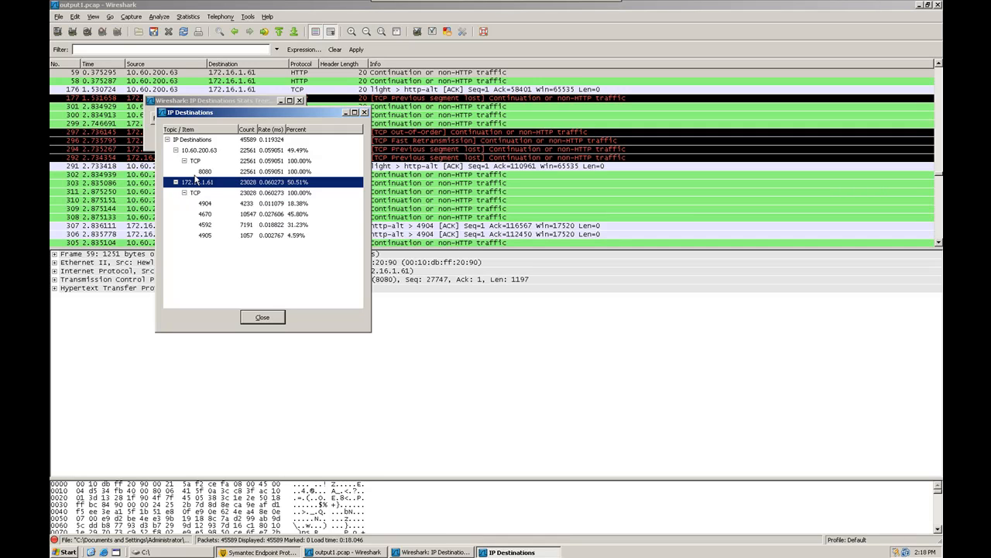
Step: Inspect port 8080 traffic to 10.60.200.63 and compare with the 172.16.1.41 destination
click(205, 171)
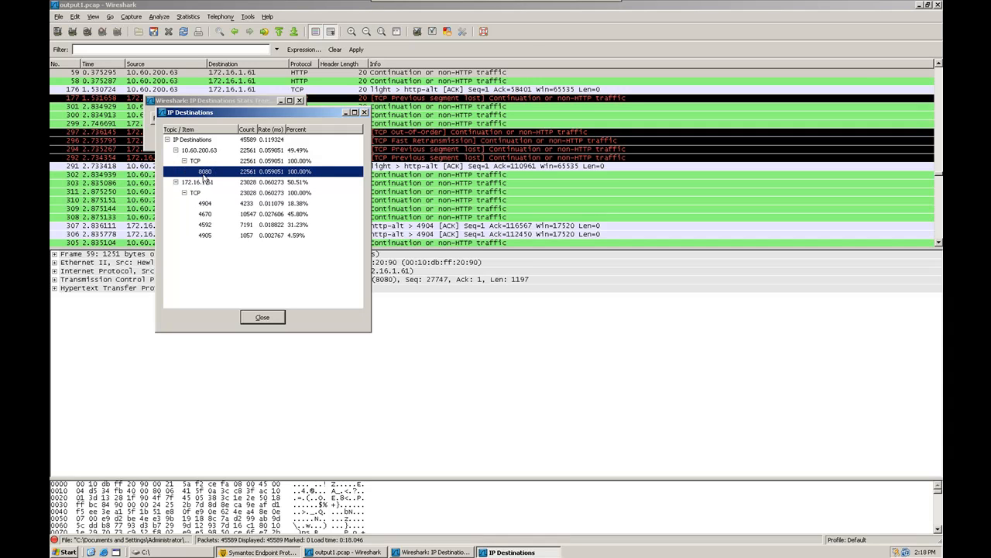
click(195, 160)
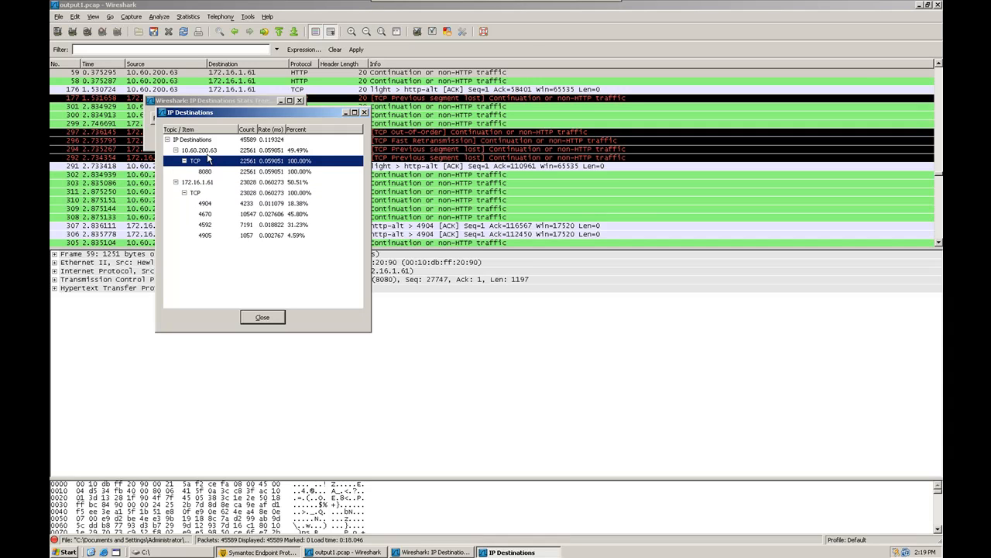
click(185, 160)
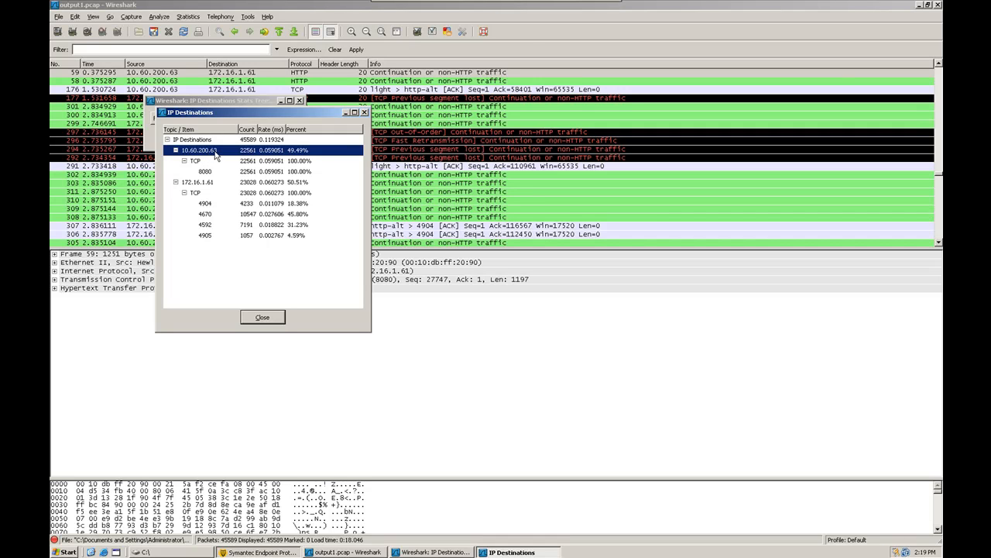
mouse_move(220, 158)
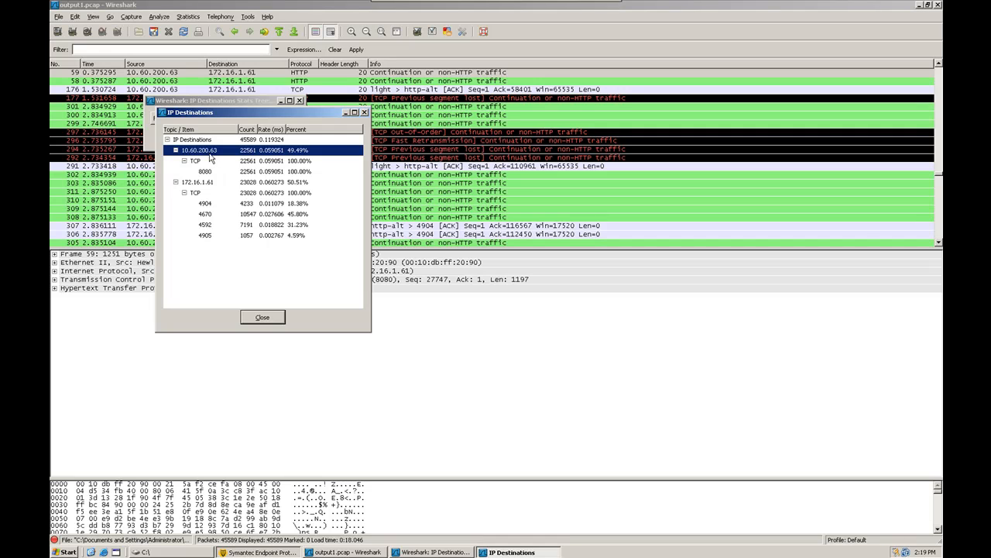
click(204, 170)
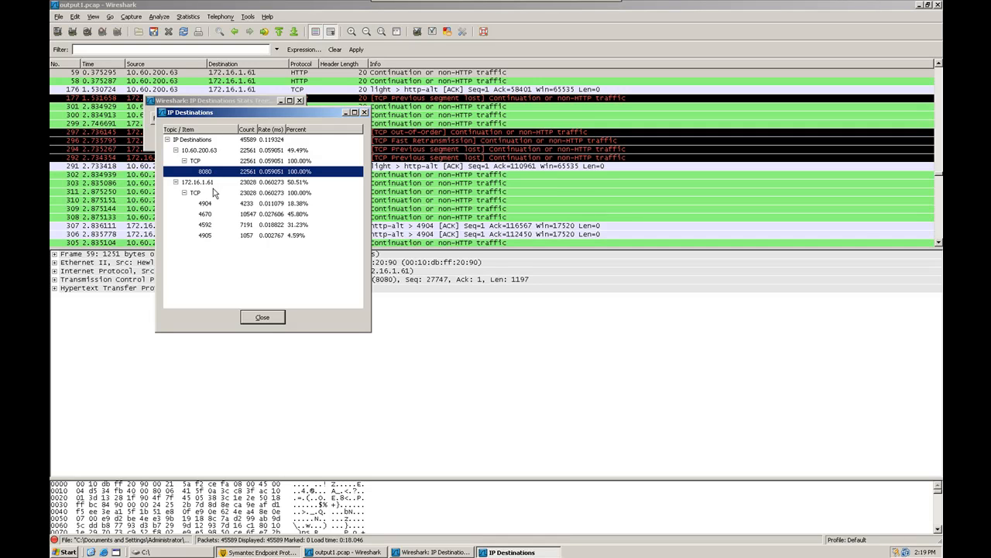
click(198, 181)
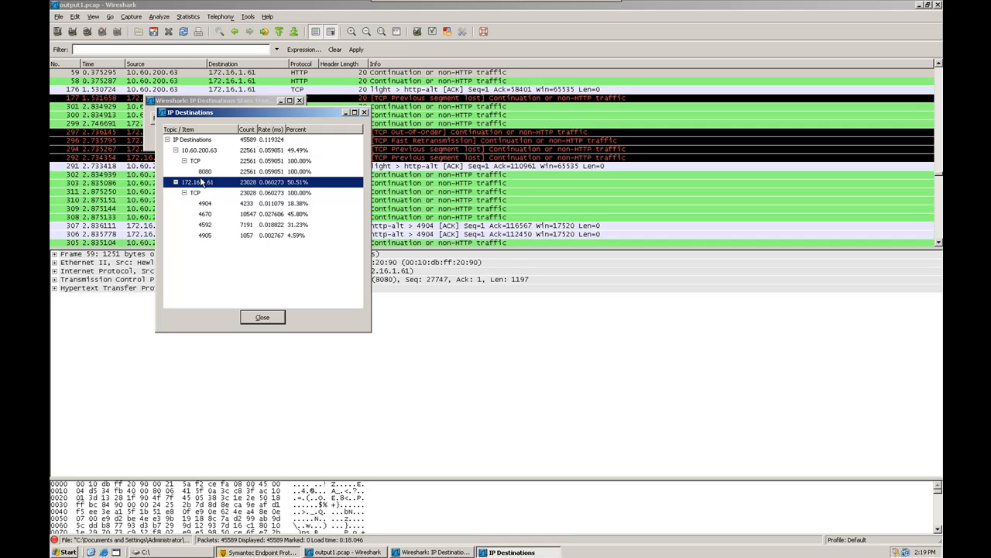
click(198, 149)
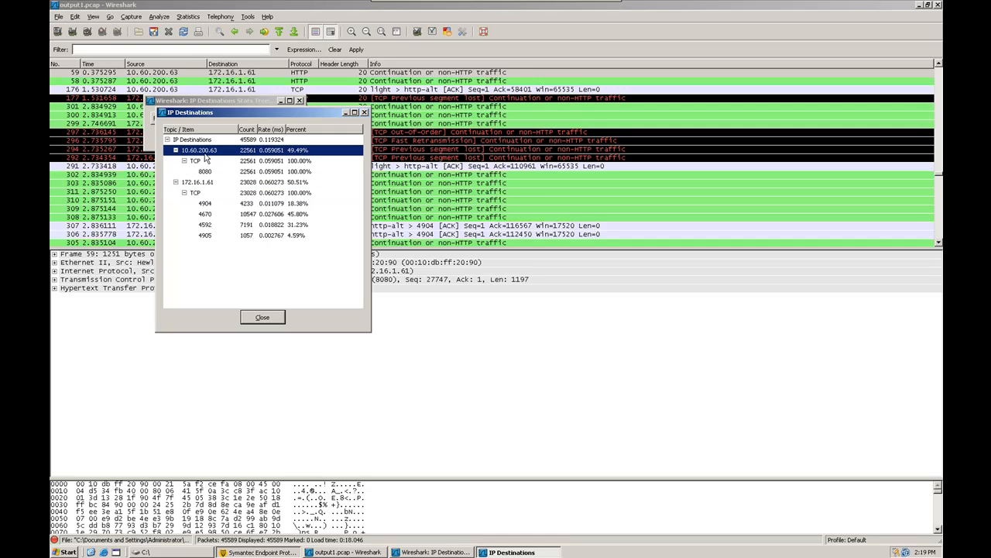
click(198, 183)
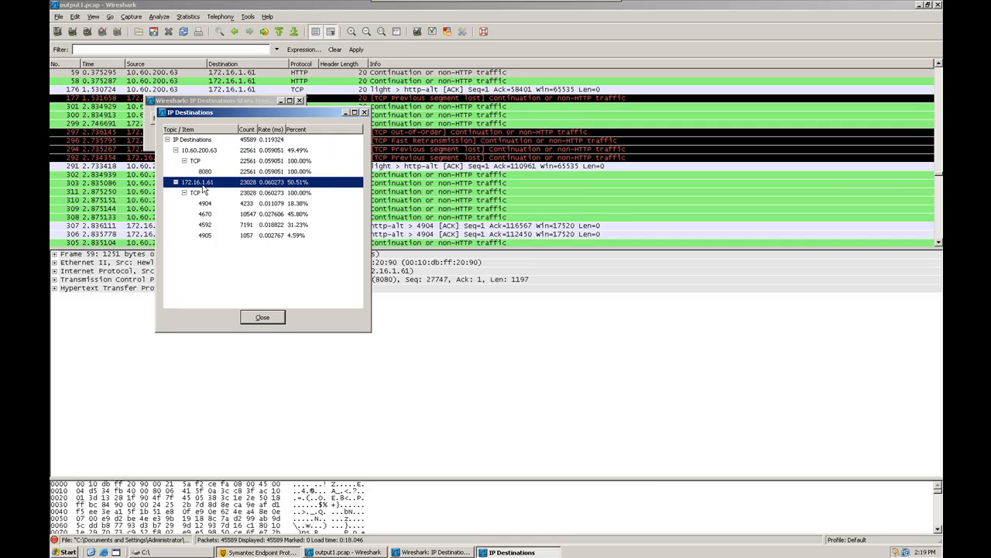
mouse_move(209, 232)
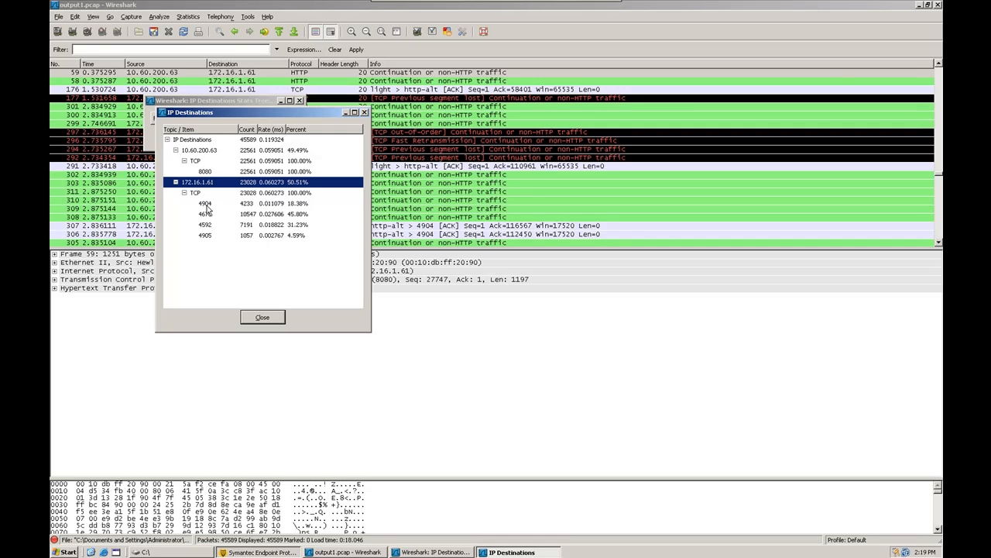
mouse_move(205, 223)
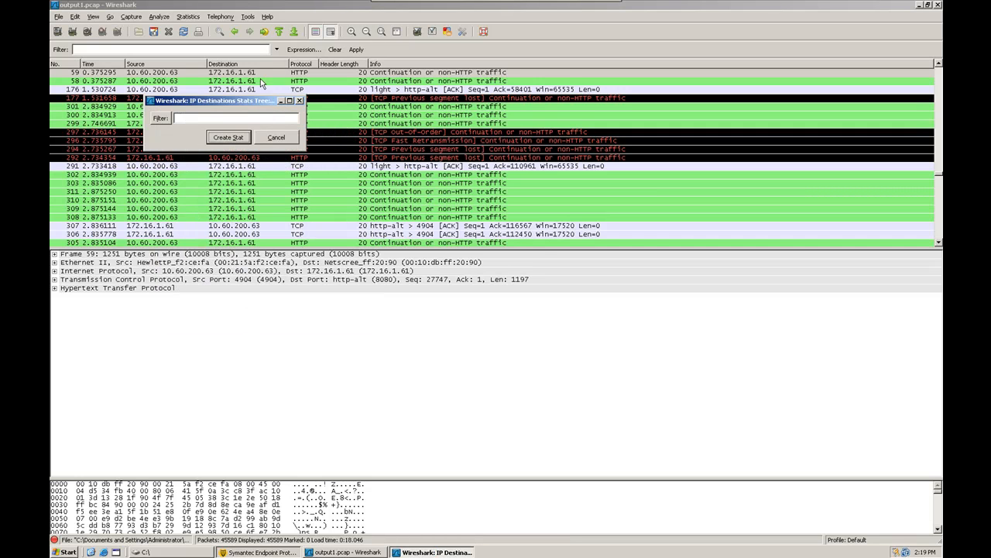
Step: Generate IP Addresses statistics and inspect the 10.60.200.63 and 172.16.1.41 rows, each at 100%
click(189, 15)
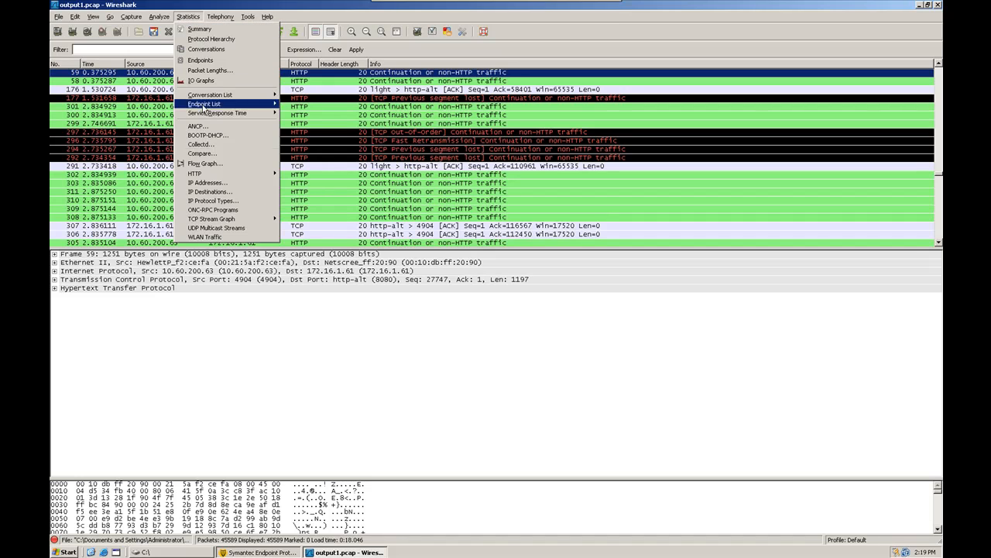
click(207, 183)
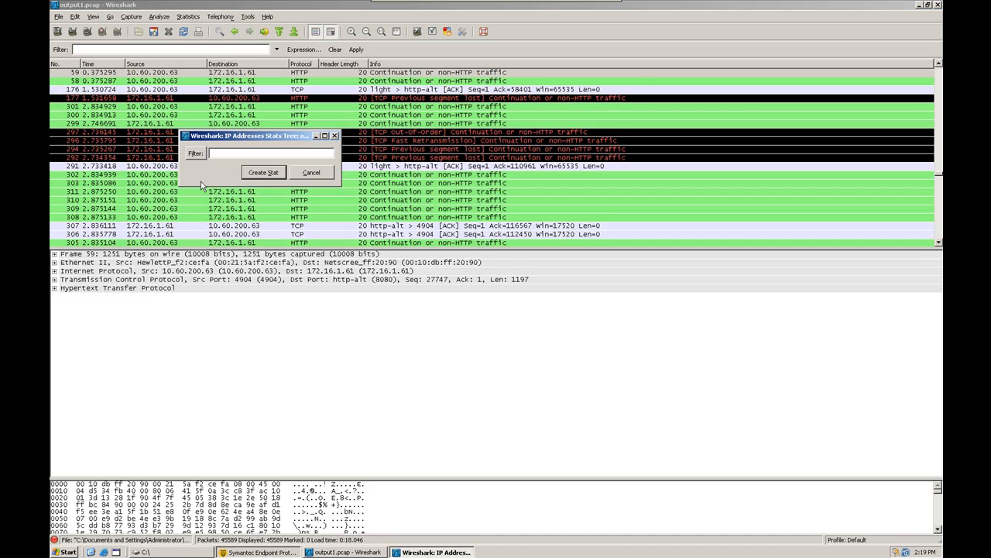
click(263, 171)
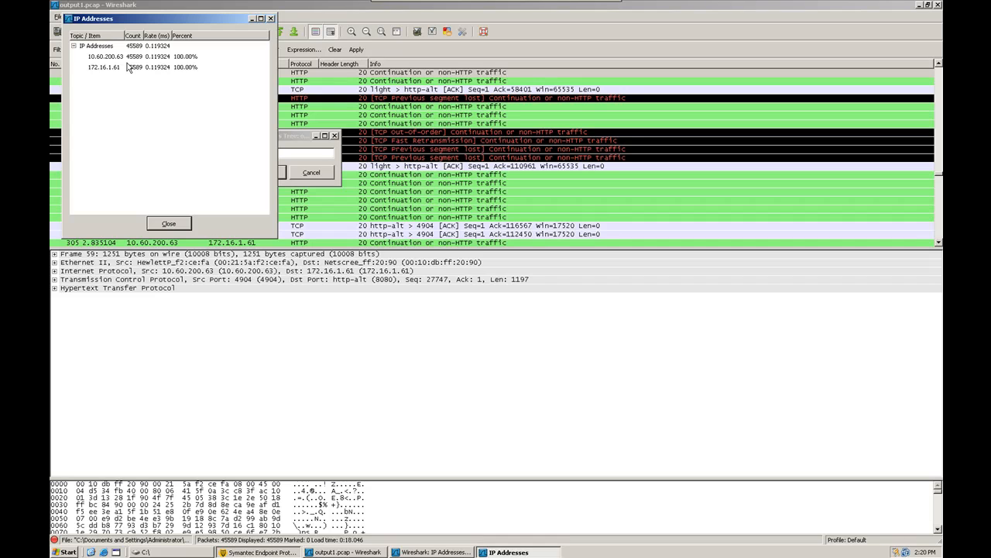
click(105, 56)
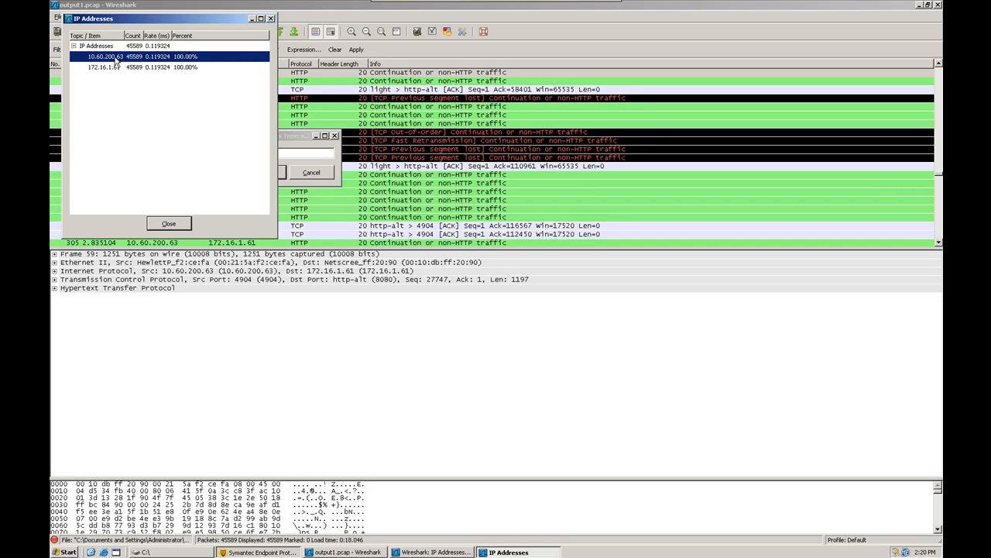
click(106, 67)
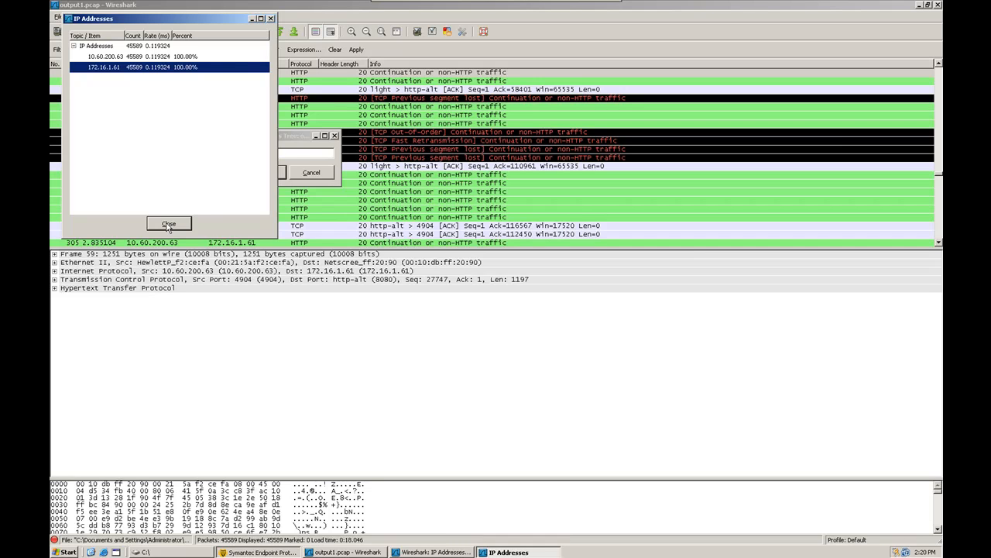
Step: Close the results, regenerate IP Addresses statistics, and check the 172.16.1.41 row again
click(168, 223)
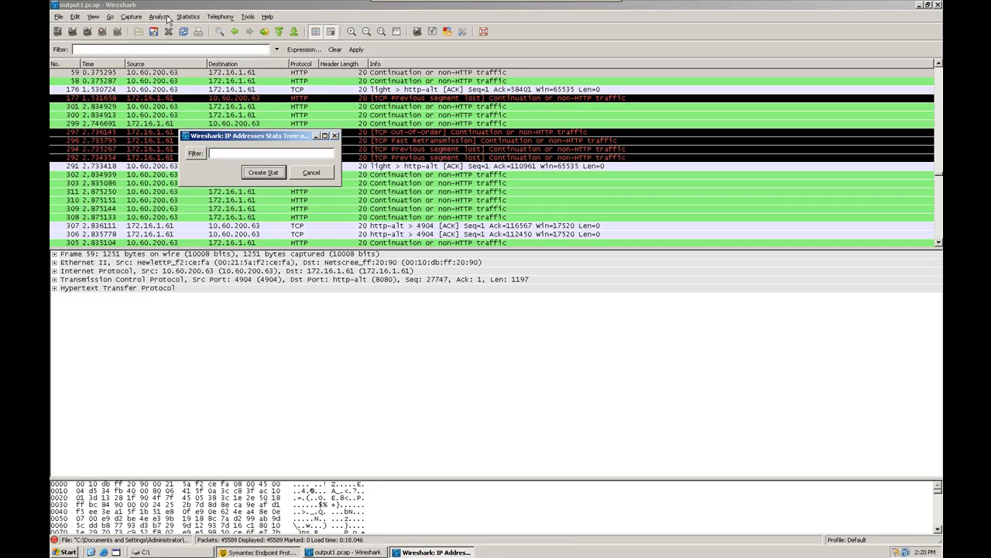
click(188, 15)
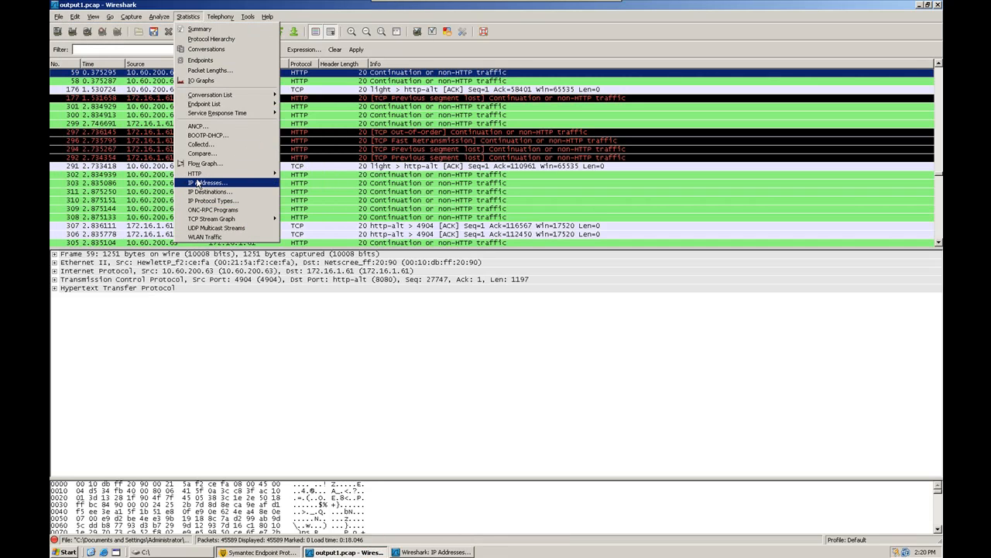
click(209, 182)
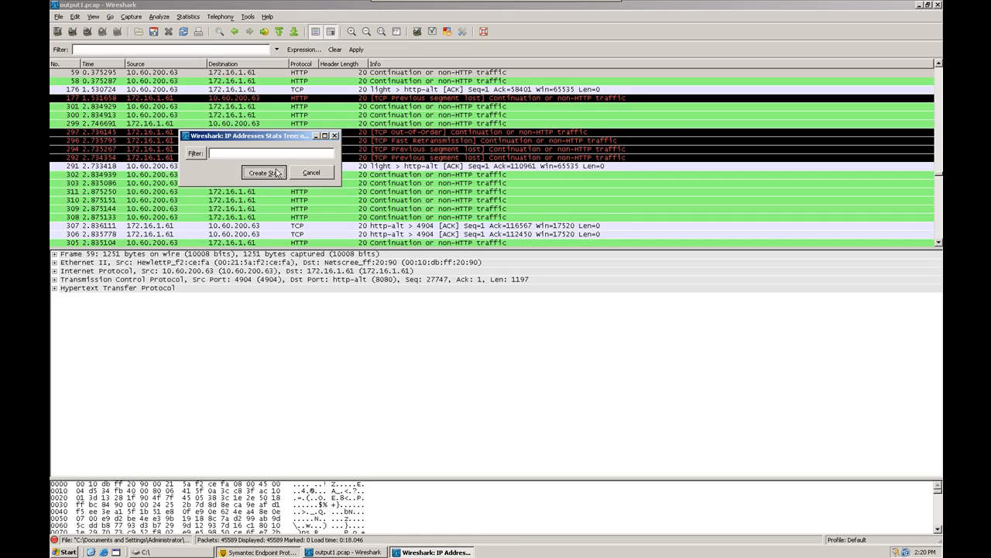
click(264, 172)
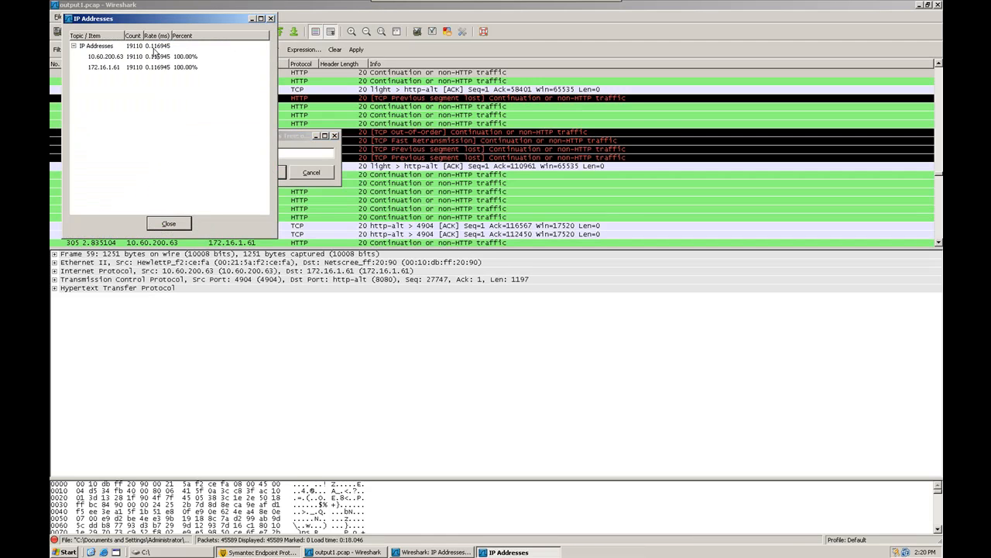
click(104, 67)
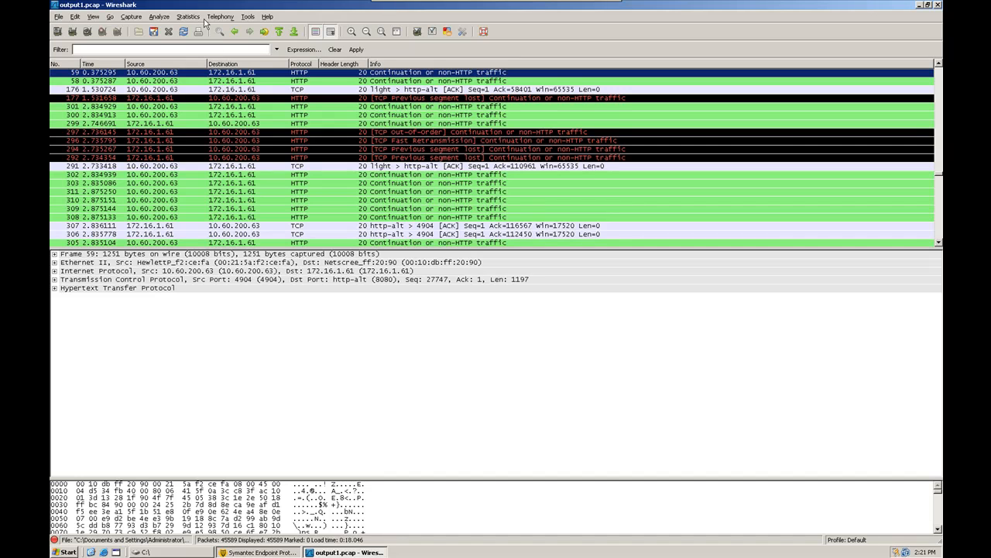
Step: Generate Protocol Hierarchy statistics and inspect the SMB entry under NetBIOS Datagram Service
click(189, 15)
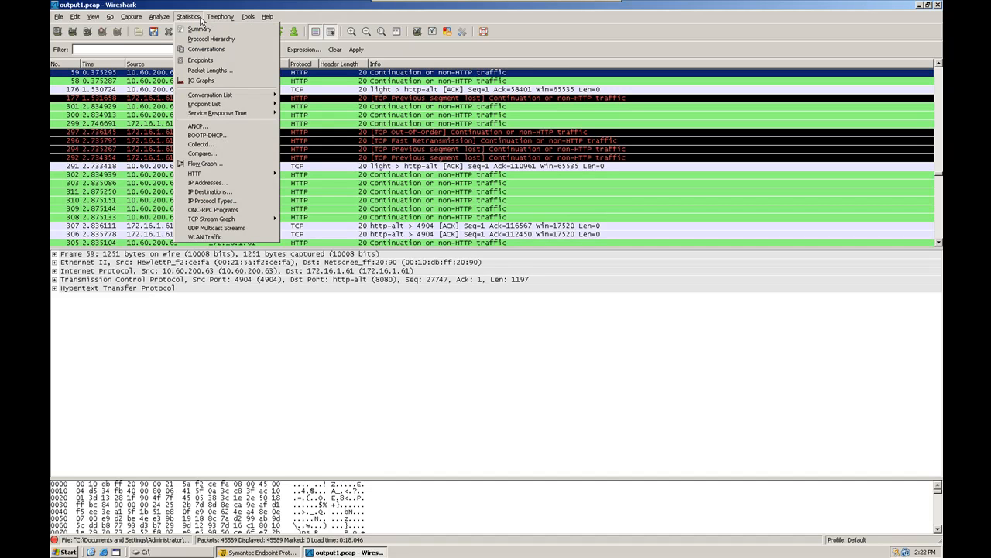
mouse_move(210, 38)
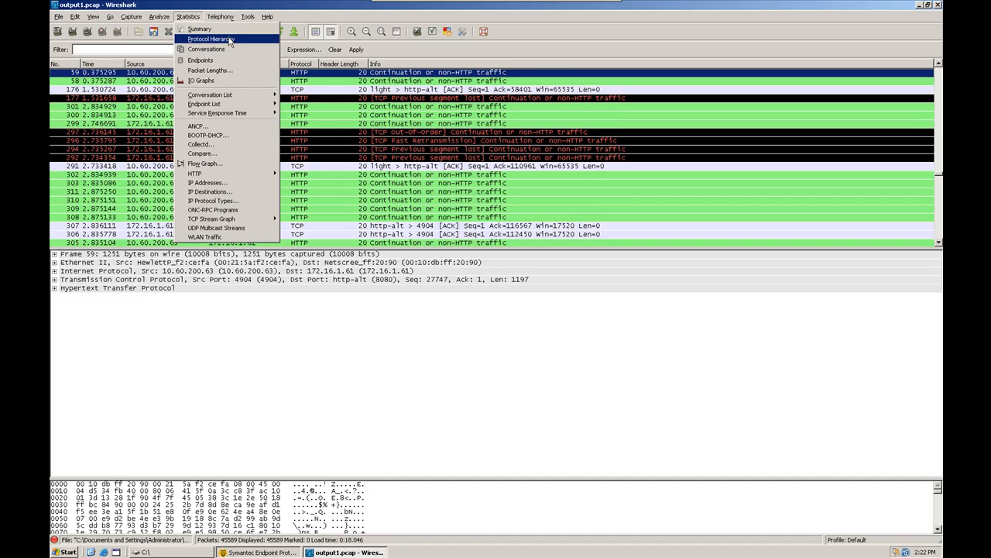
click(211, 40)
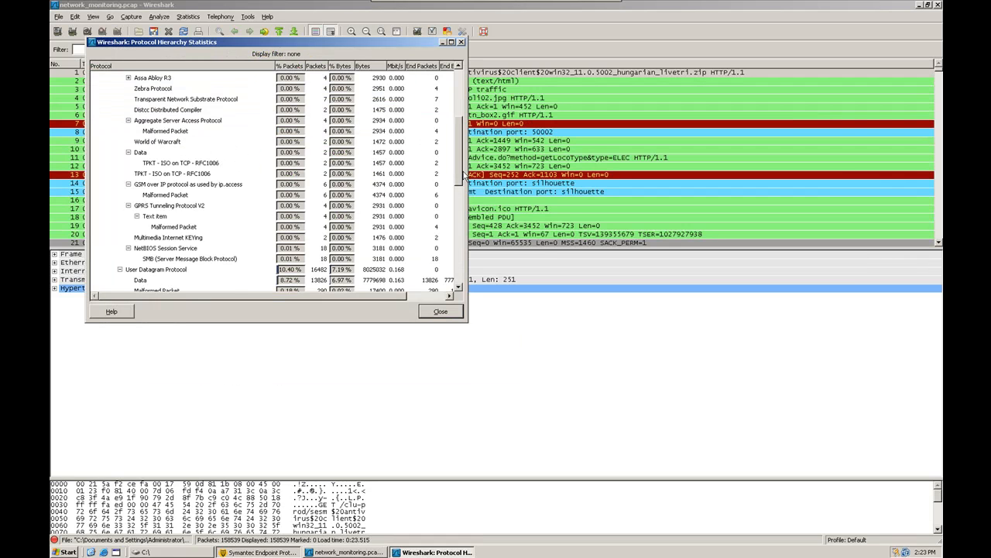
scroll(down, 3)
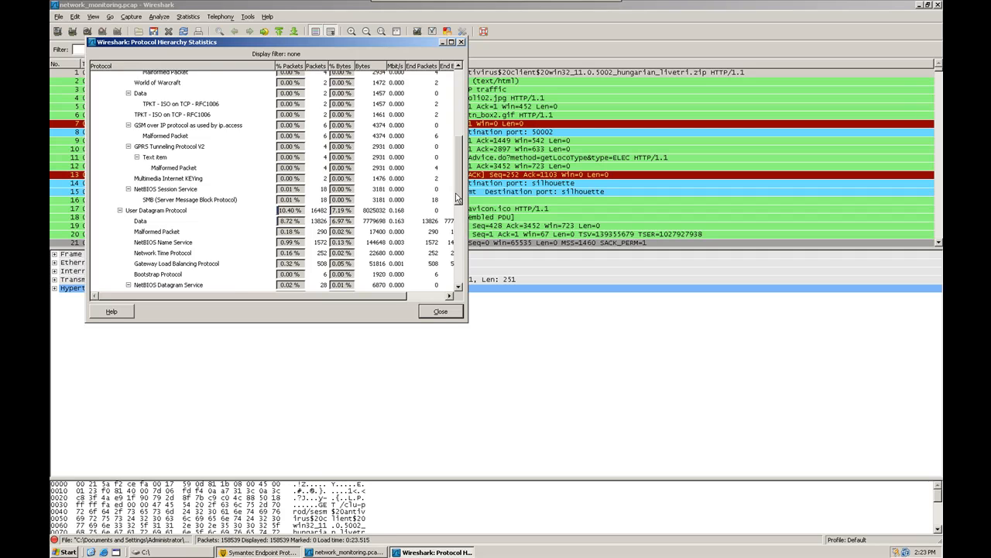
scroll(down, 3)
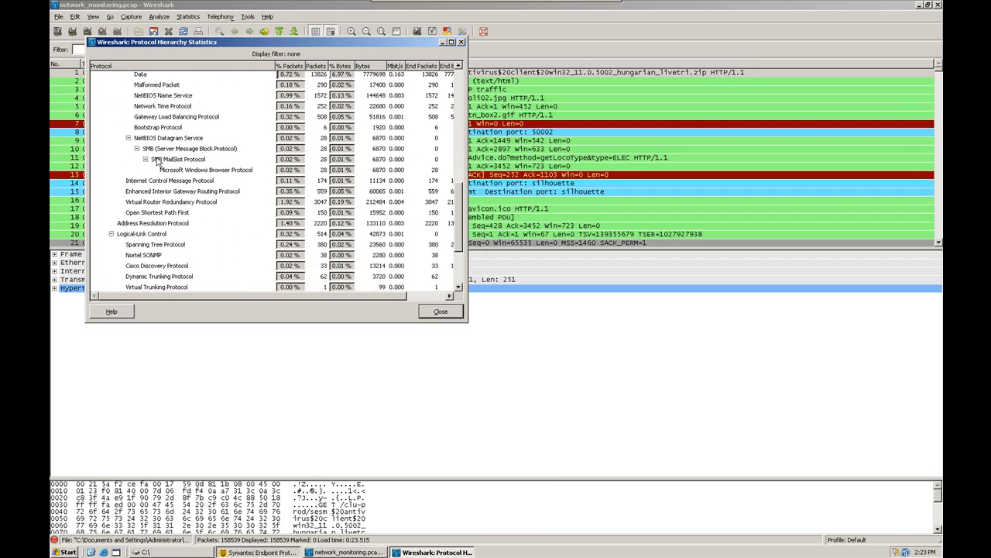
click(189, 149)
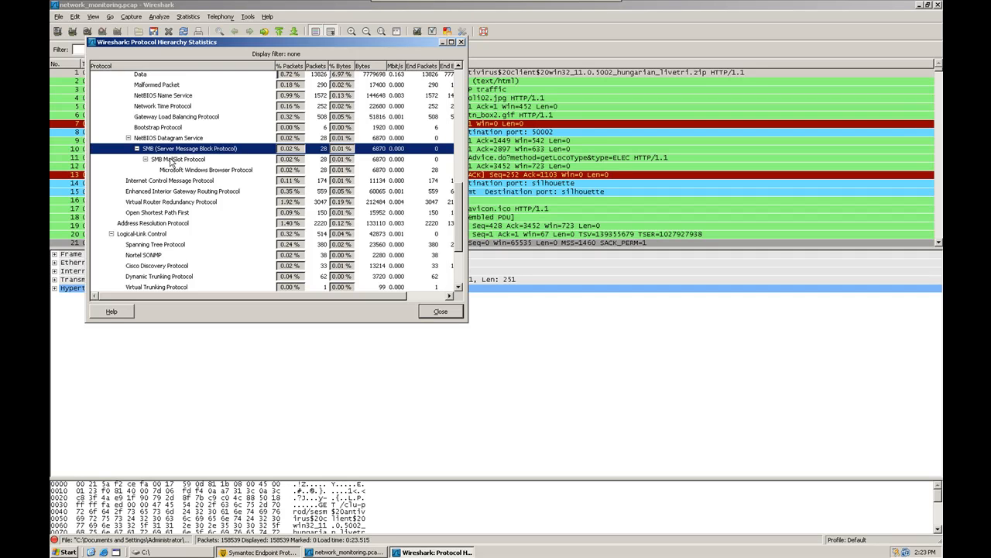
mouse_move(146, 163)
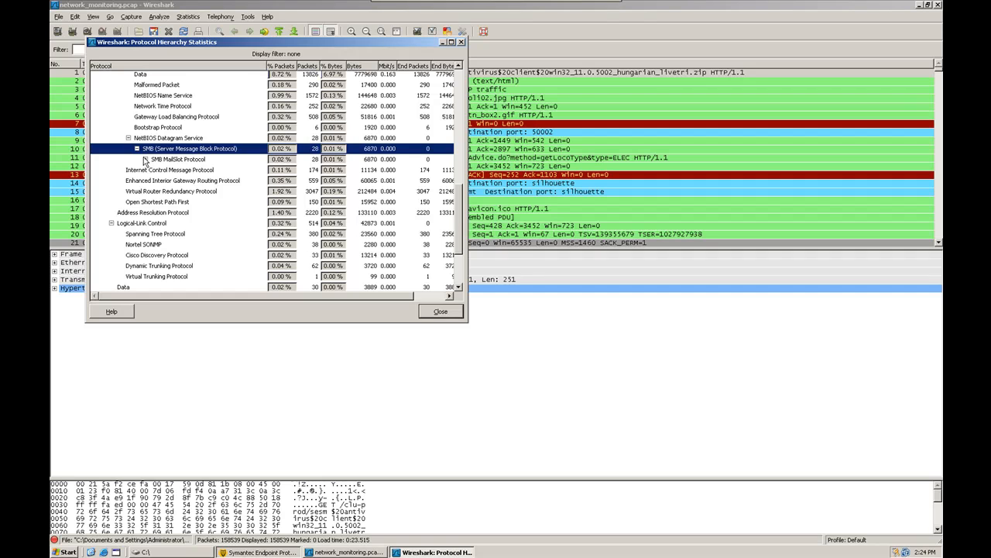
mouse_move(142, 158)
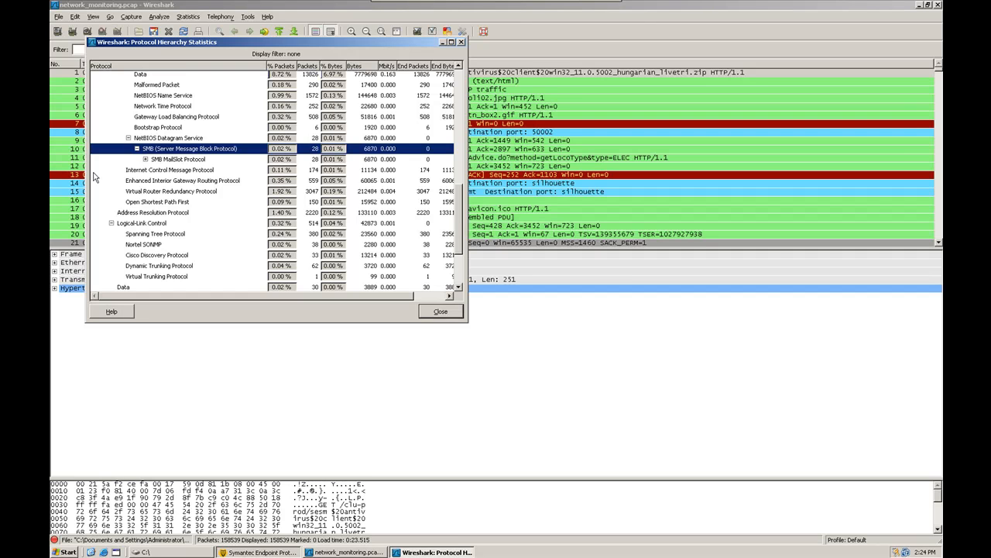
Step: Review the Cisco ISL protocol entry further down, then close the hierarchy statistics
scroll(down, 3)
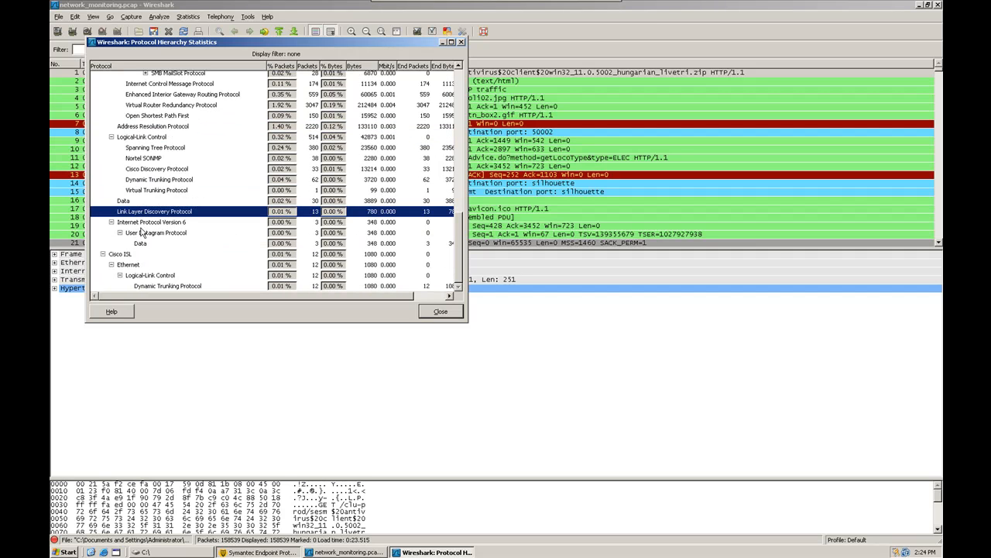
click(121, 254)
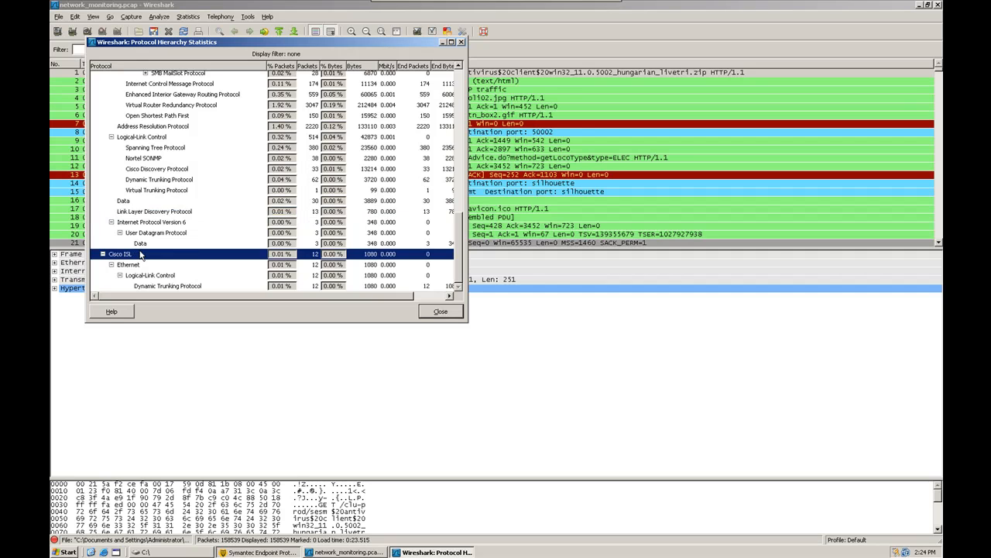
scroll(down, 3)
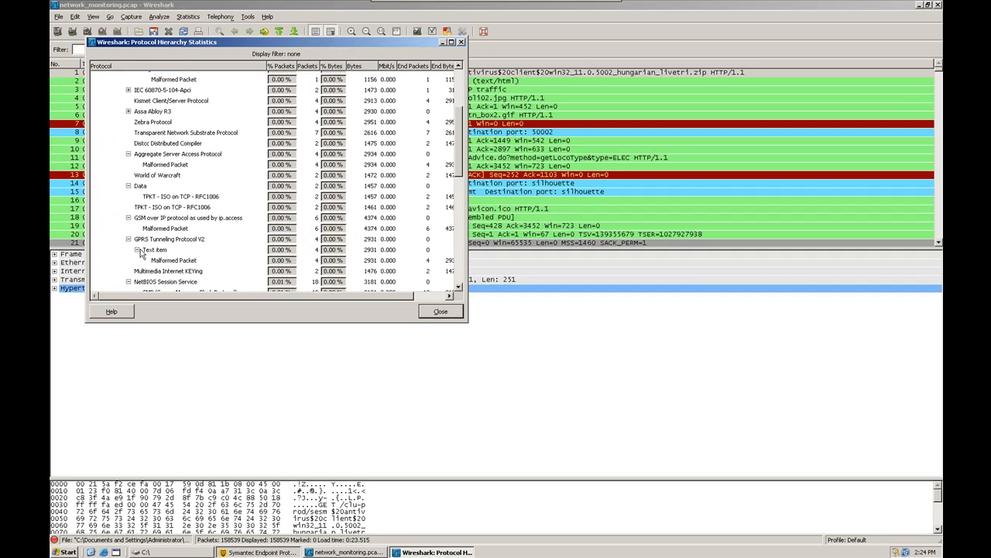
scroll(up, 3)
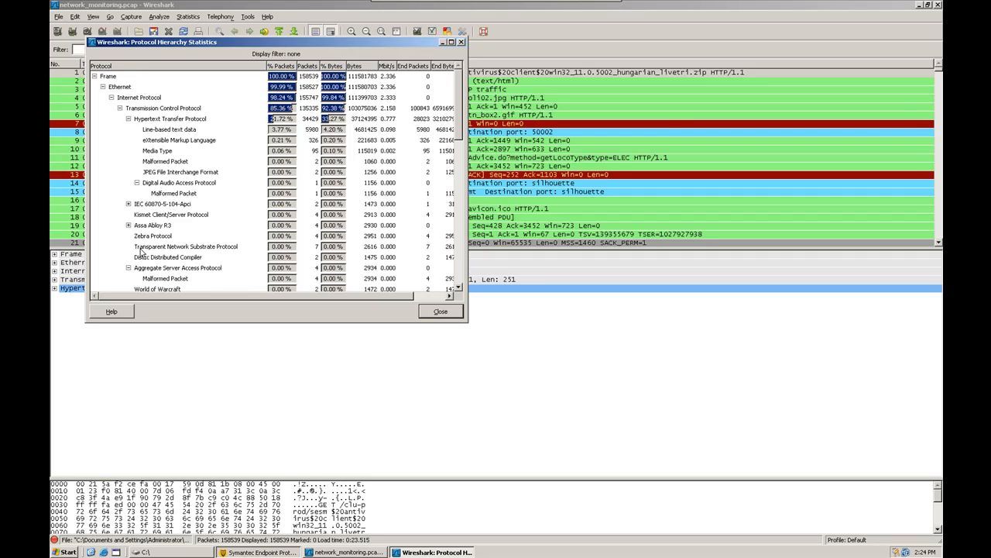
mouse_move(325, 204)
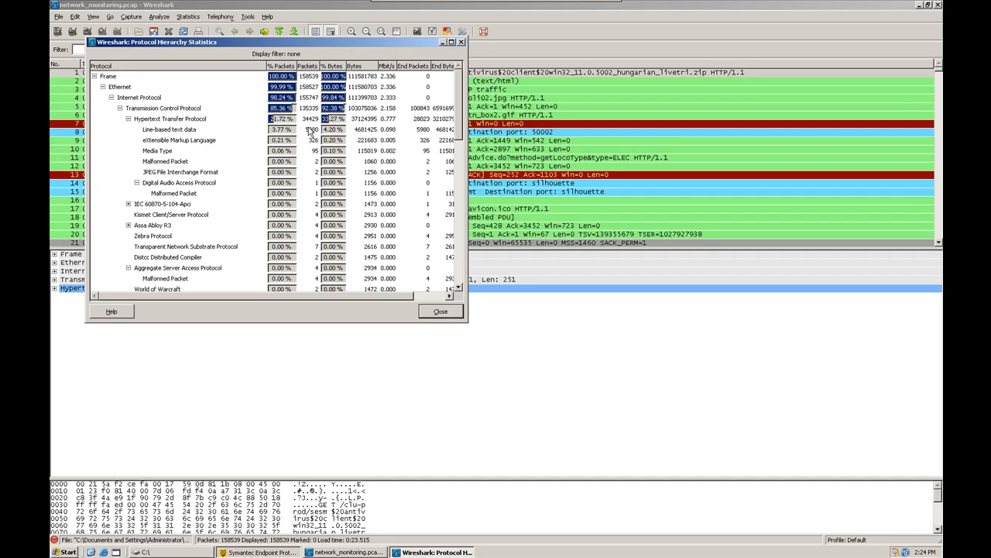
mouse_move(436, 381)
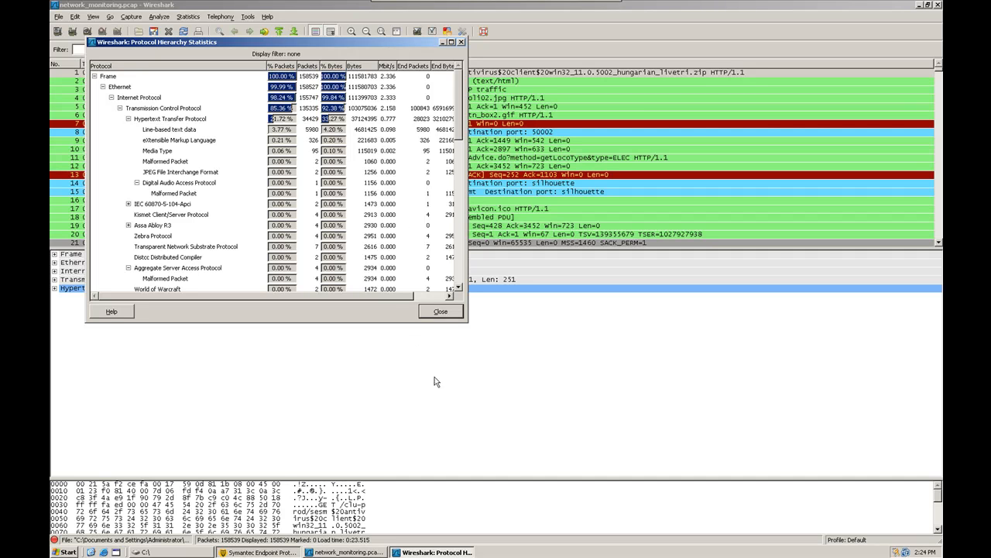
click(440, 310)
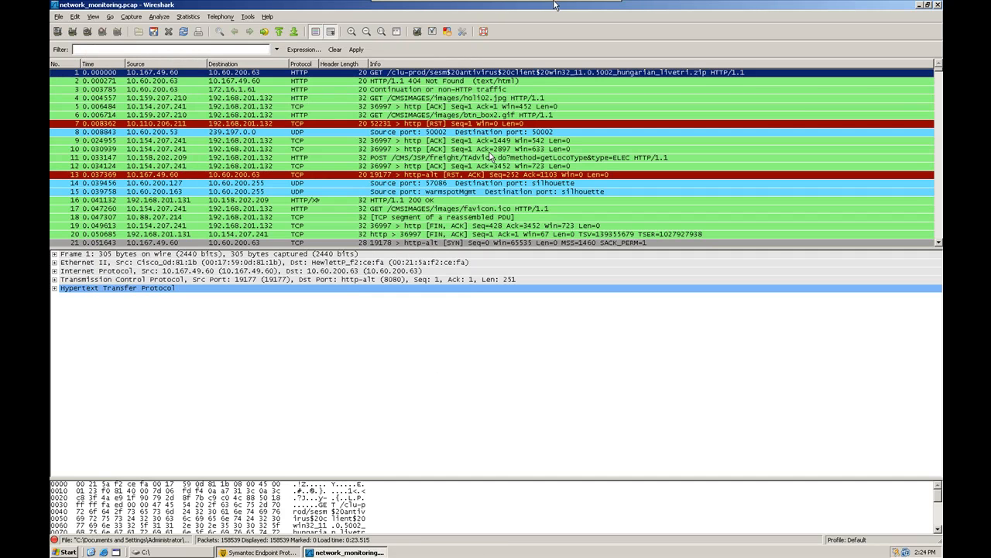